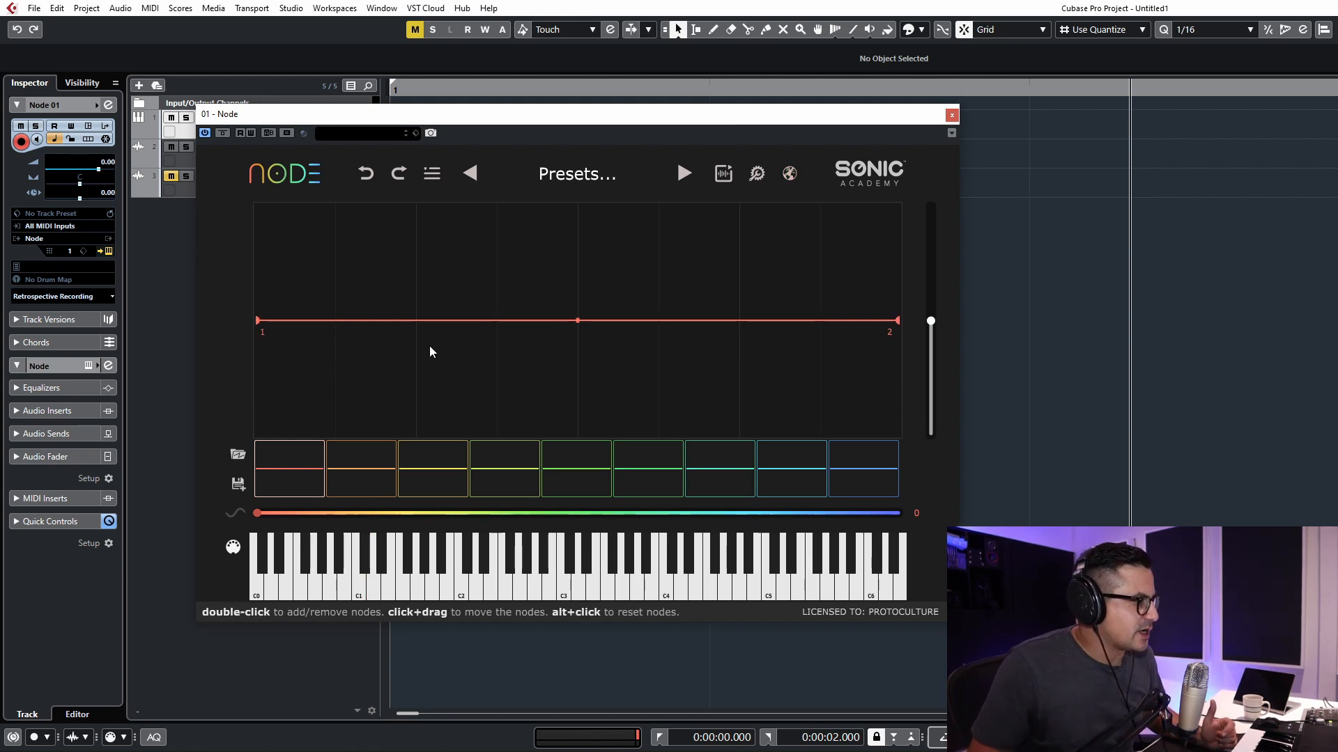
pyautogui.moveTo(444, 357)
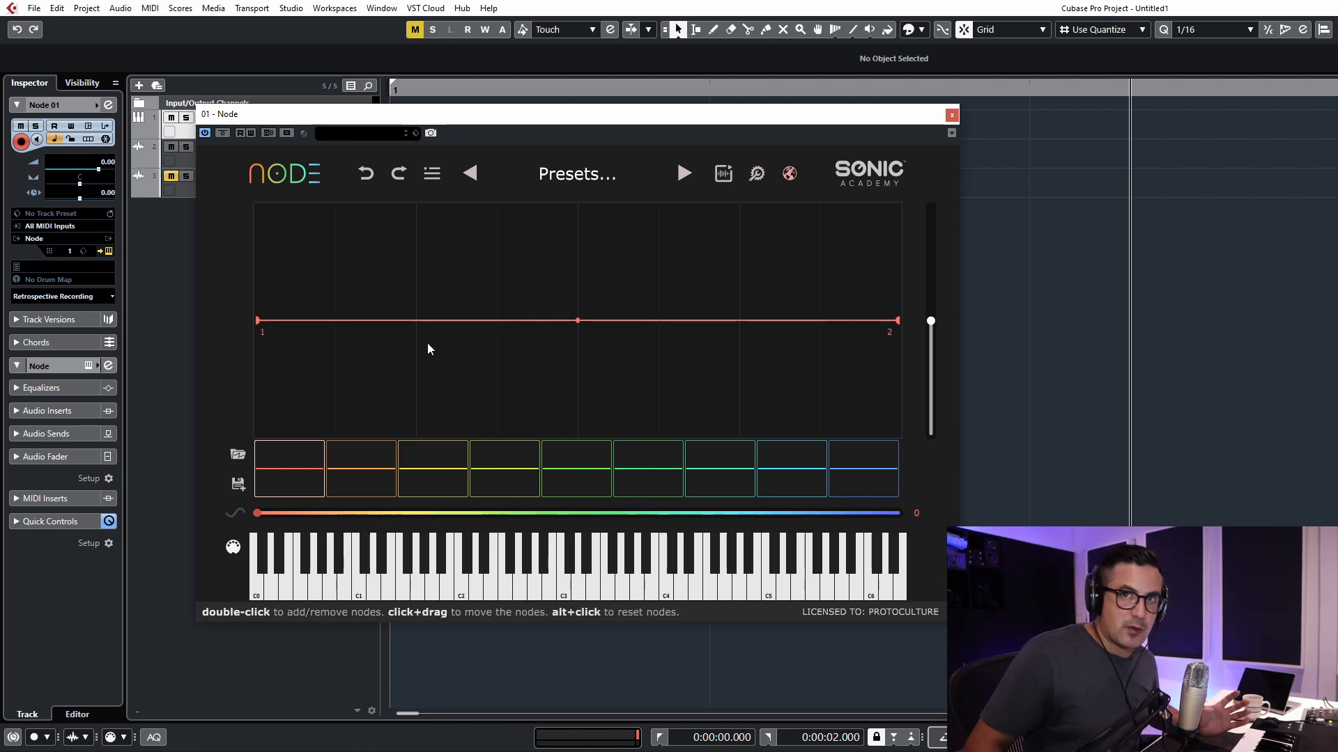
pyautogui.moveTo(277, 330)
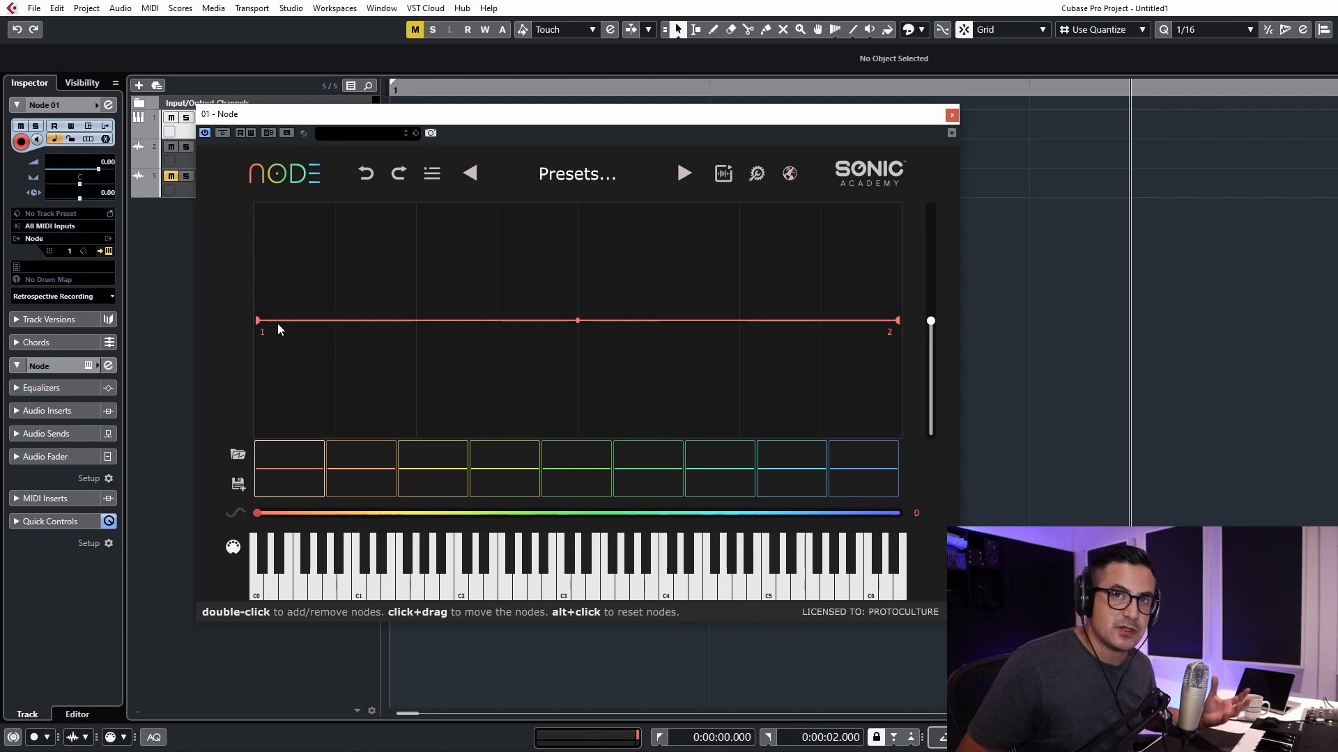
# Add nodes to frame 1 and drag them into a half-width pulse jumping to full level
pyautogui.doubleClick(577, 320)
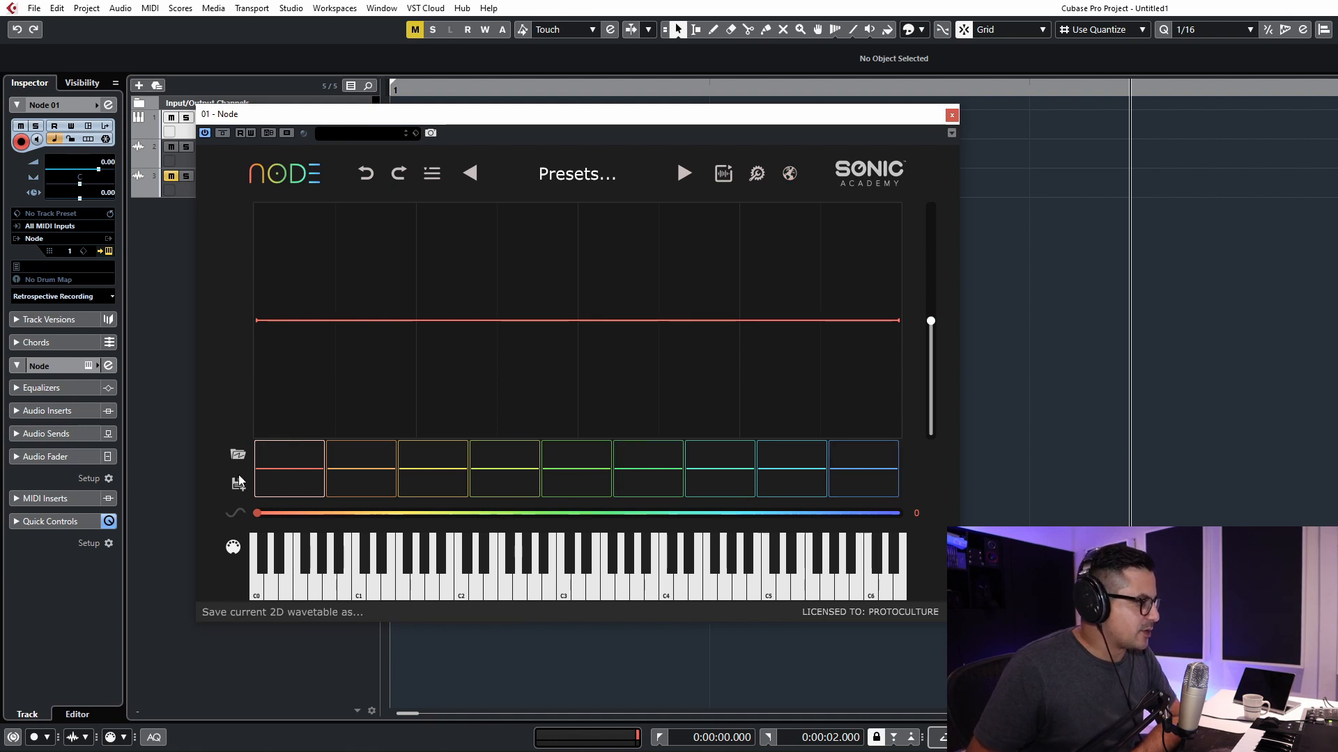
pyautogui.moveTo(255, 512); pyautogui.dragTo(840, 512)
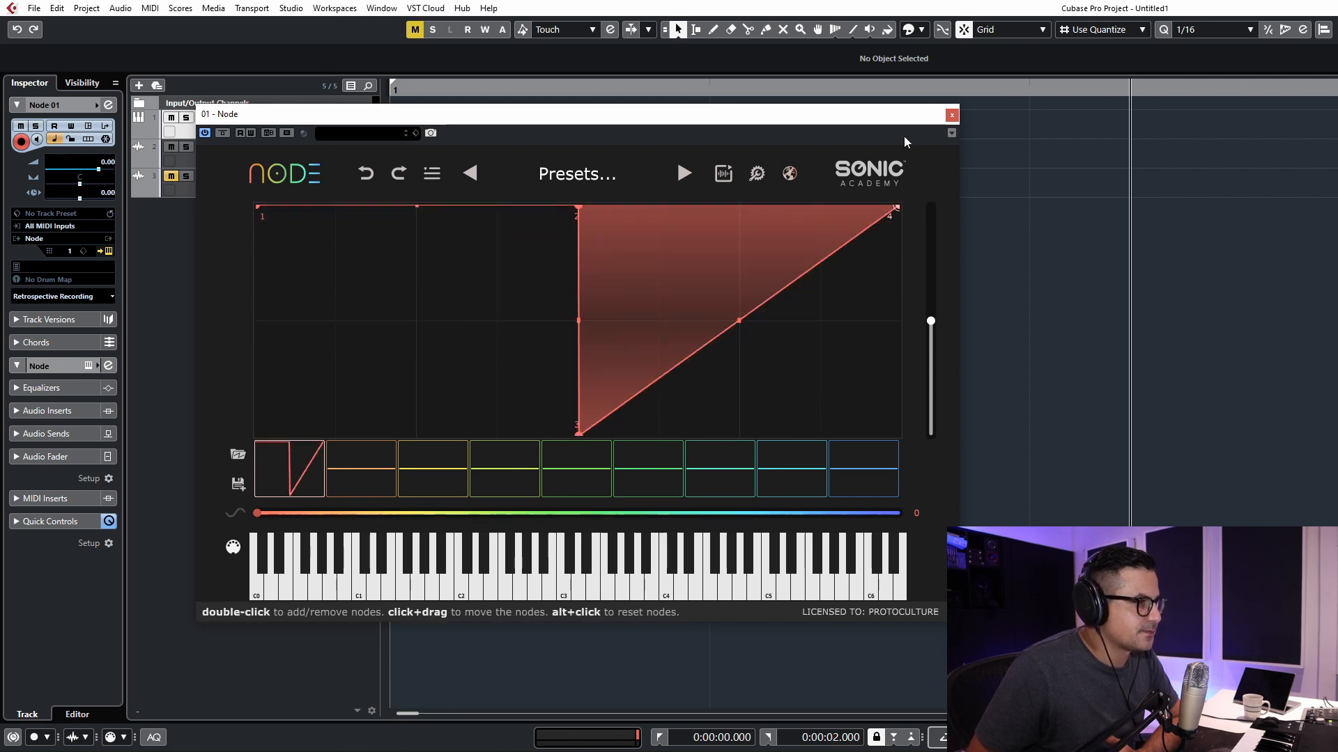
pyautogui.moveTo(832, 260)
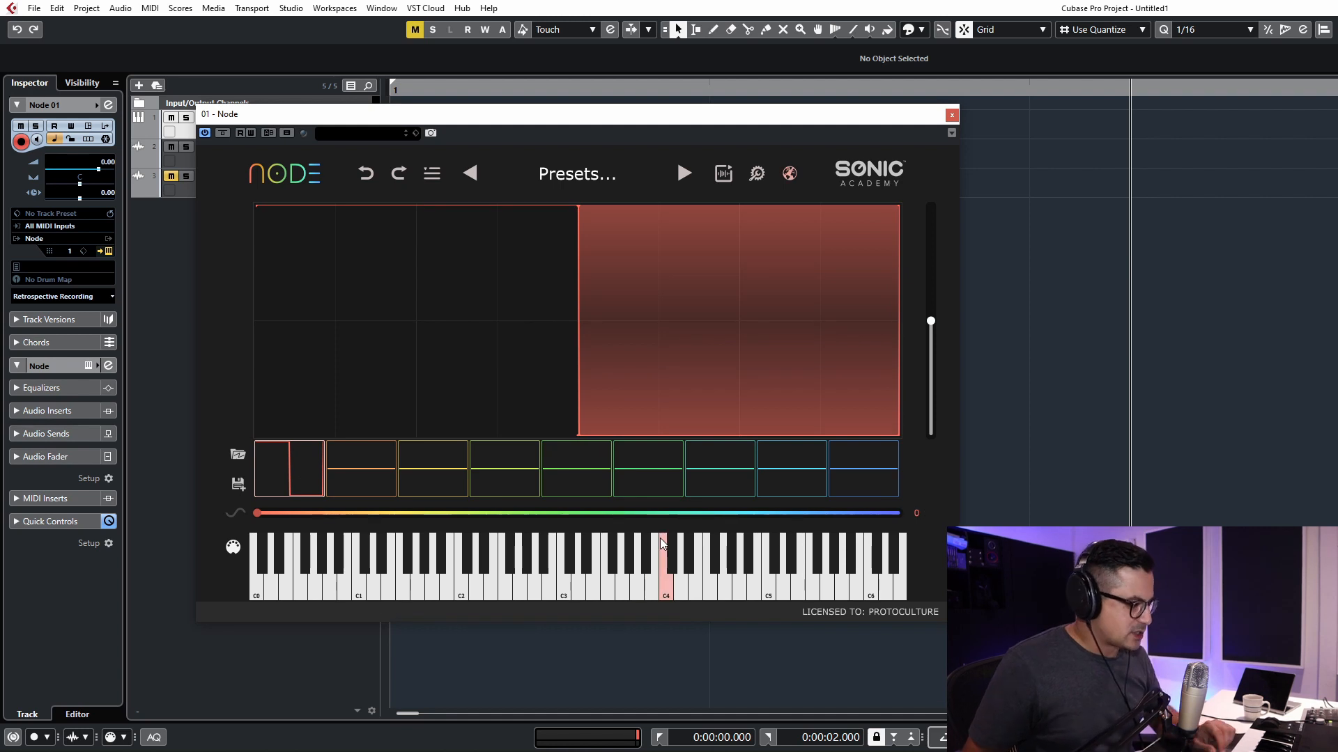
pyautogui.click(491, 563)
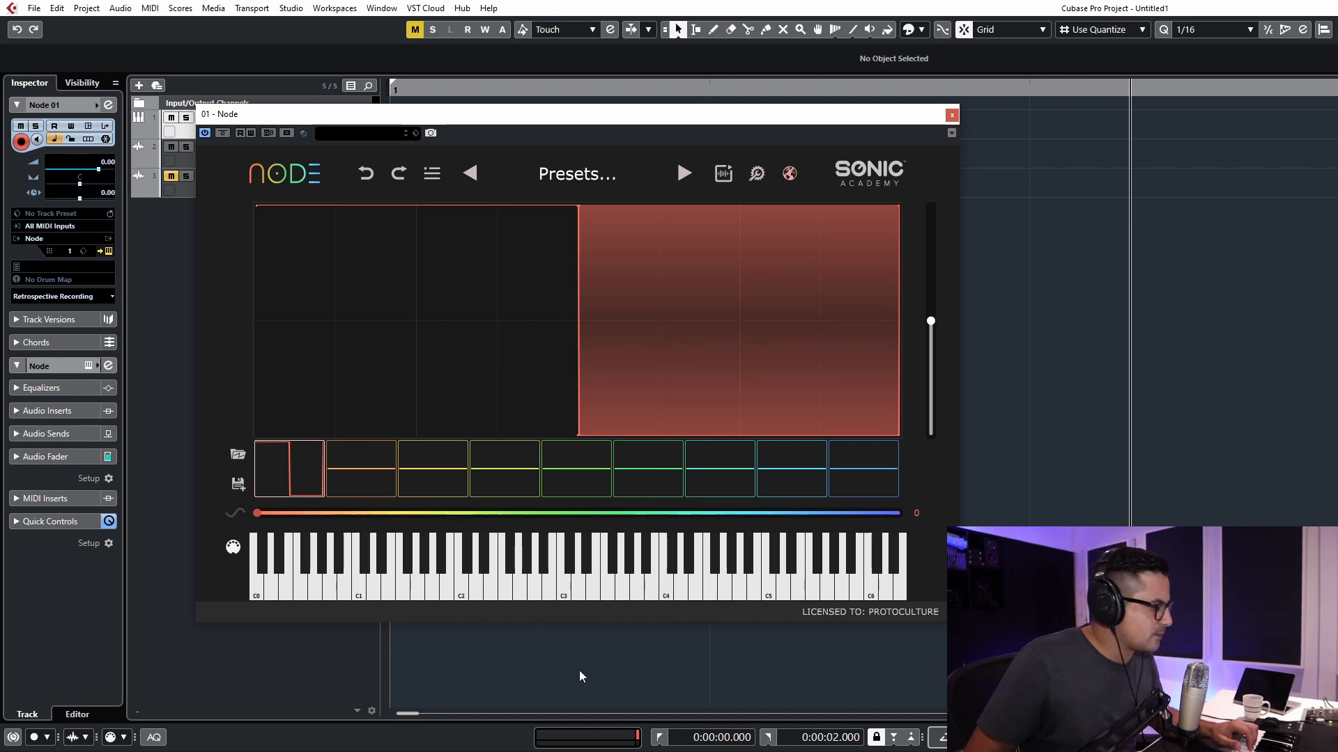
pyautogui.moveTo(433, 478)
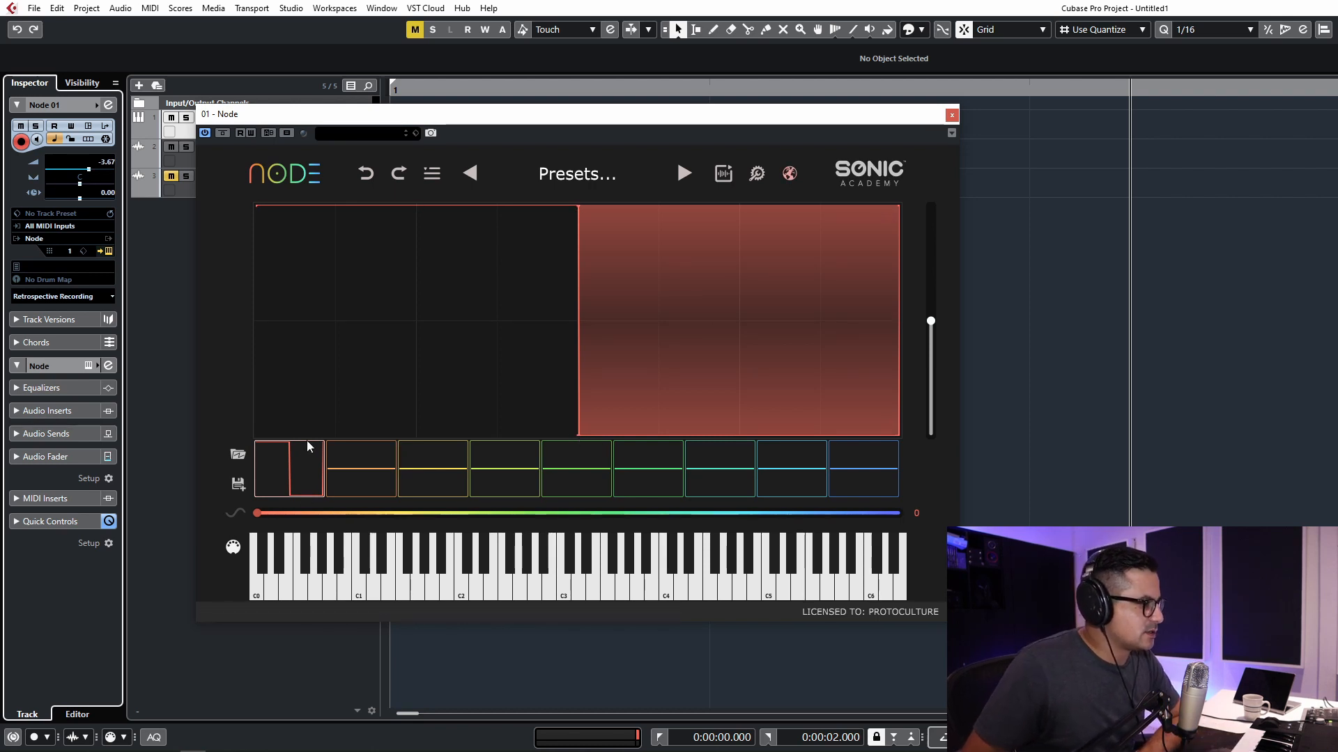
pyautogui.click(288, 469)
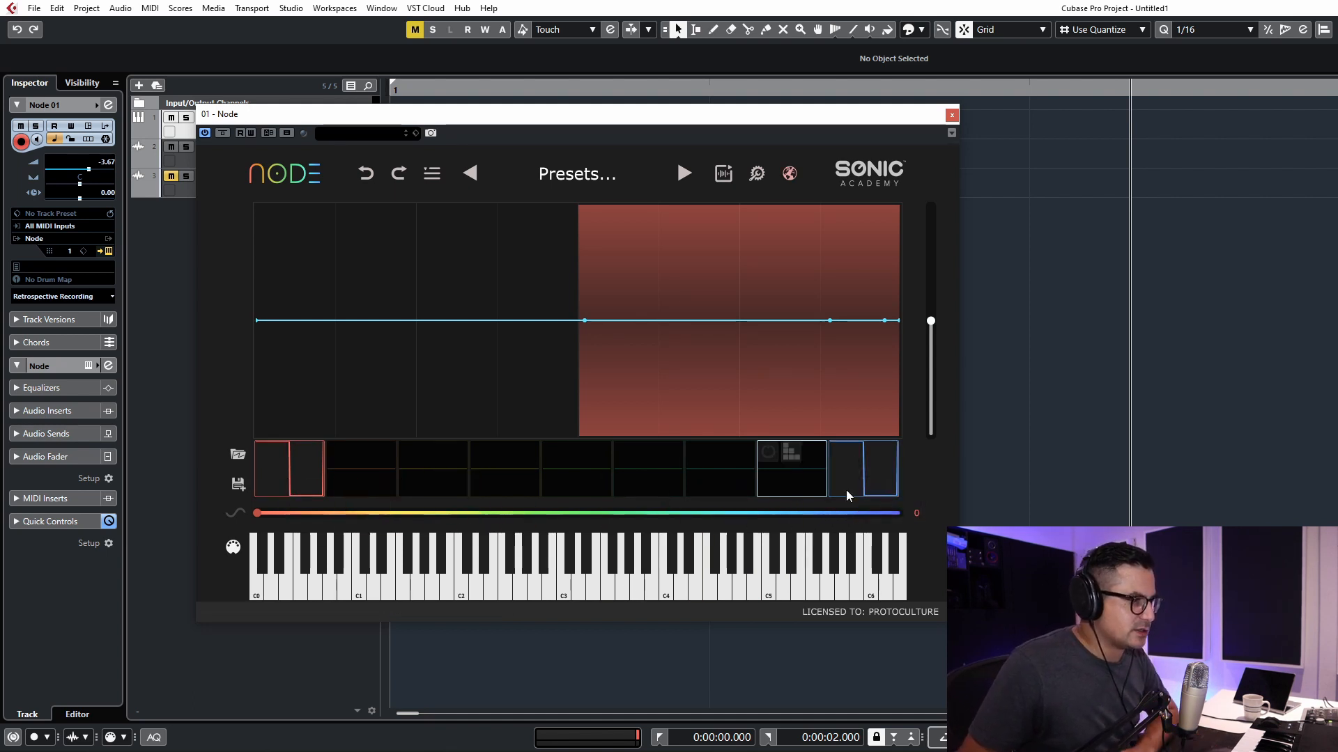
# Select the last wavetable frame for editing
pyautogui.click(289, 469)
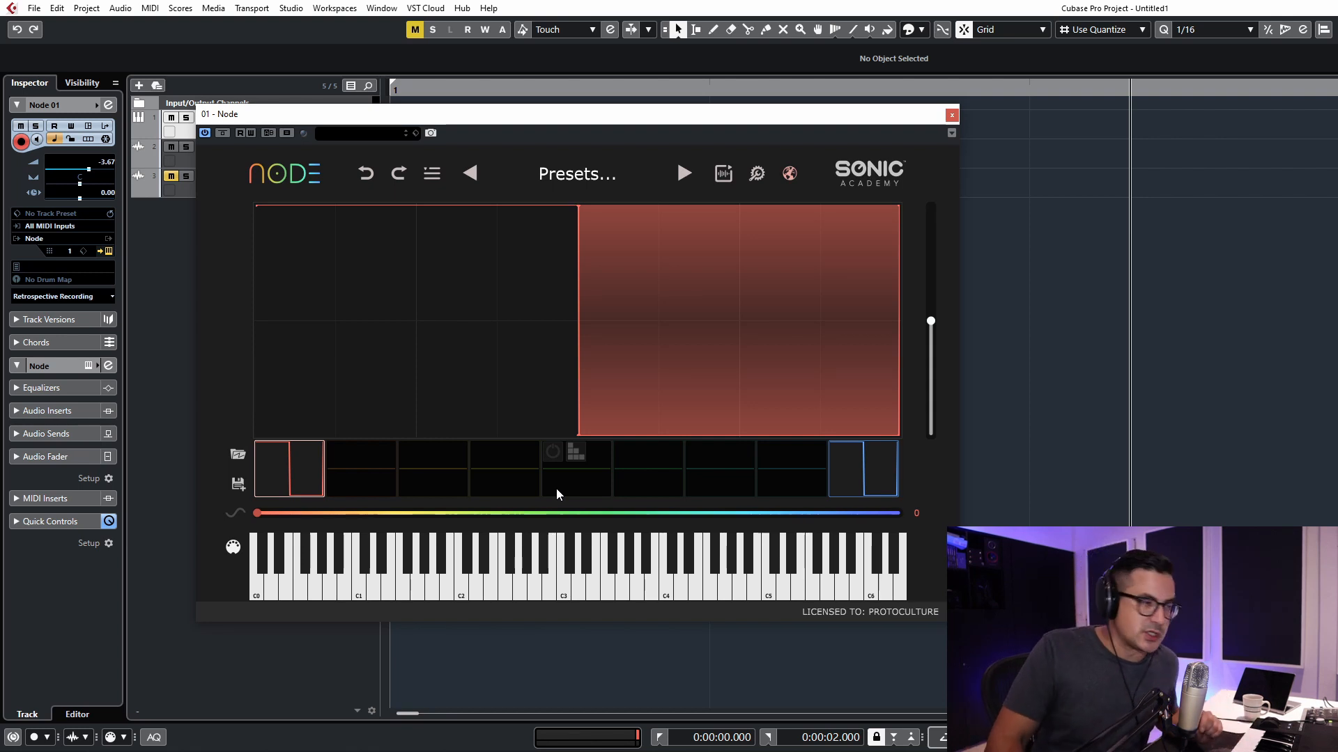
pyautogui.moveTo(976, 440)
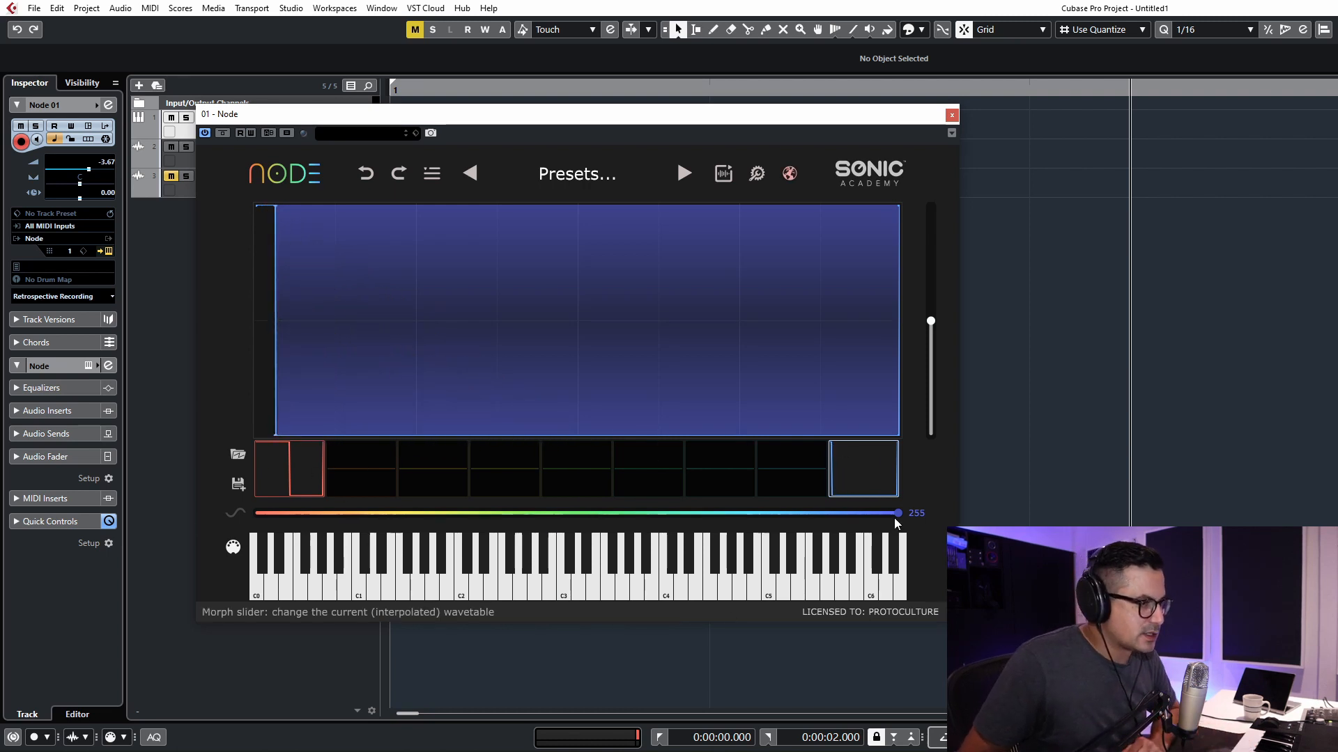
# Sweep the morph slider, speed up the LFO rate, then load the Init preset
pyautogui.moveTo(897, 512); pyautogui.dragTo(254, 513)
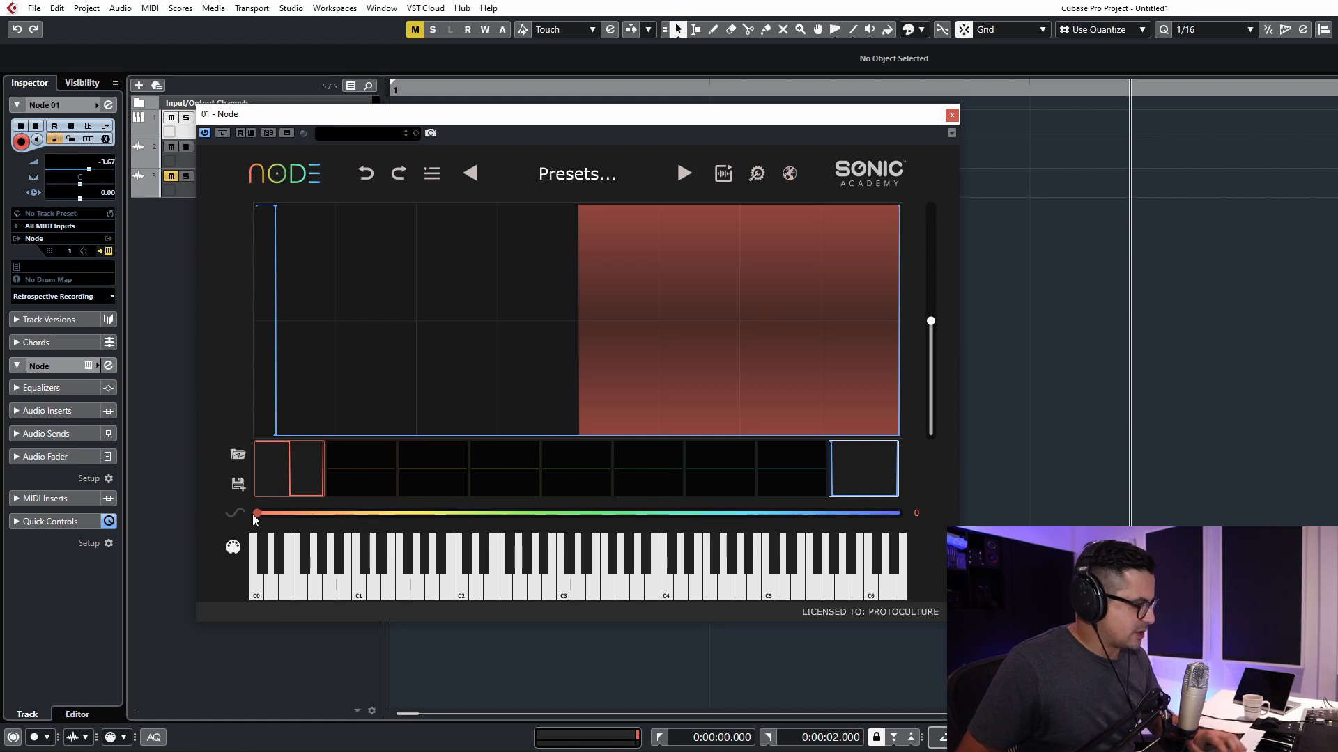
pyautogui.moveTo(255, 512)
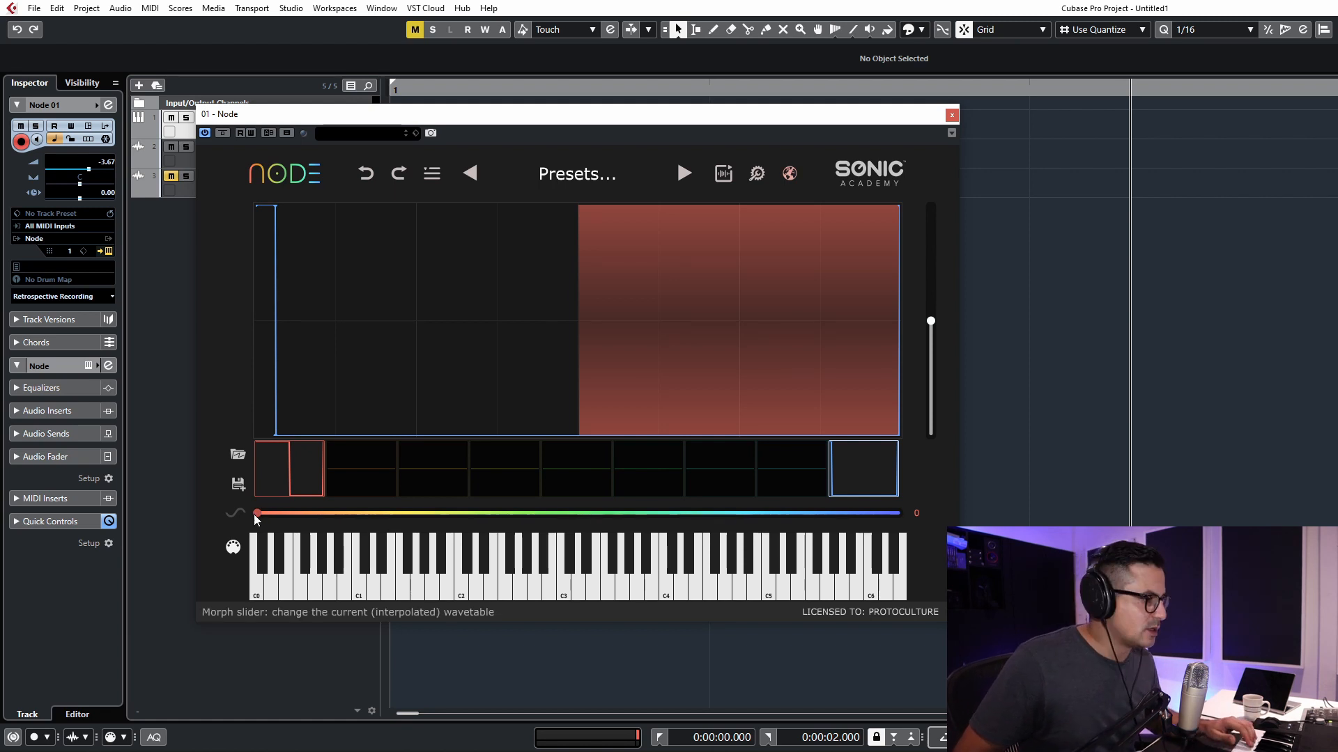
pyautogui.moveTo(256, 513); pyautogui.dragTo(557, 513)
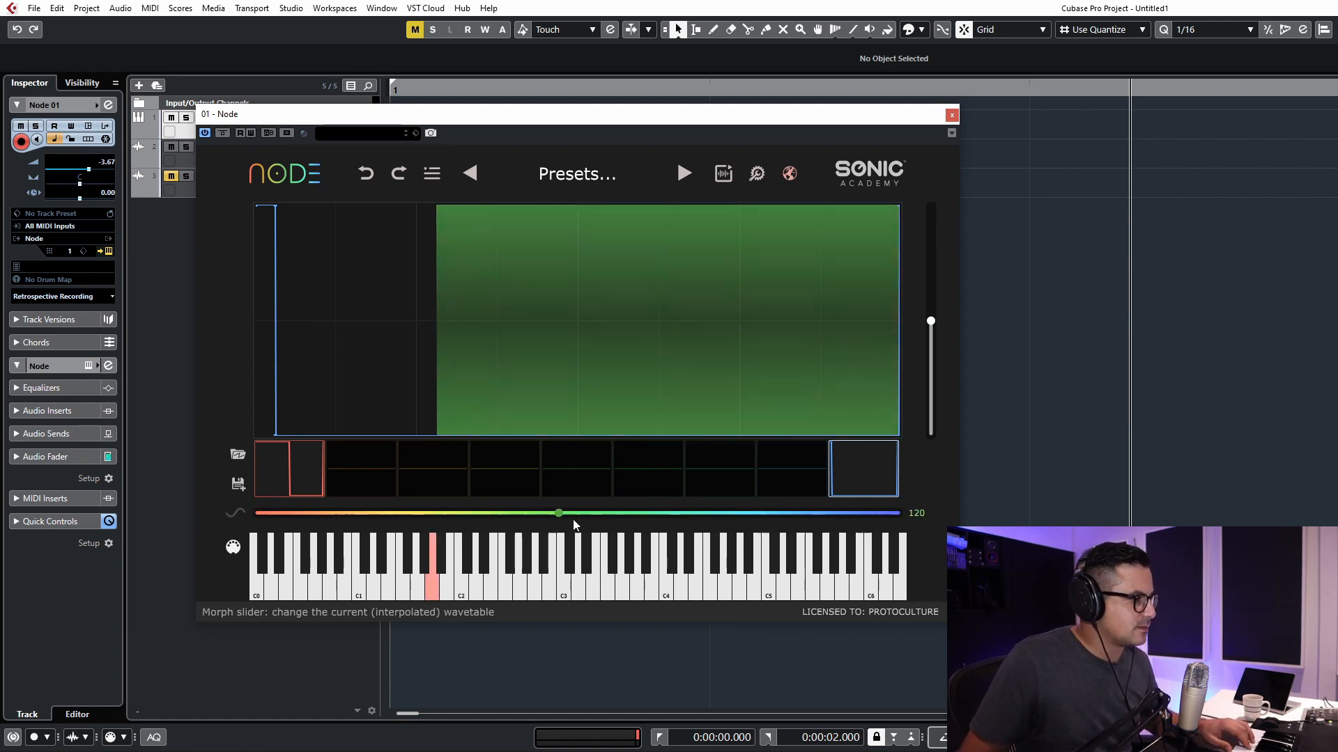
pyautogui.moveTo(558, 513); pyautogui.dragTo(550, 513)
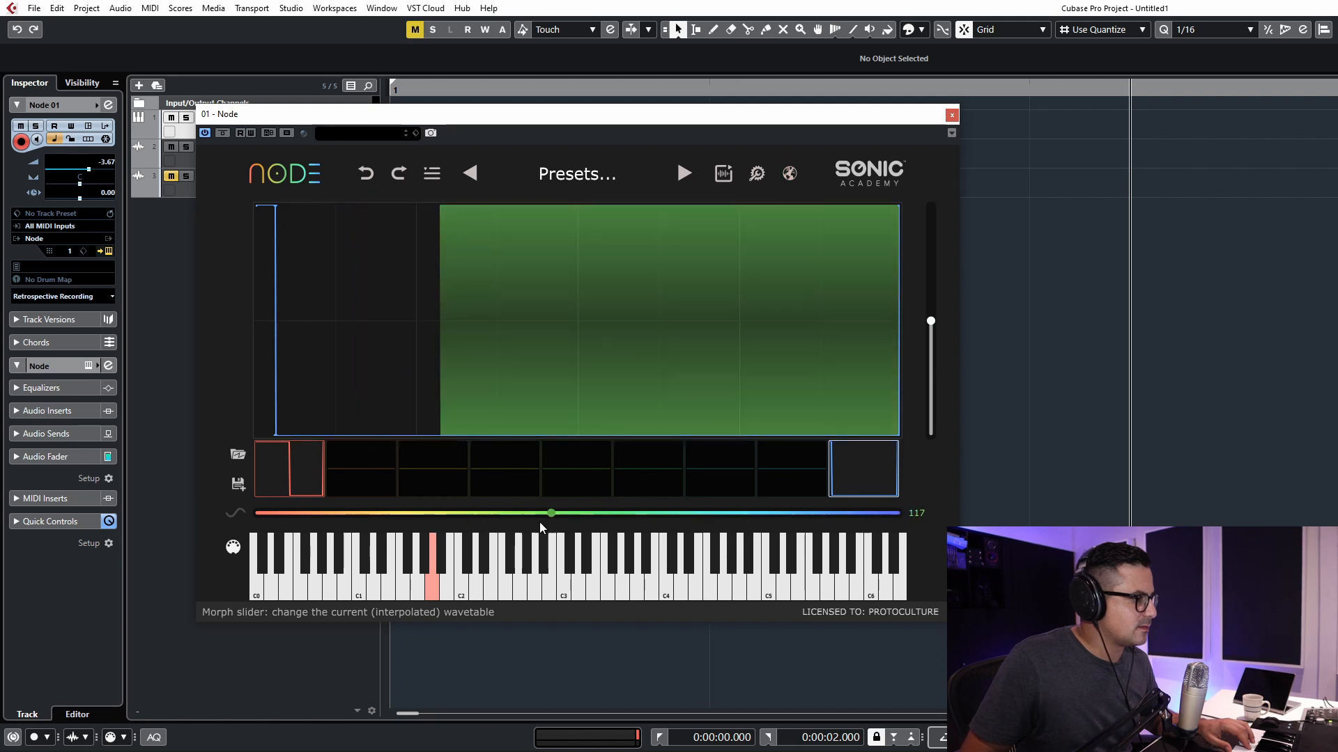
pyautogui.moveTo(550, 513); pyautogui.dragTo(485, 512)
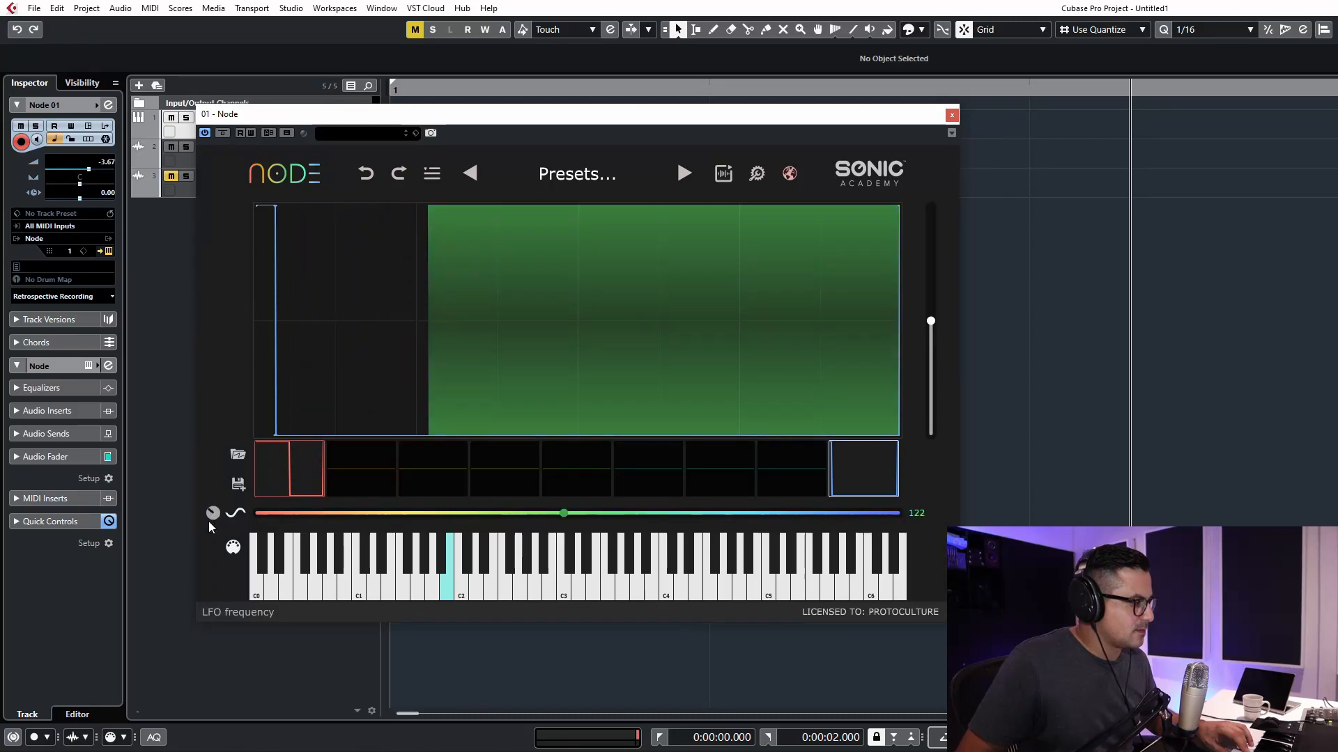
pyautogui.moveTo(562, 513); pyautogui.dragTo(786, 513)
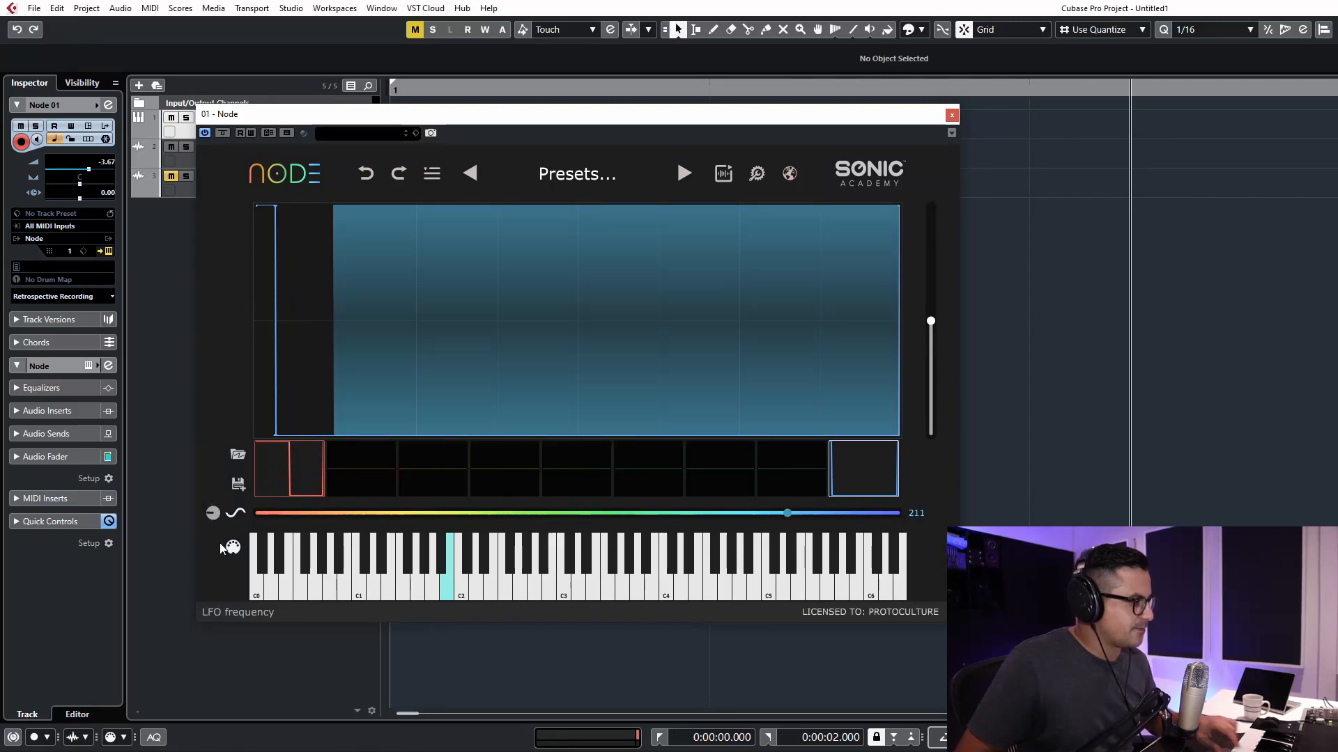
pyautogui.click(577, 175)
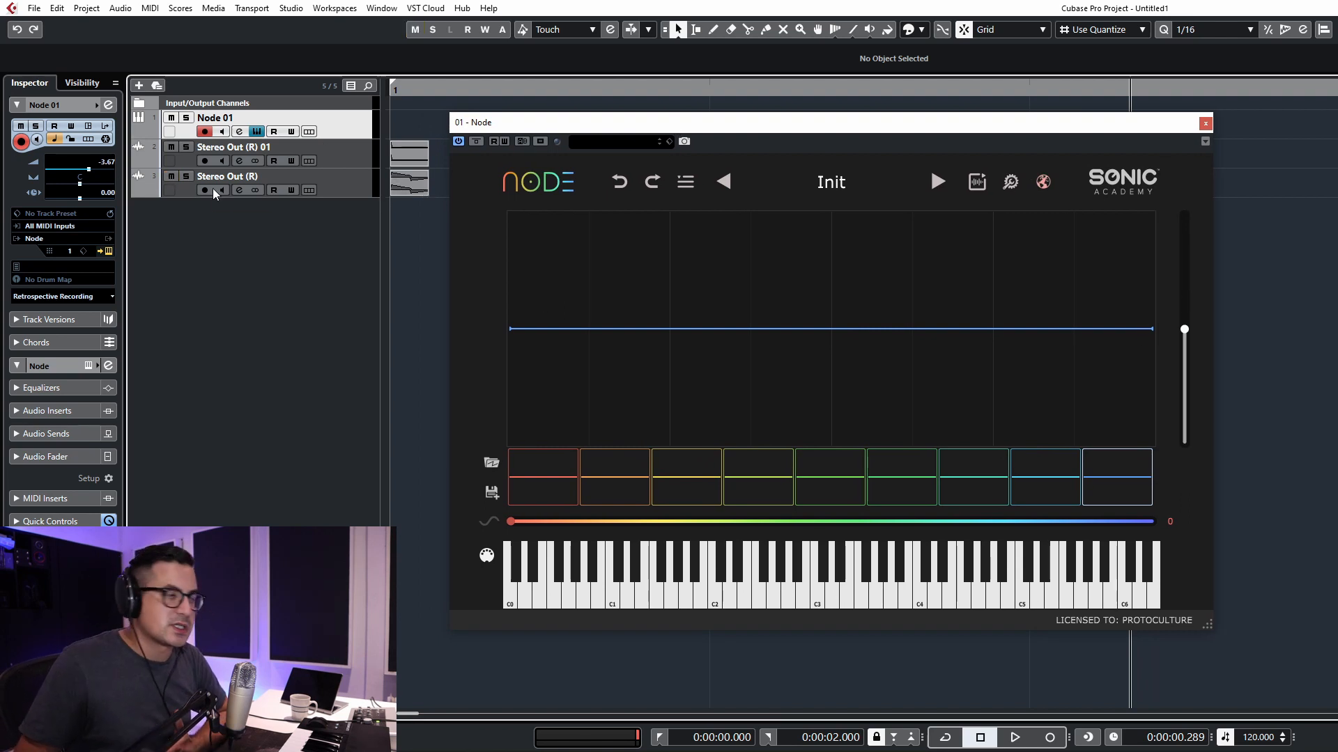
# Bring the kick audio sample into Node's sample editor
pyautogui.click(410, 177)
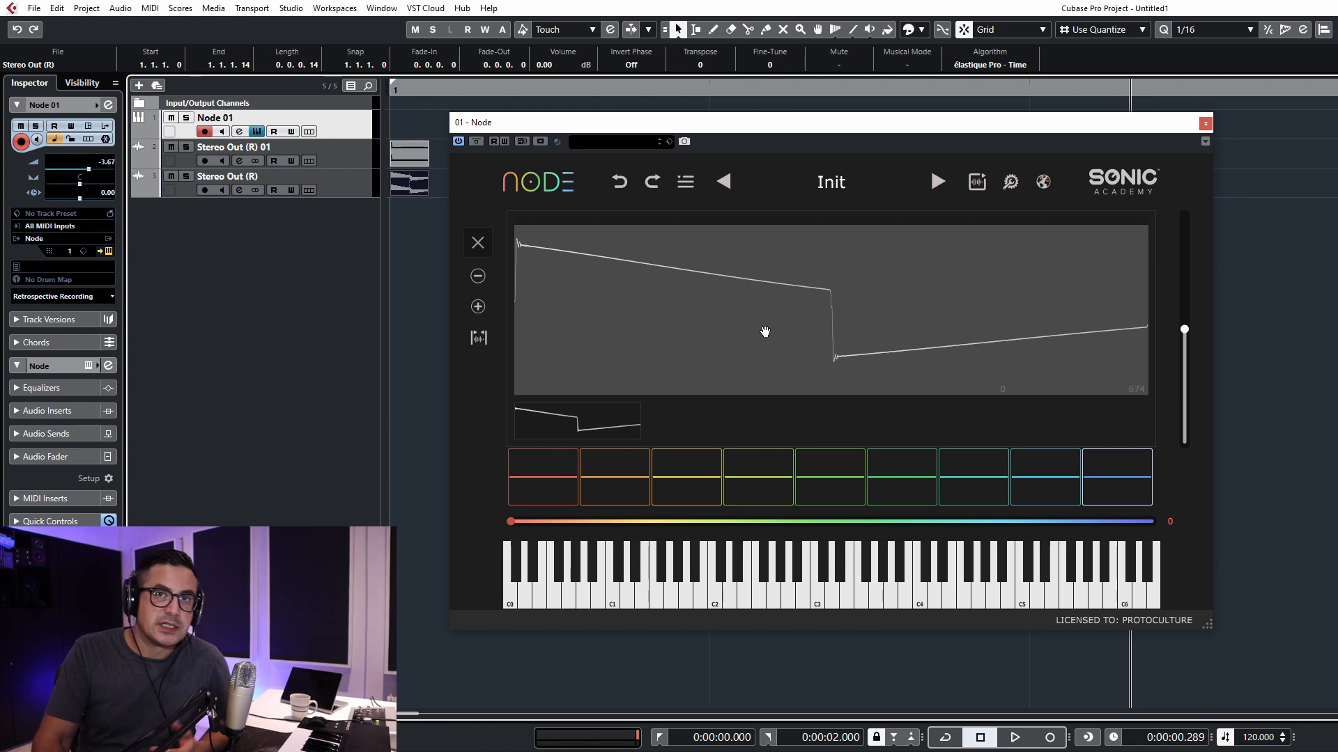
pyautogui.moveTo(548, 403)
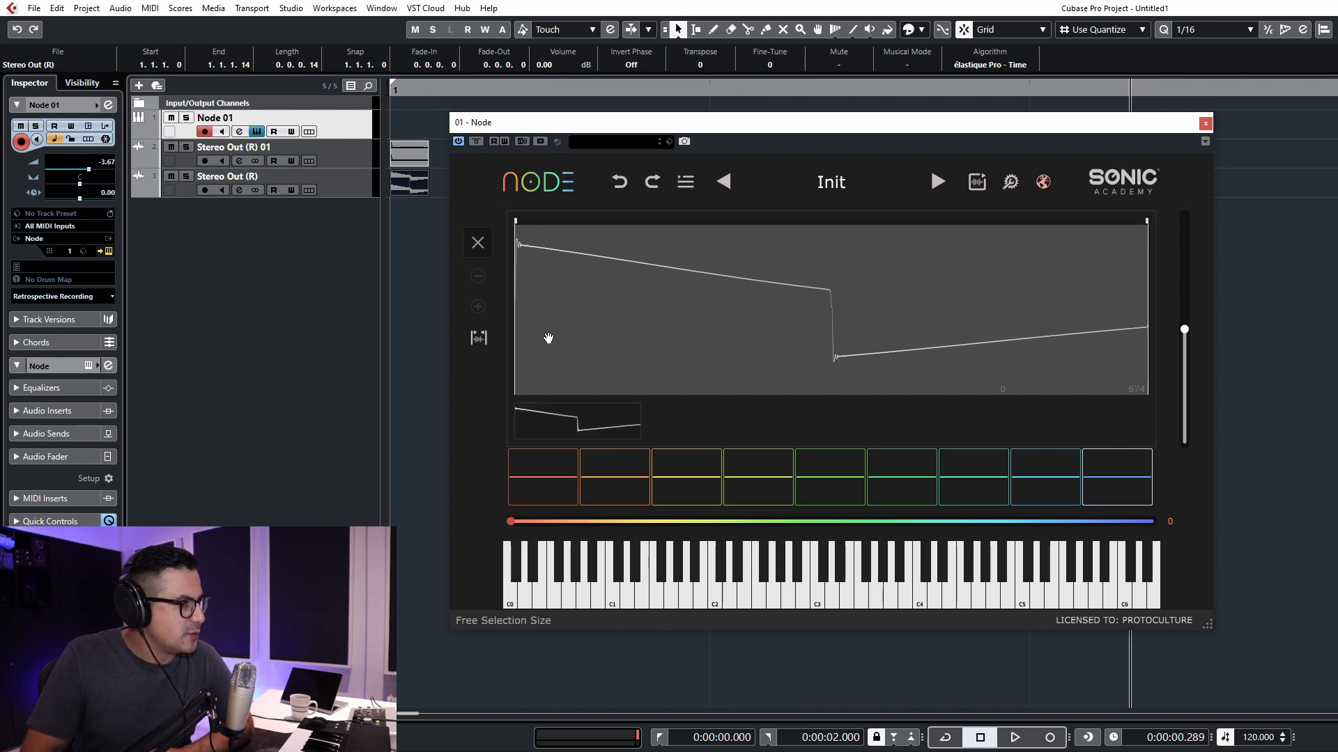
pyautogui.moveTo(1193, 216)
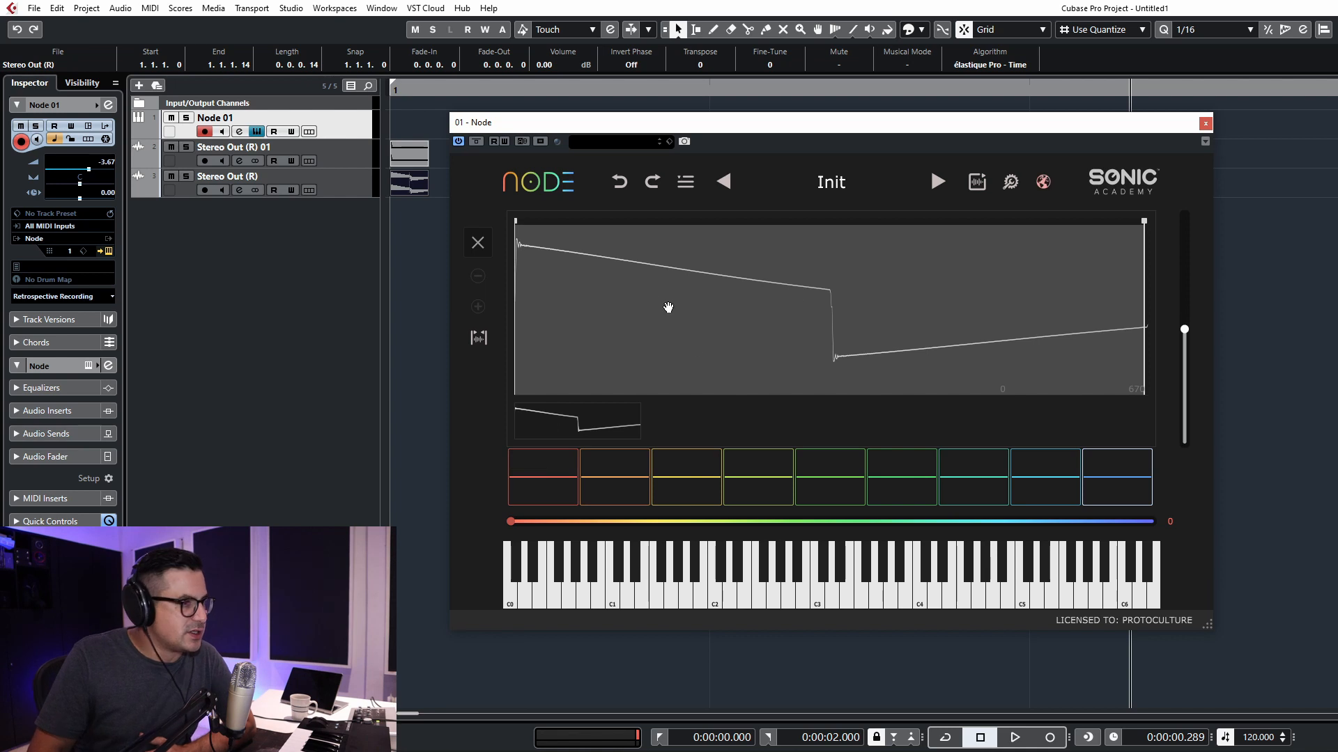
pyautogui.moveTo(715, 286)
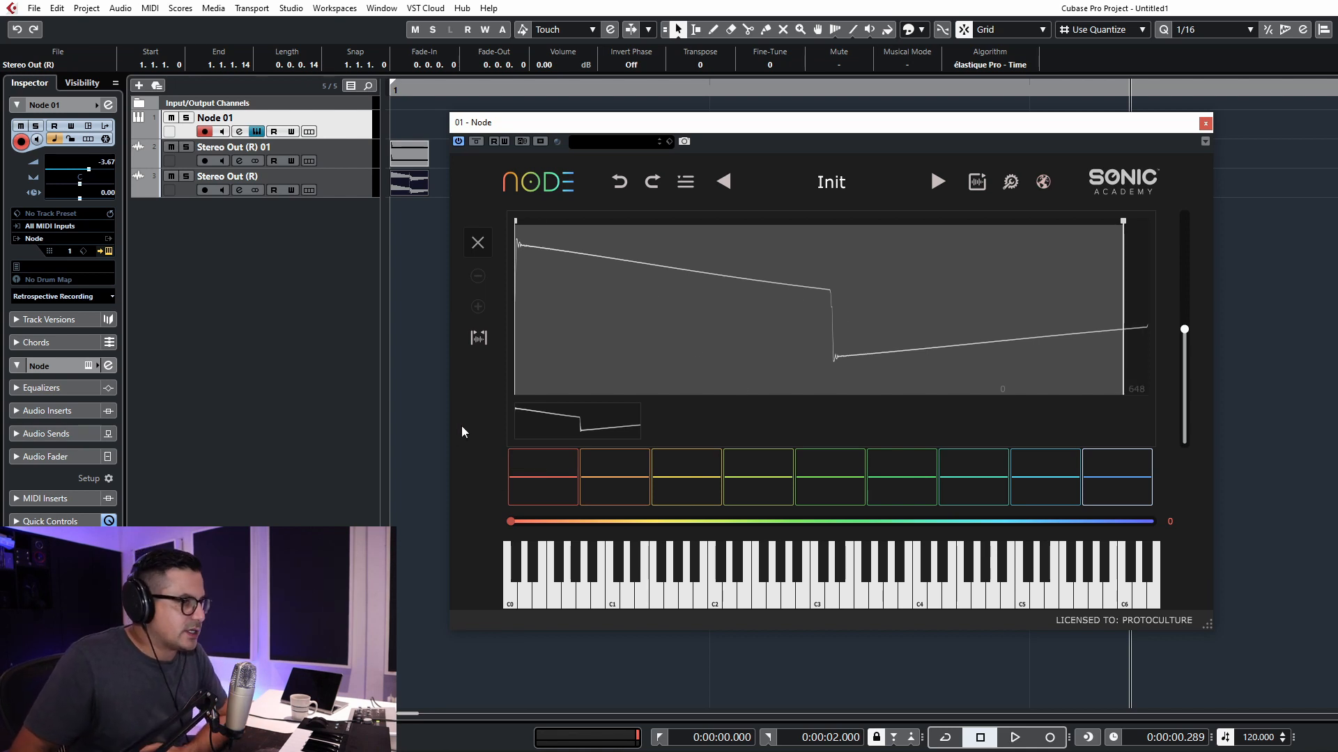
pyautogui.moveTo(566, 422)
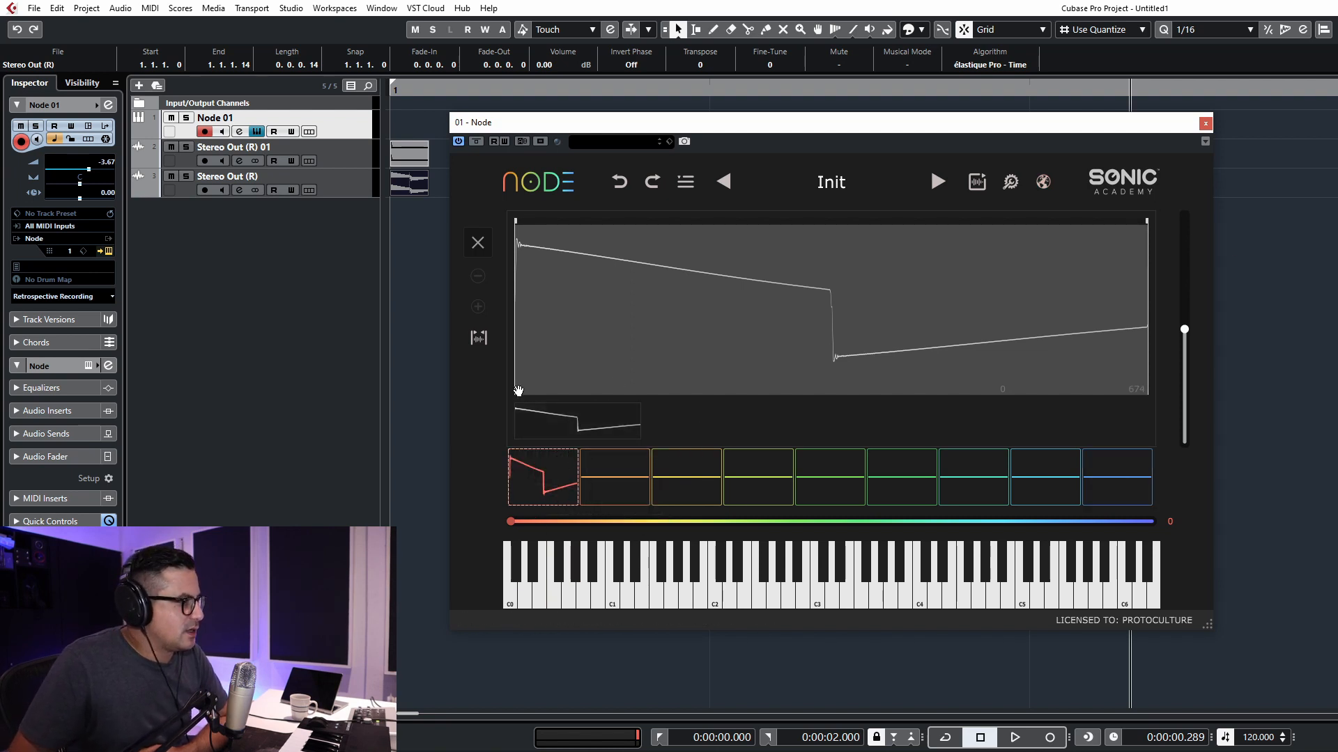
pyautogui.moveTo(719, 343)
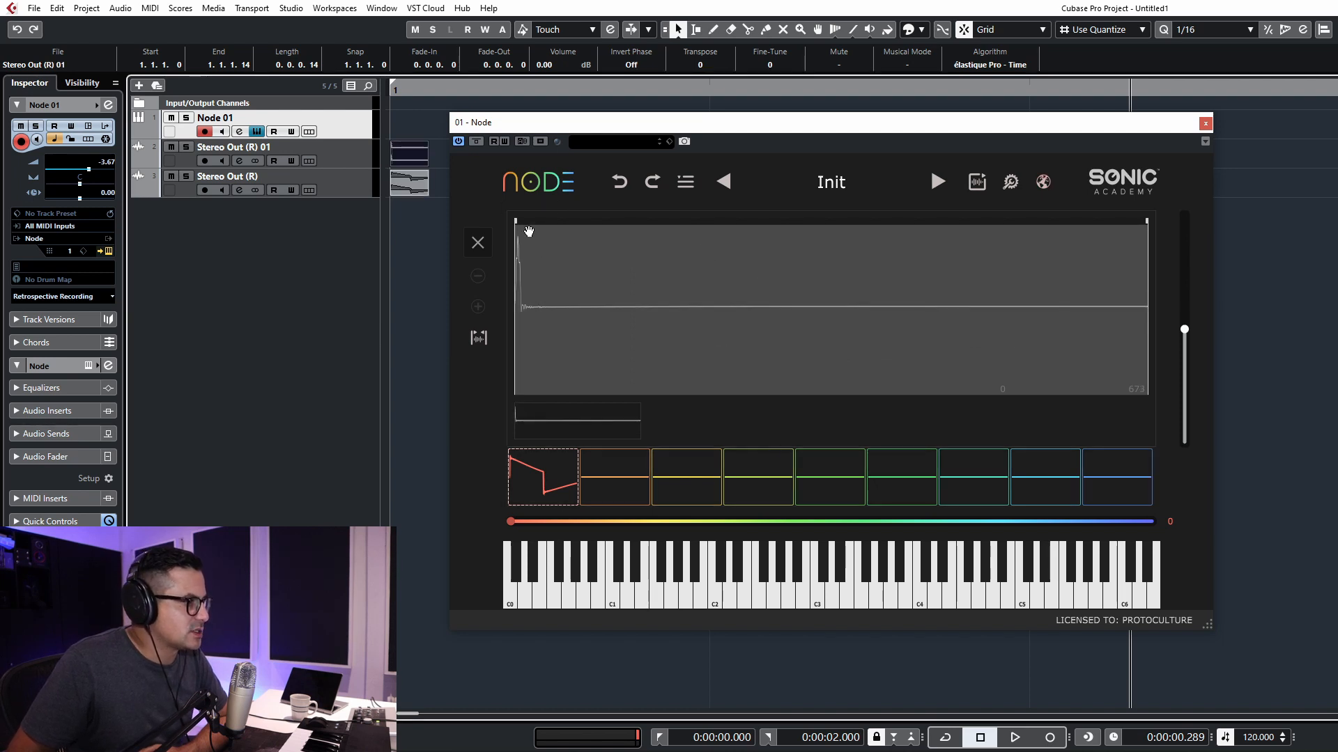
pyautogui.moveTo(1146, 220)
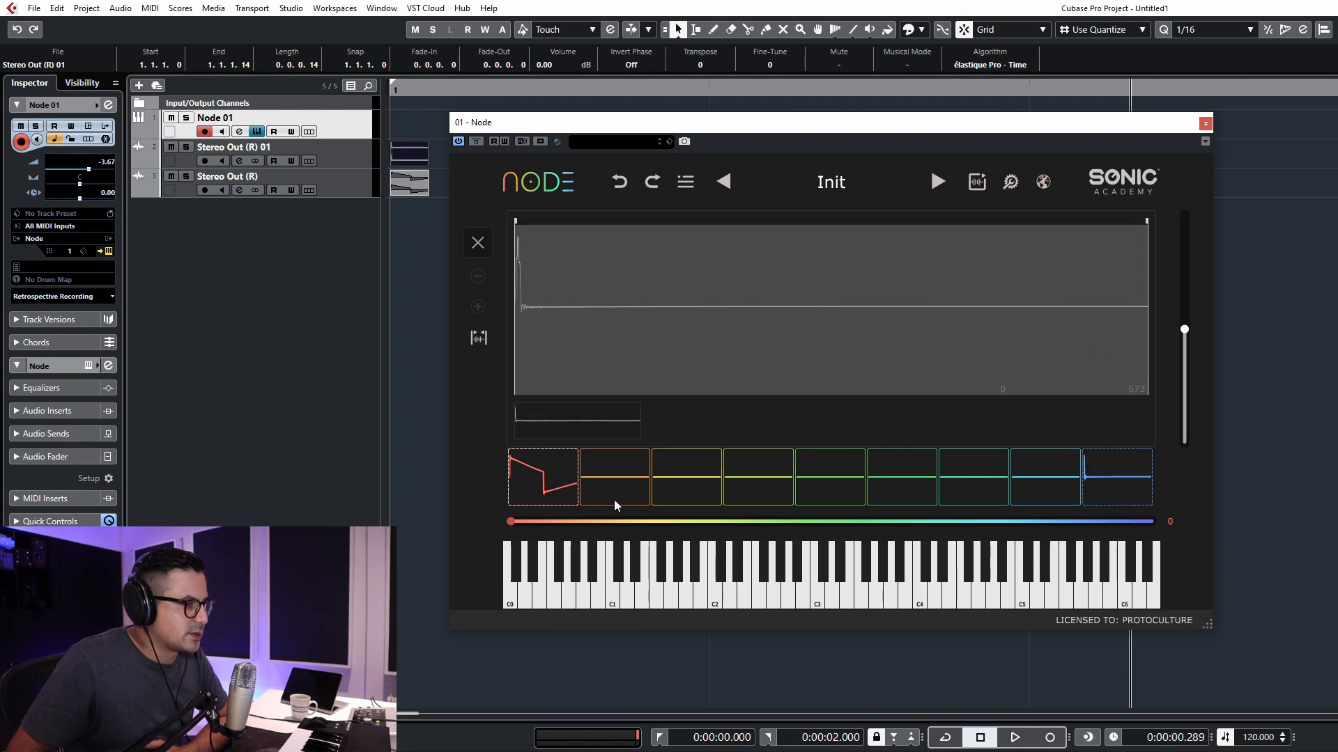
pyautogui.moveTo(613, 467)
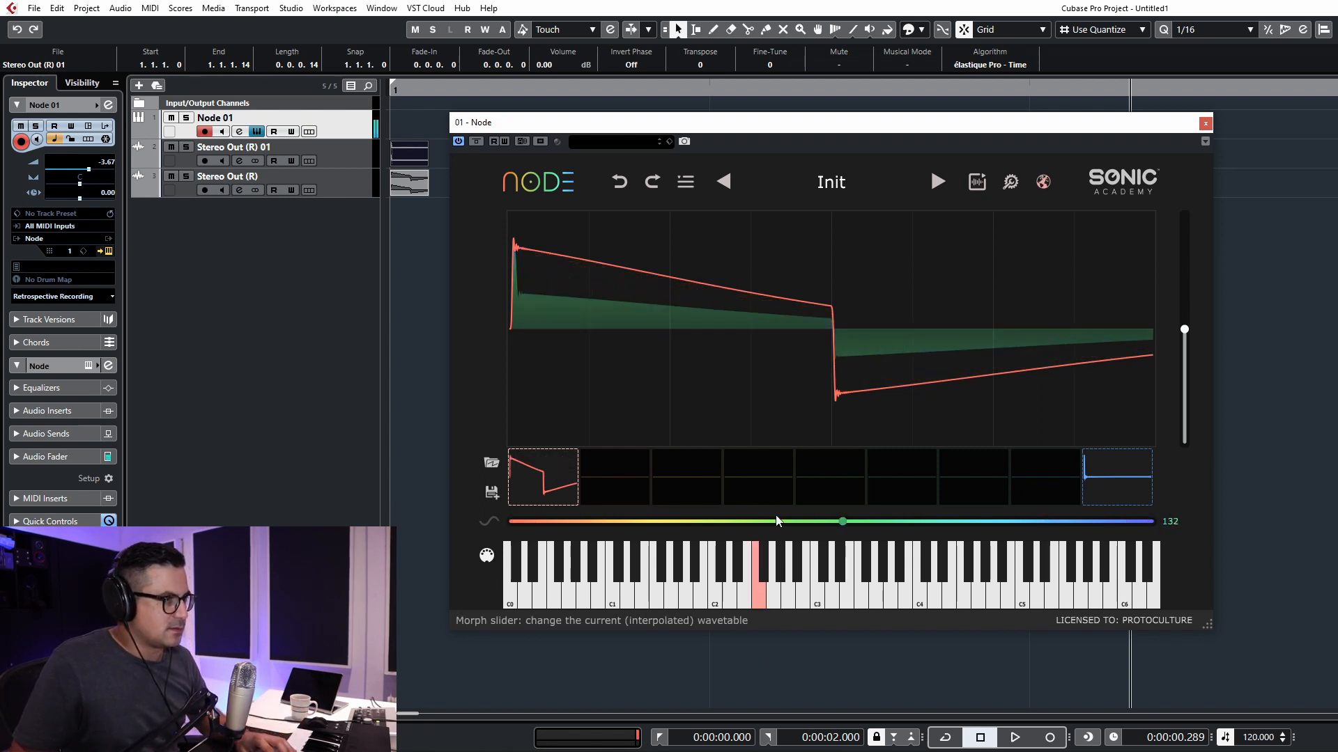
# Morph between the two kick slices, ending partway toward the last slice
pyautogui.moveTo(843, 521); pyautogui.dragTo(597, 521)
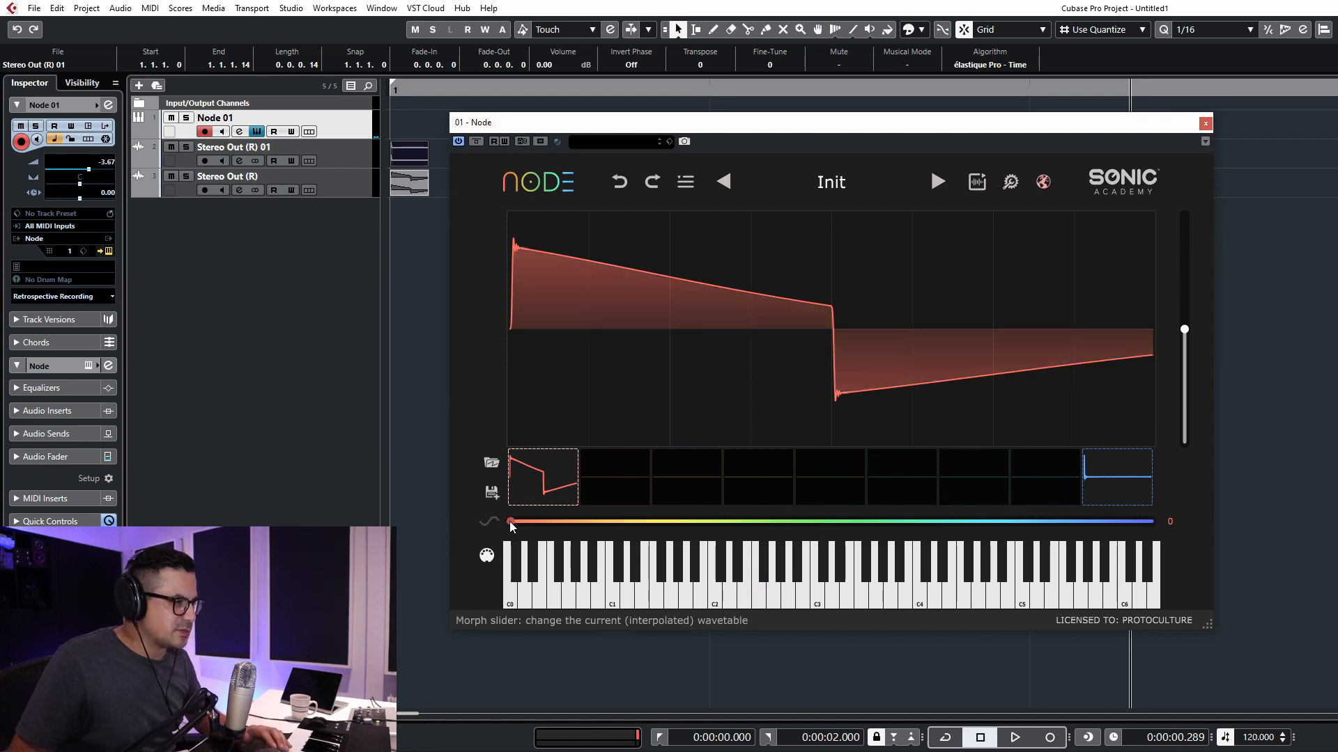
pyautogui.moveTo(512, 521); pyautogui.dragTo(778, 521)
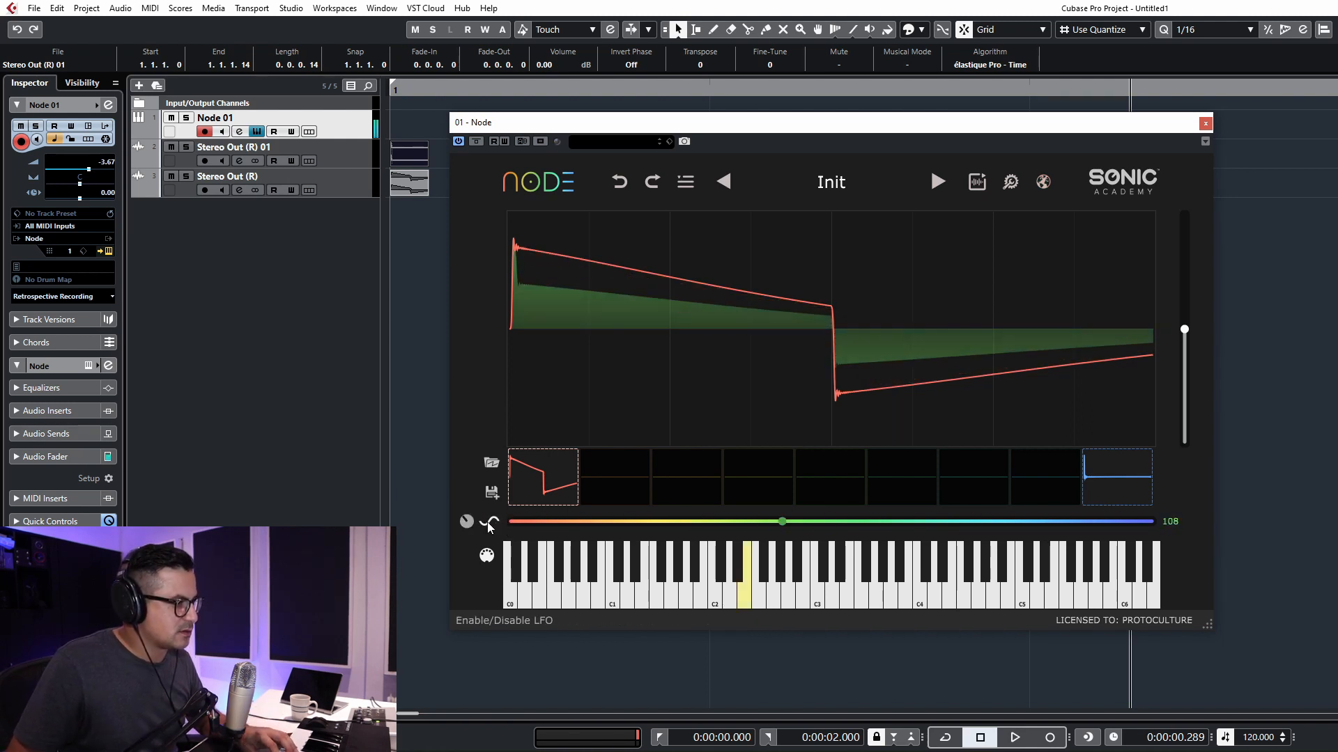
pyautogui.moveTo(783, 522); pyautogui.dragTo(681, 521)
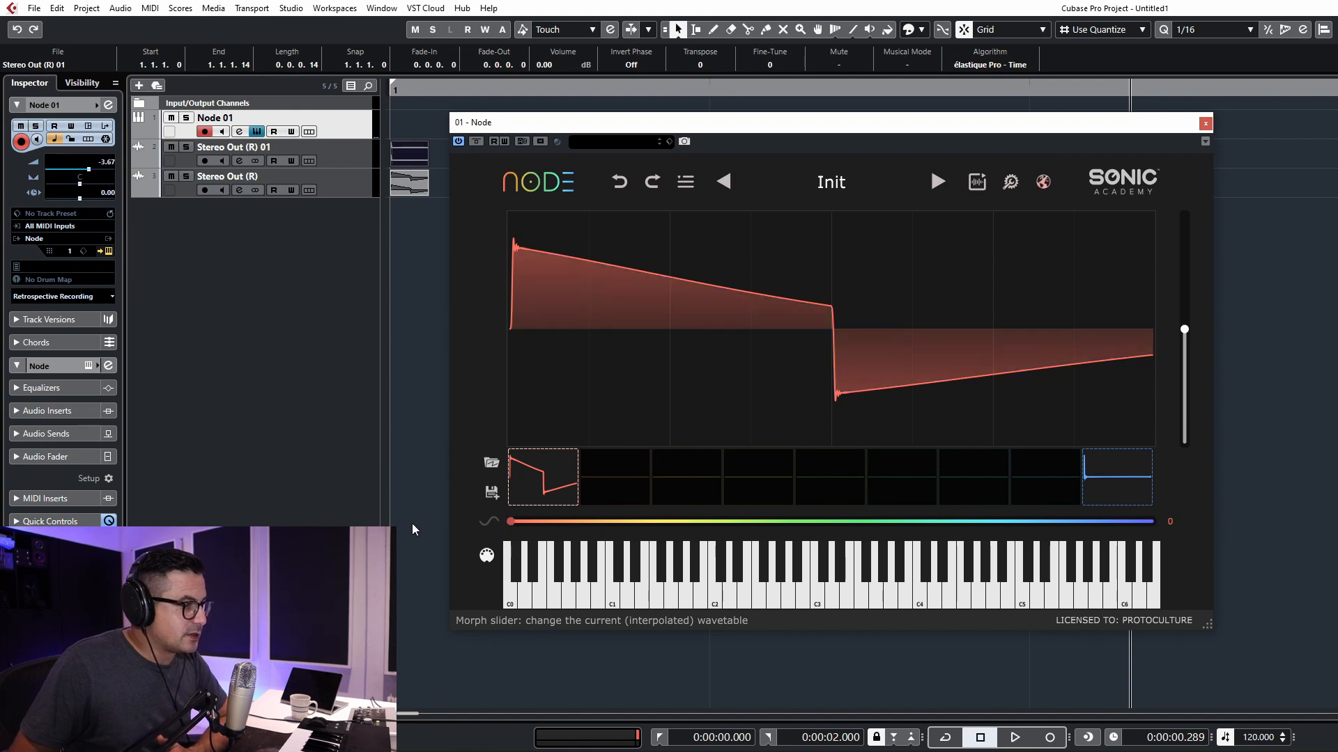
pyautogui.moveTo(490, 369)
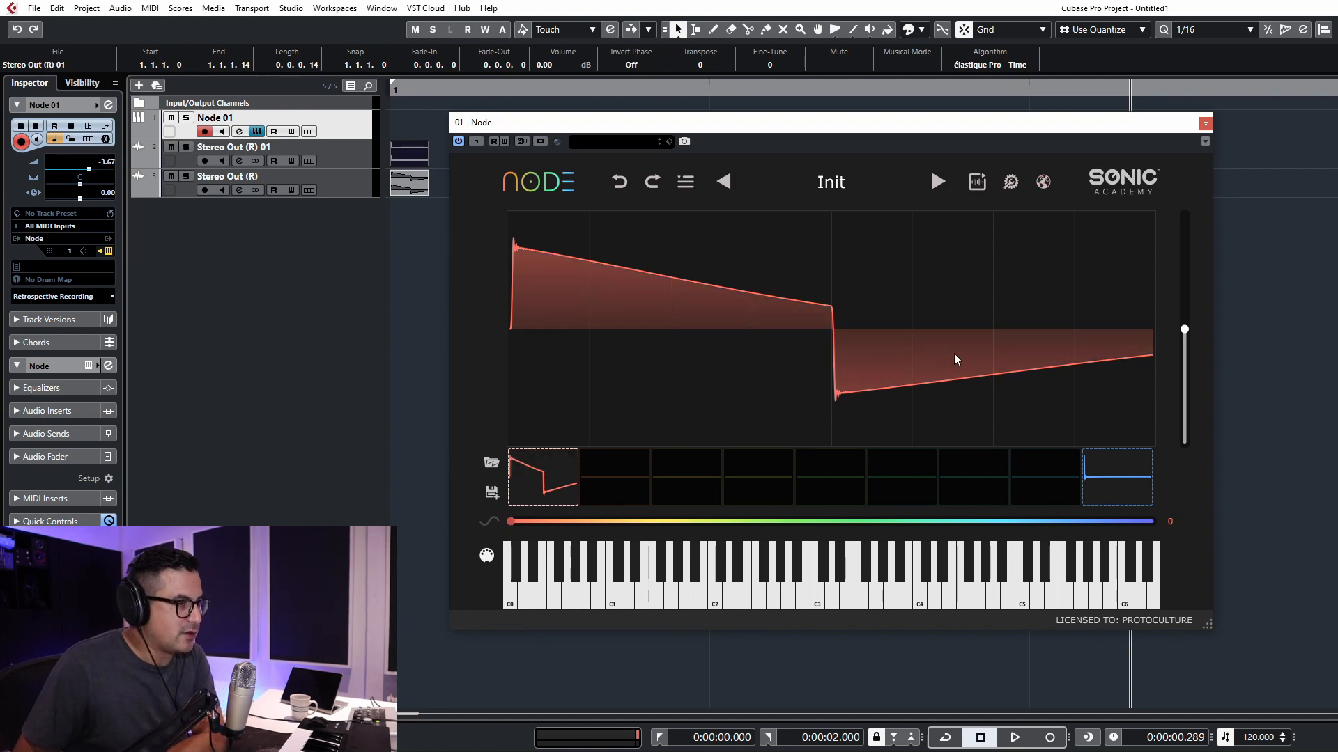
pyautogui.moveTo(897, 368)
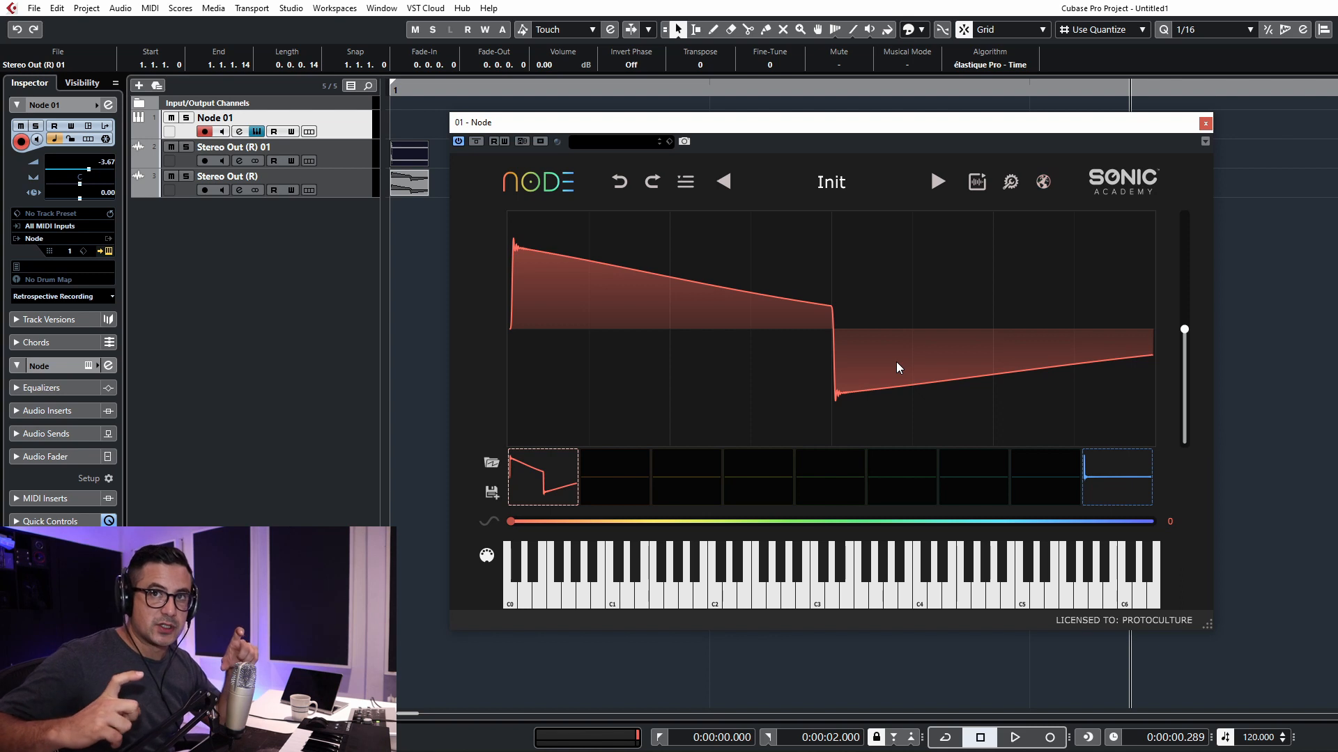
pyautogui.moveTo(885, 367)
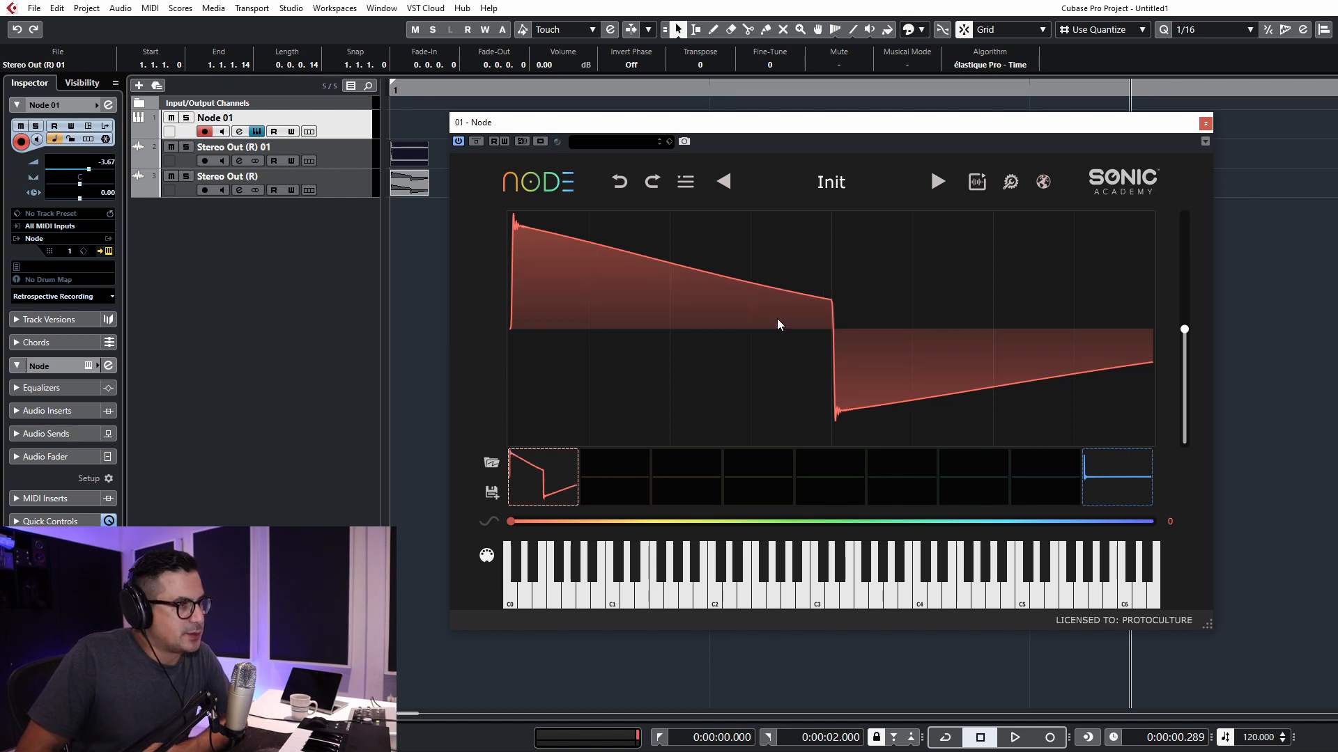
# Normalize the current frame from the waveform display's right-click menu
pyautogui.rightClick(776, 324)
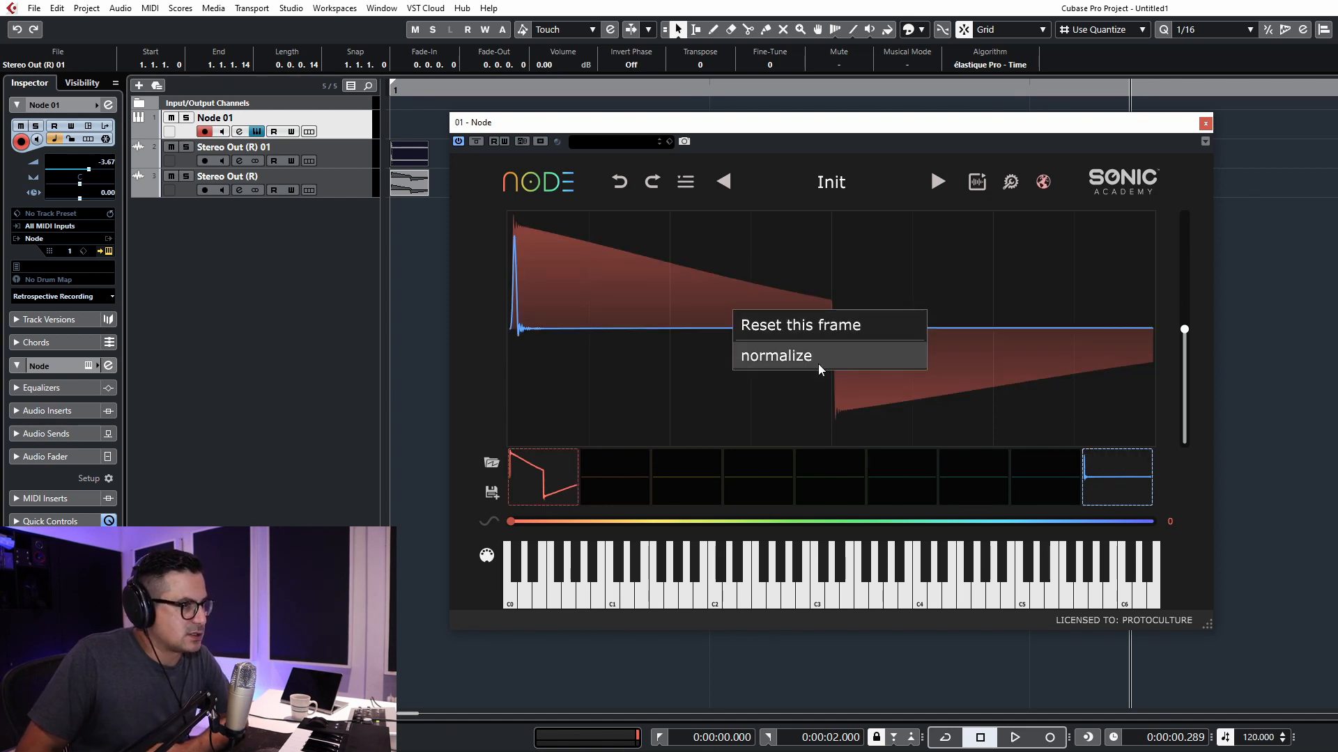
pyautogui.click(774, 356)
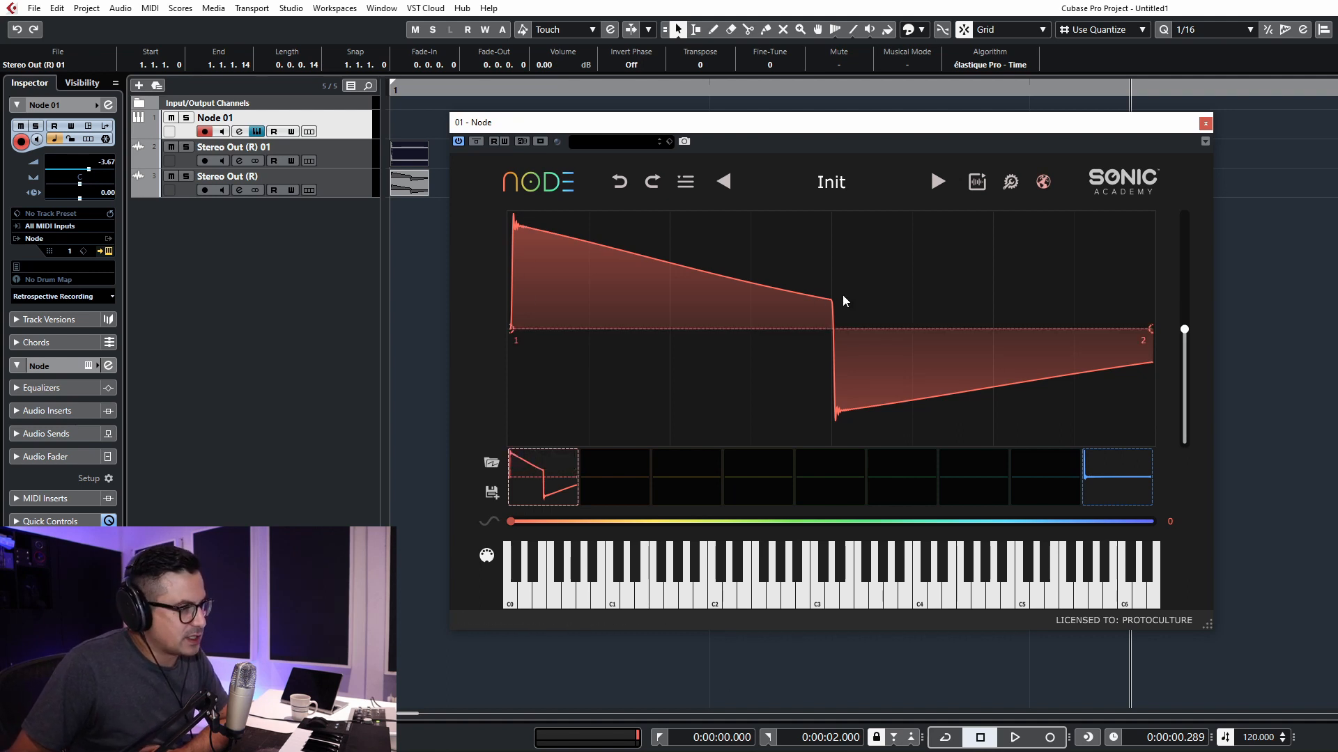
pyautogui.moveTo(888, 323)
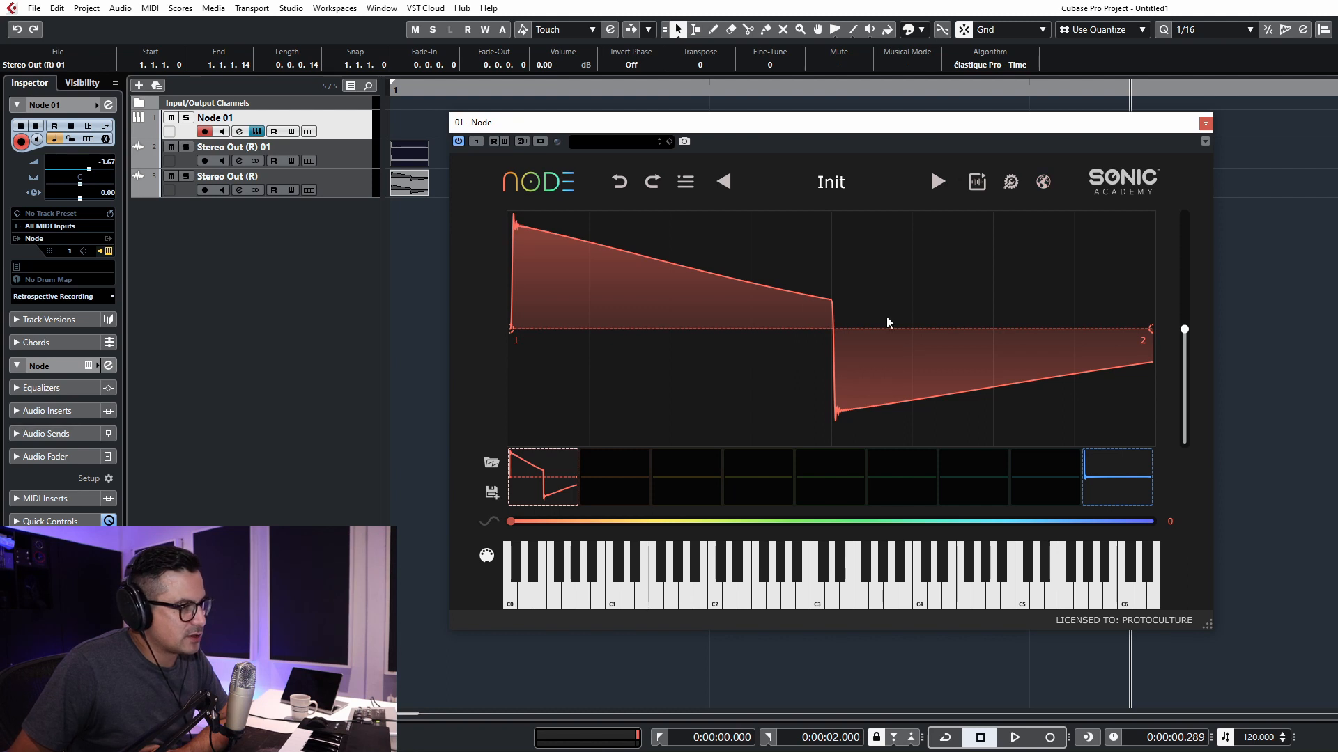
pyautogui.moveTo(835, 335)
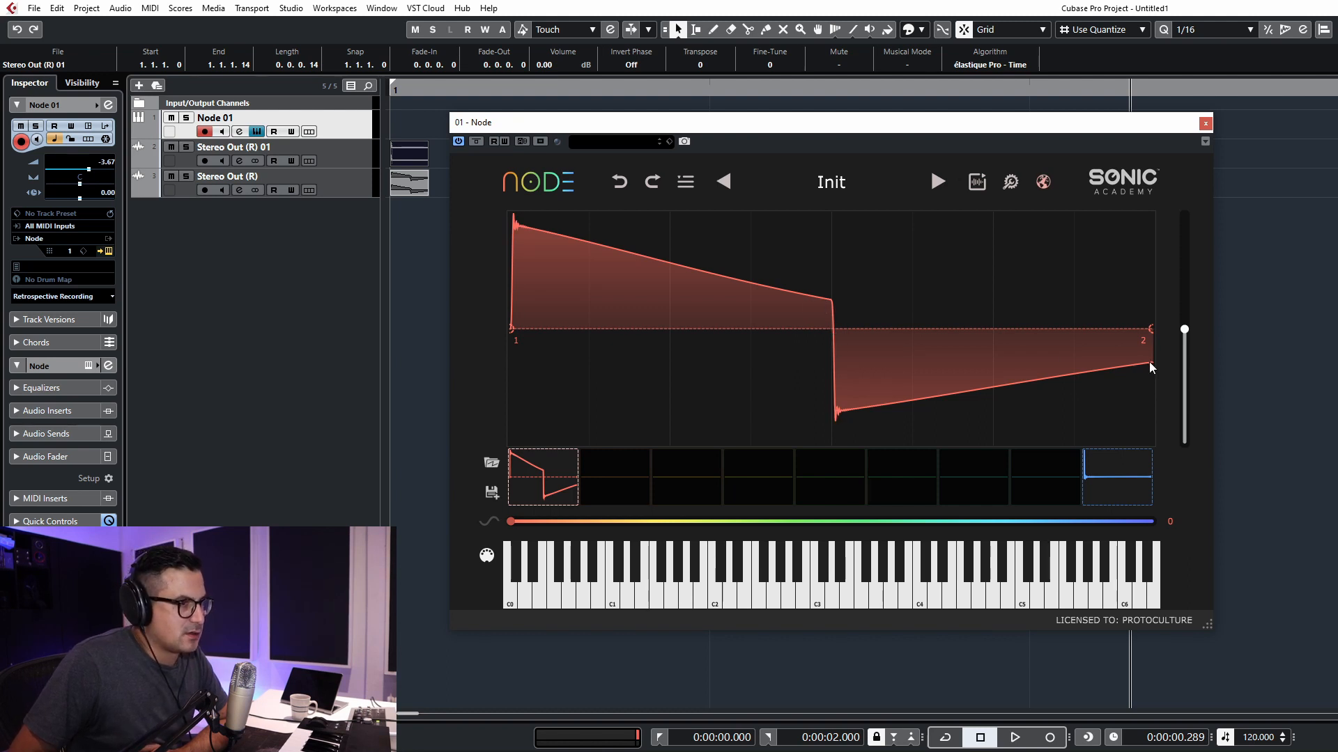
pyautogui.moveTo(570, 334)
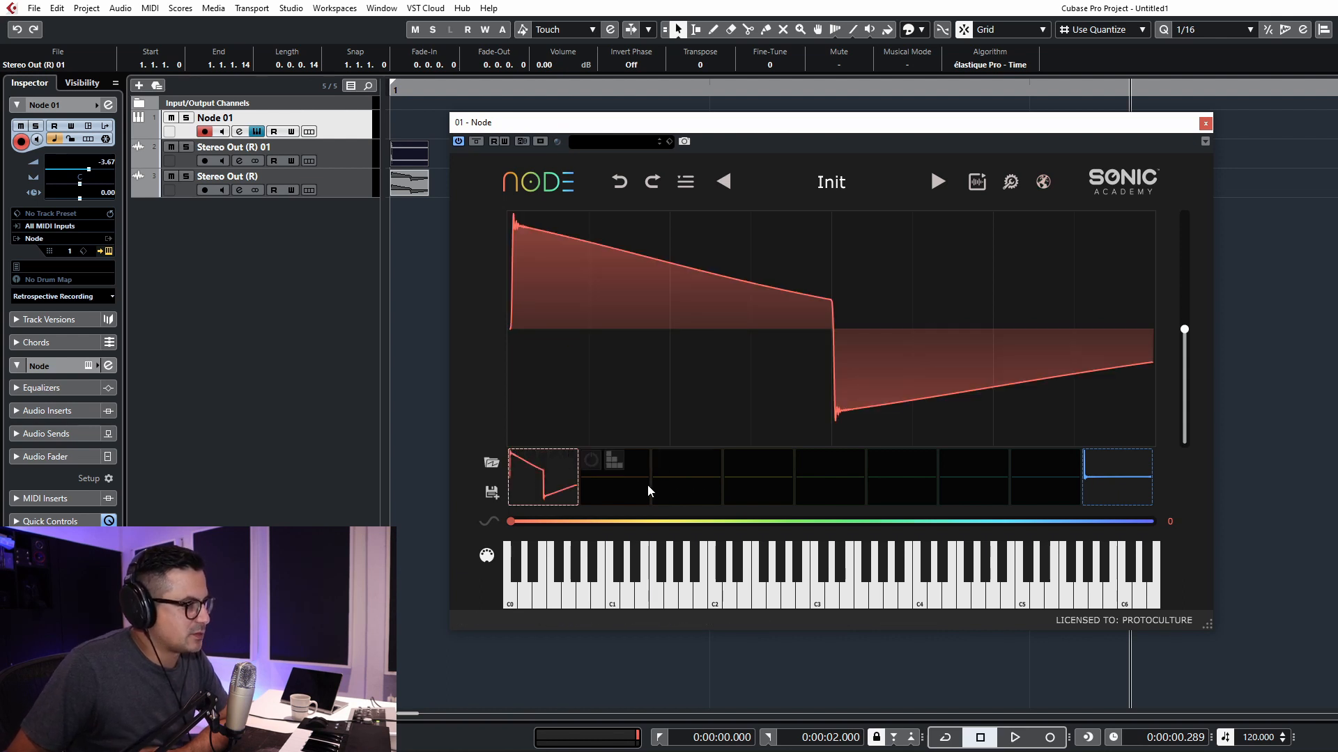
# Place the first frame's nodes on the opening peak, both drop edges and ramp end
pyautogui.click(569, 571)
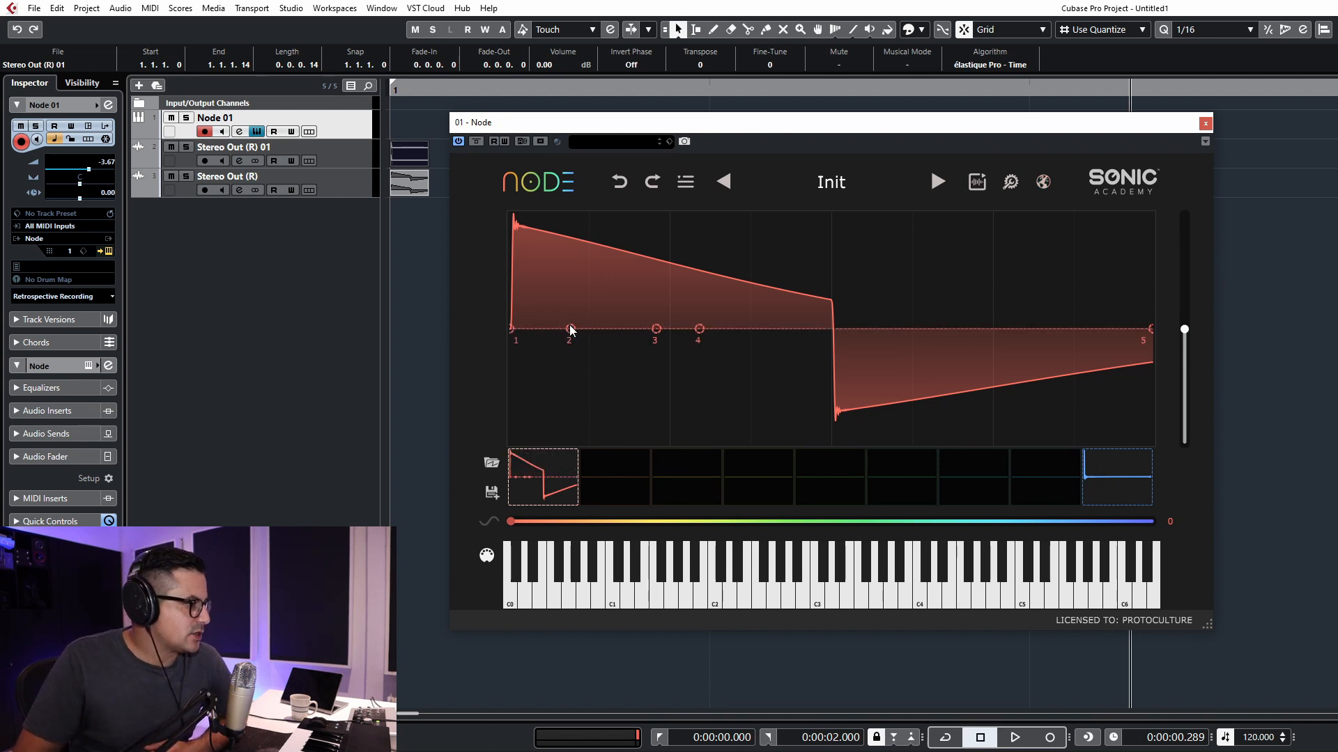
pyautogui.moveTo(570, 330); pyautogui.dragTo(512, 235)
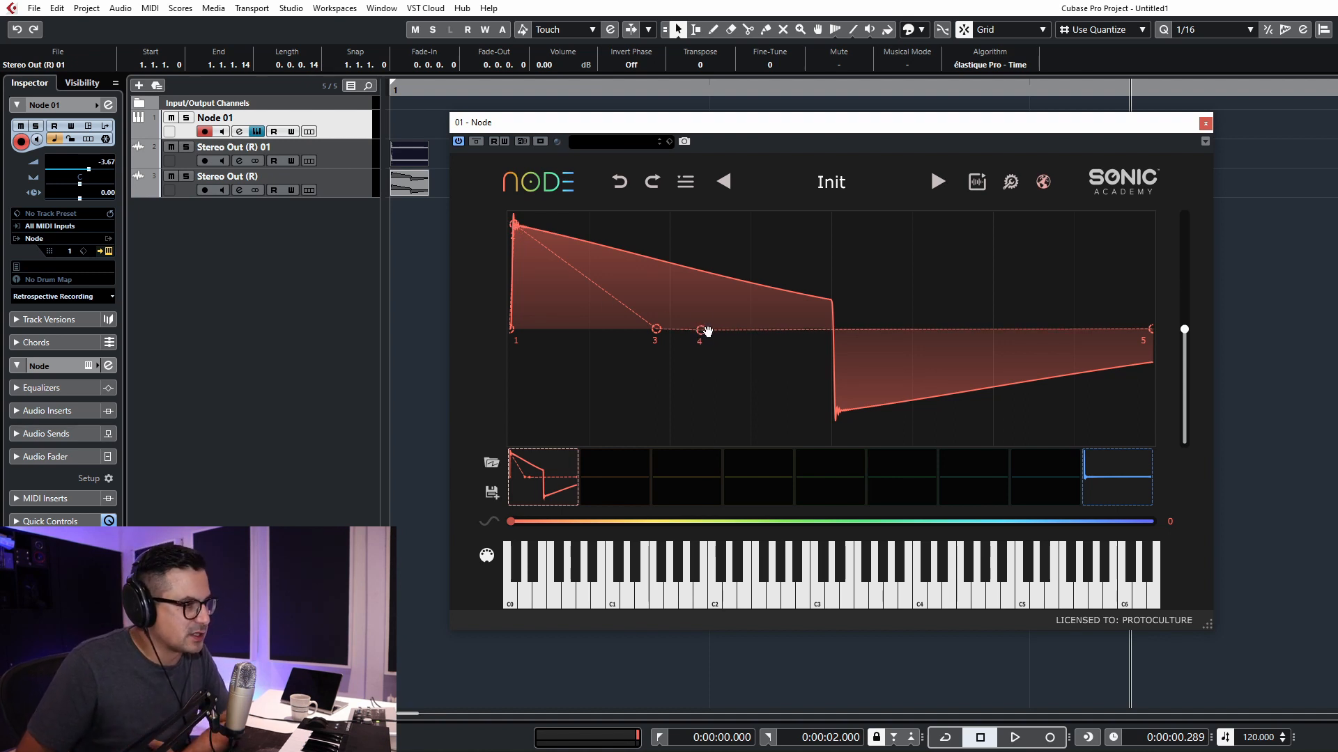
pyautogui.moveTo(706, 331); pyautogui.dragTo(834, 419)
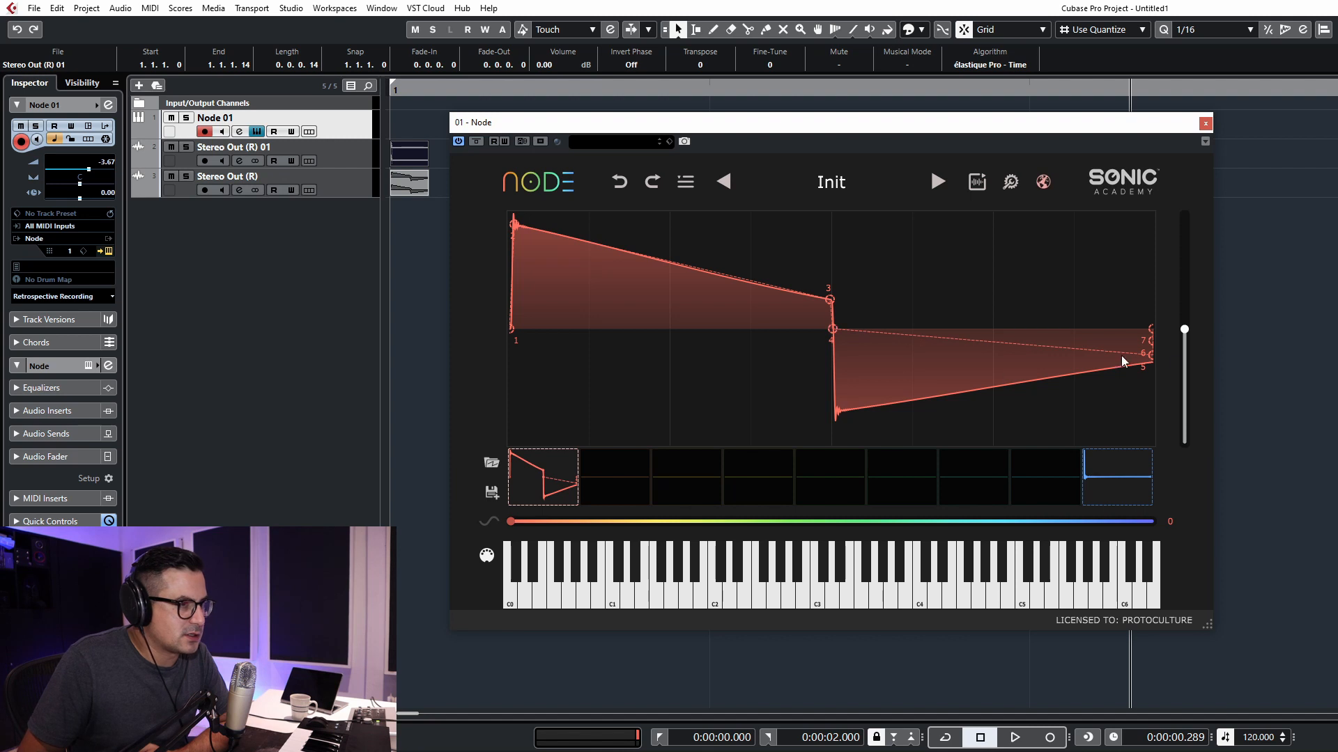
pyautogui.moveTo(1147, 362); pyautogui.dragTo(845, 427)
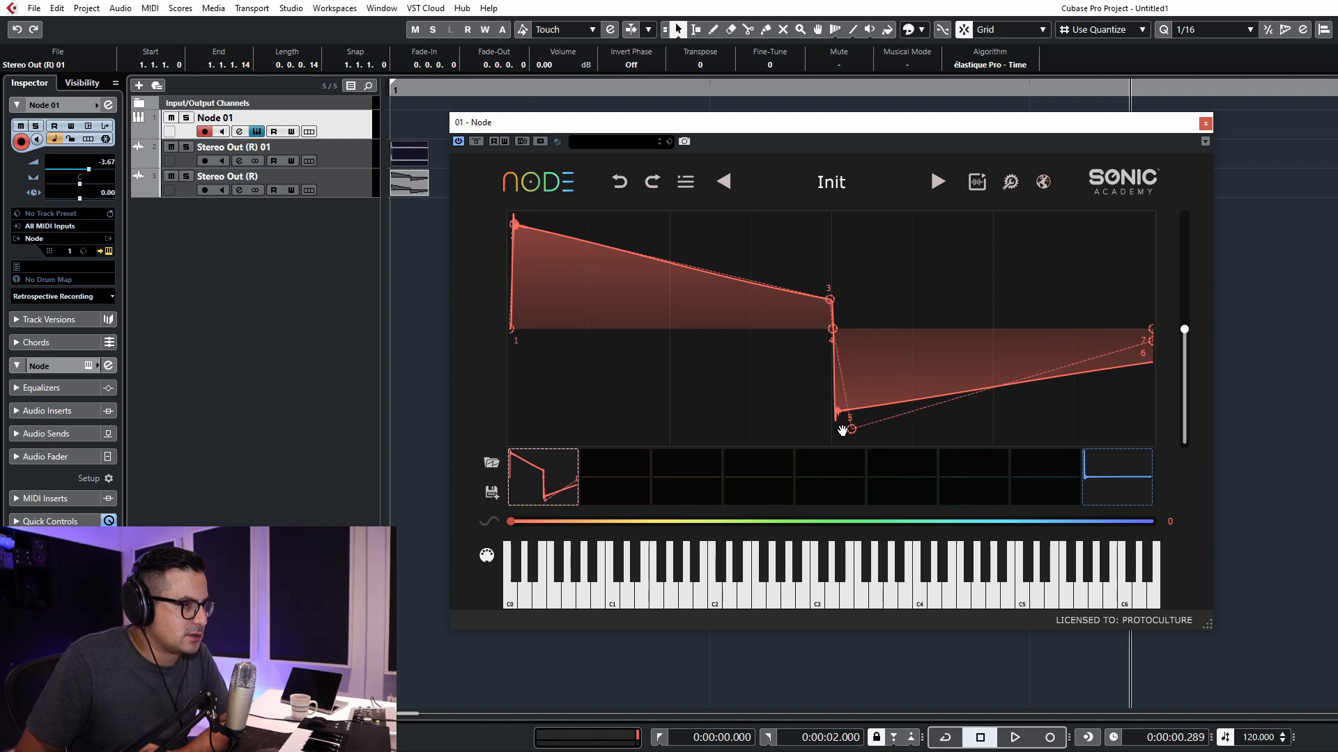
pyautogui.moveTo(846, 428); pyautogui.dragTo(835, 415)
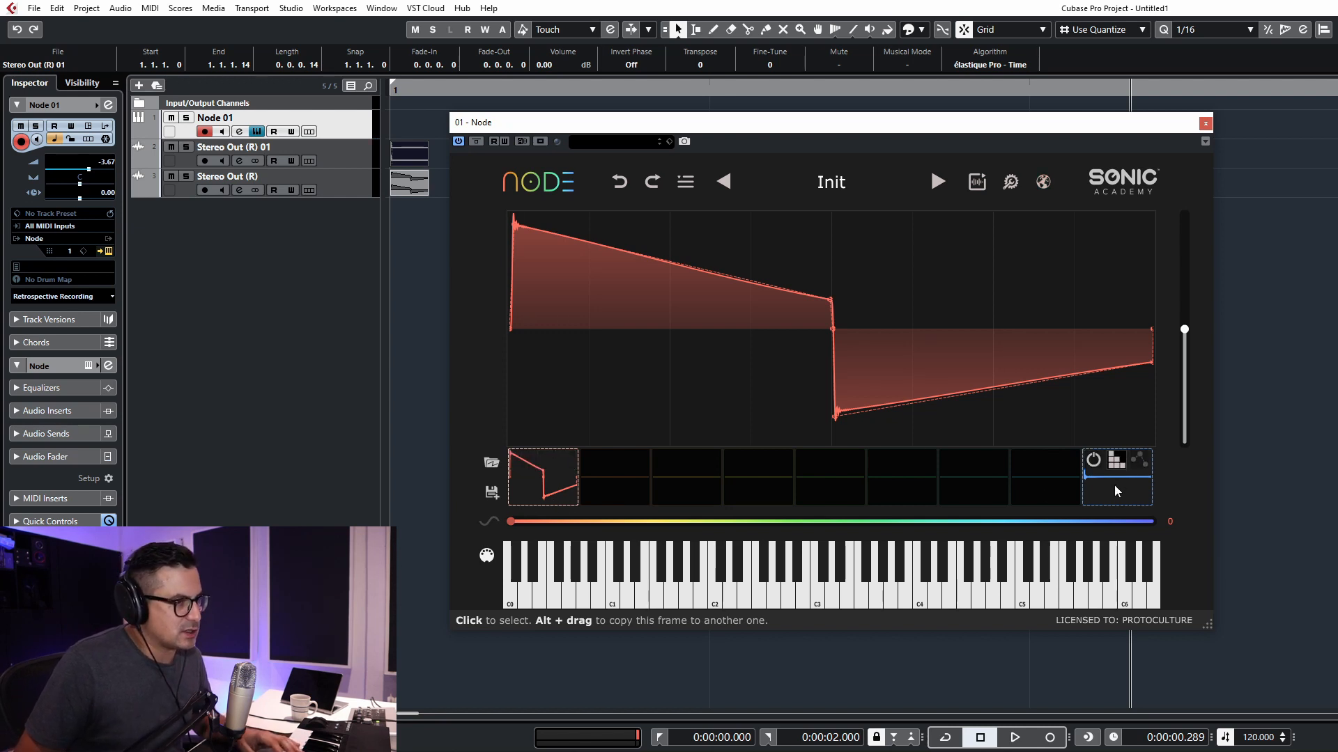
# Select the last frame and move its nodes onto the spike's peak, dip and tail
pyautogui.click(1138, 461)
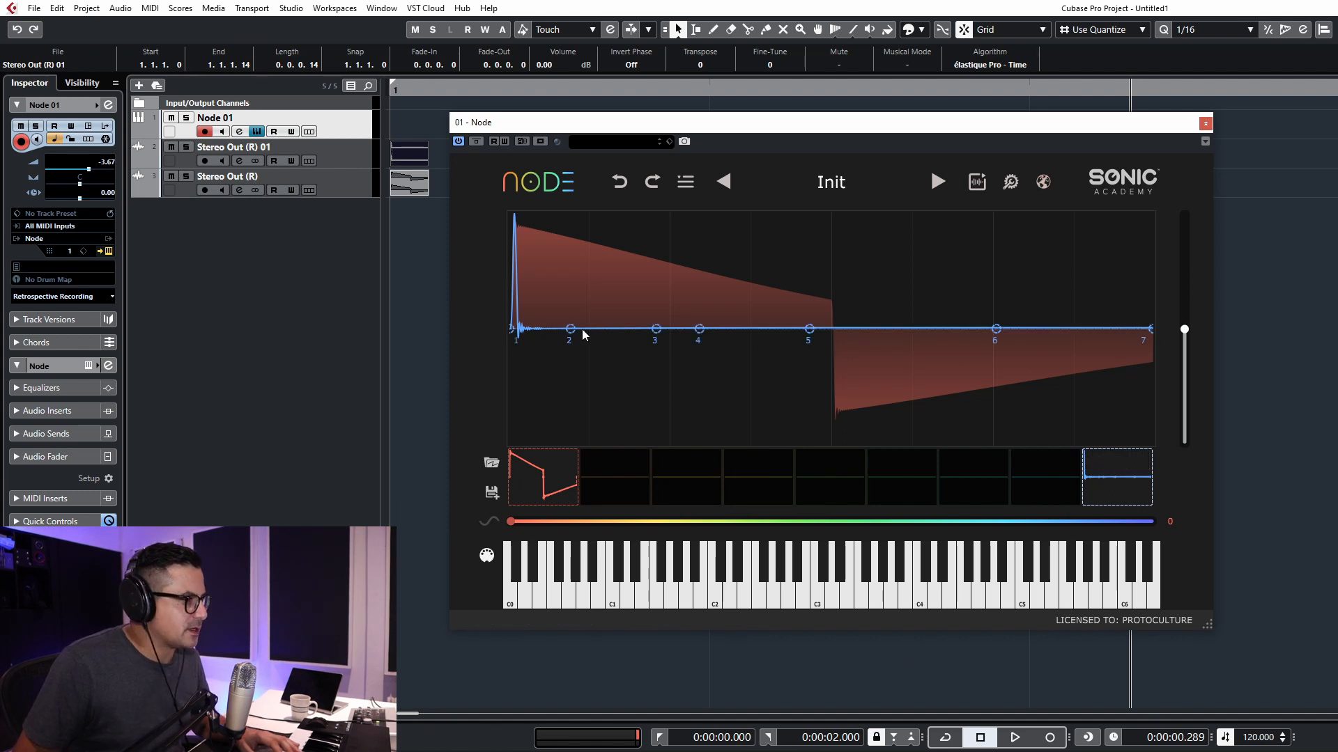
pyautogui.moveTo(612, 347)
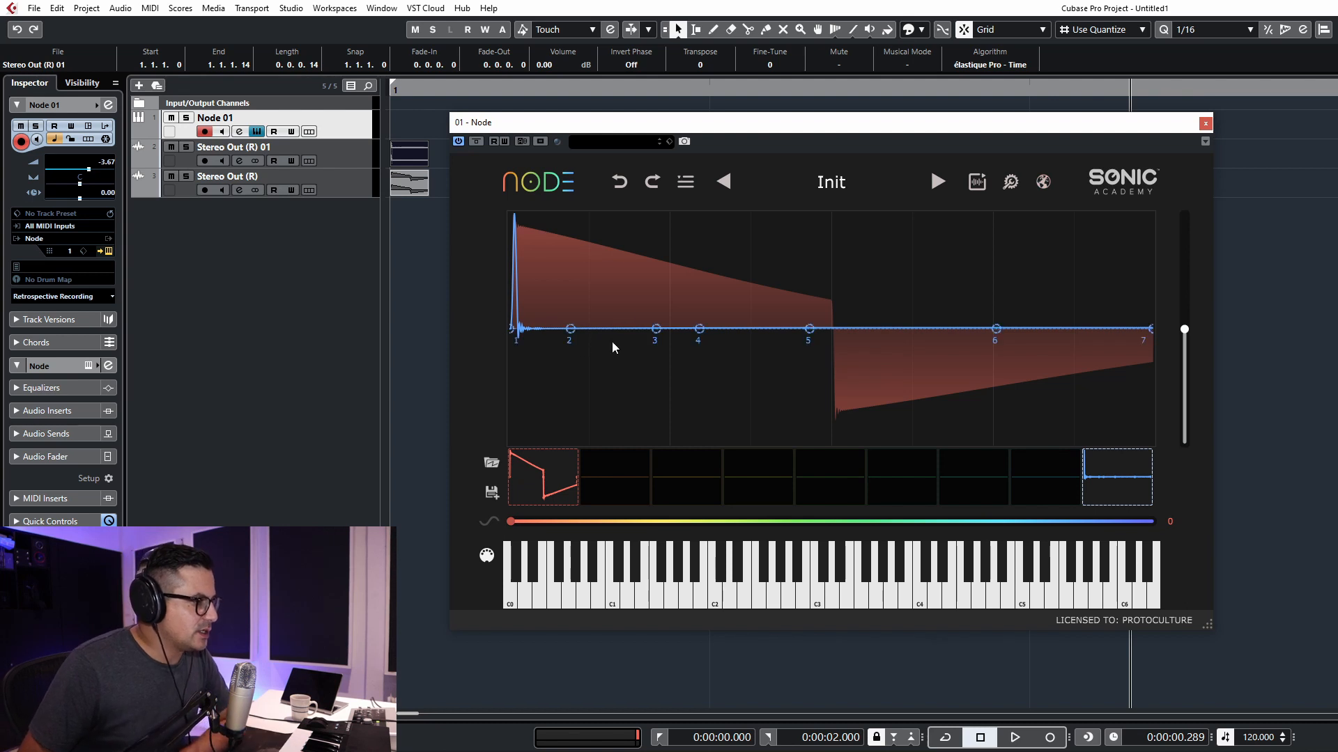
pyautogui.moveTo(546, 494)
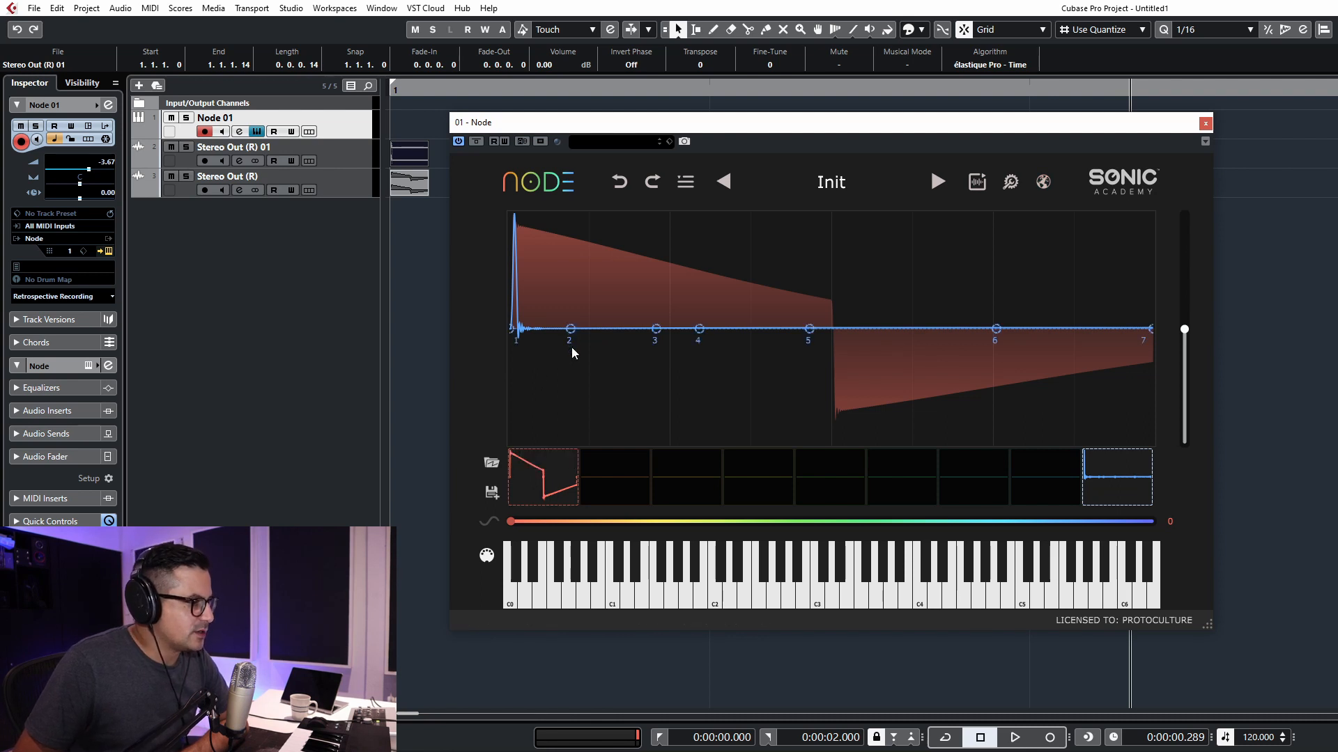
pyautogui.moveTo(570, 328); pyautogui.dragTo(514, 222)
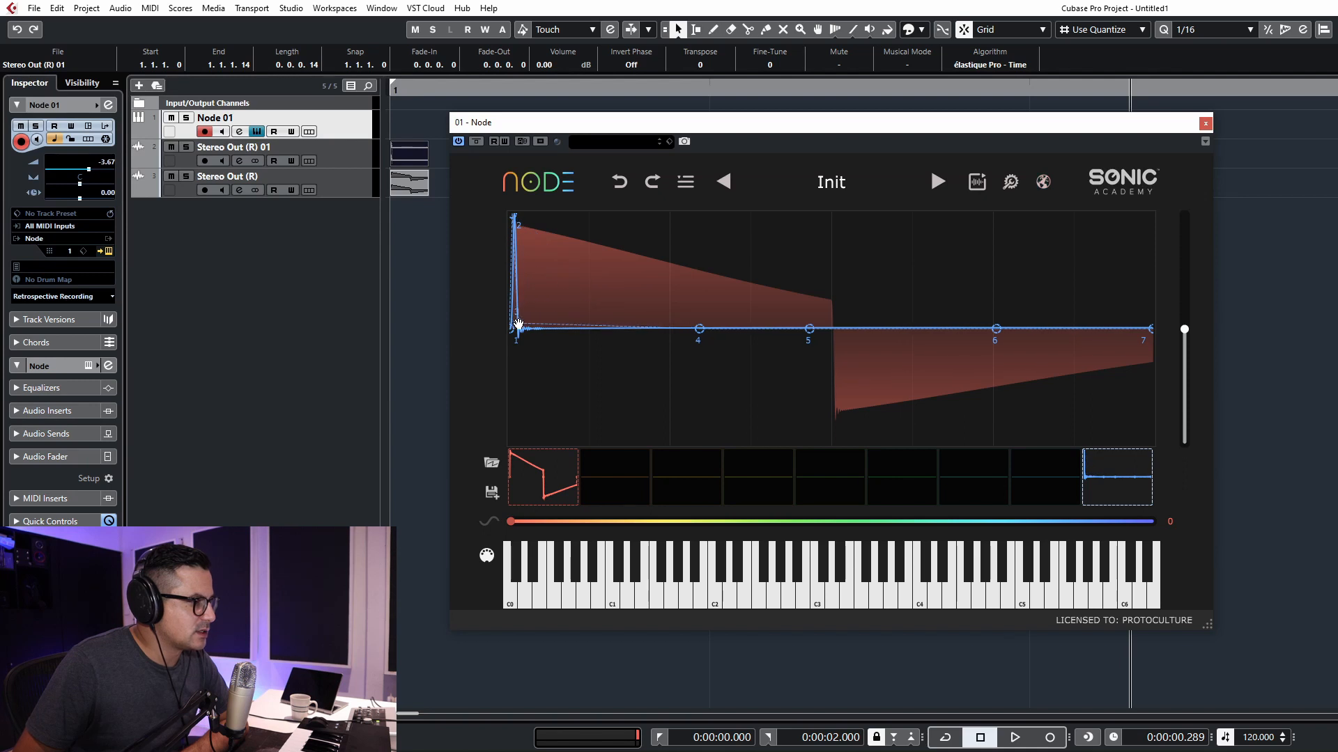
pyautogui.moveTo(698, 330); pyautogui.dragTo(680, 309)
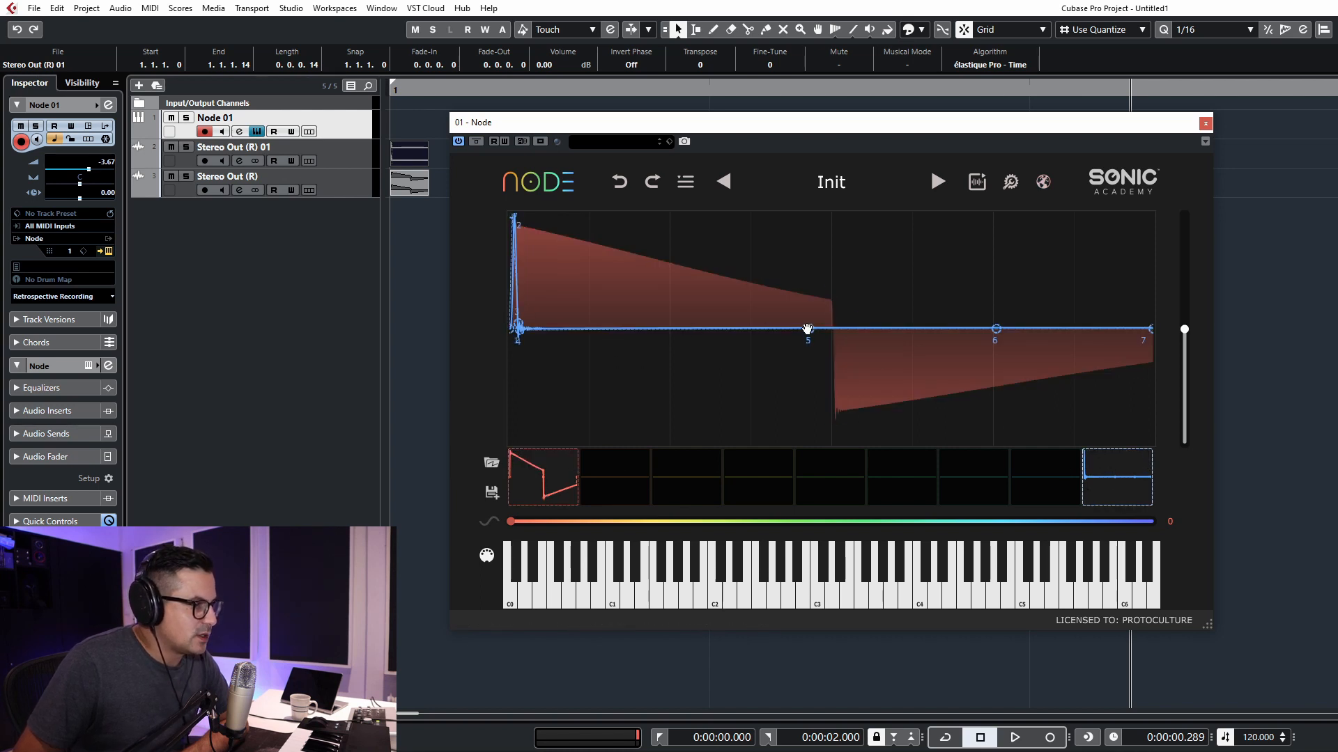
pyautogui.moveTo(808, 328); pyautogui.dragTo(517, 345)
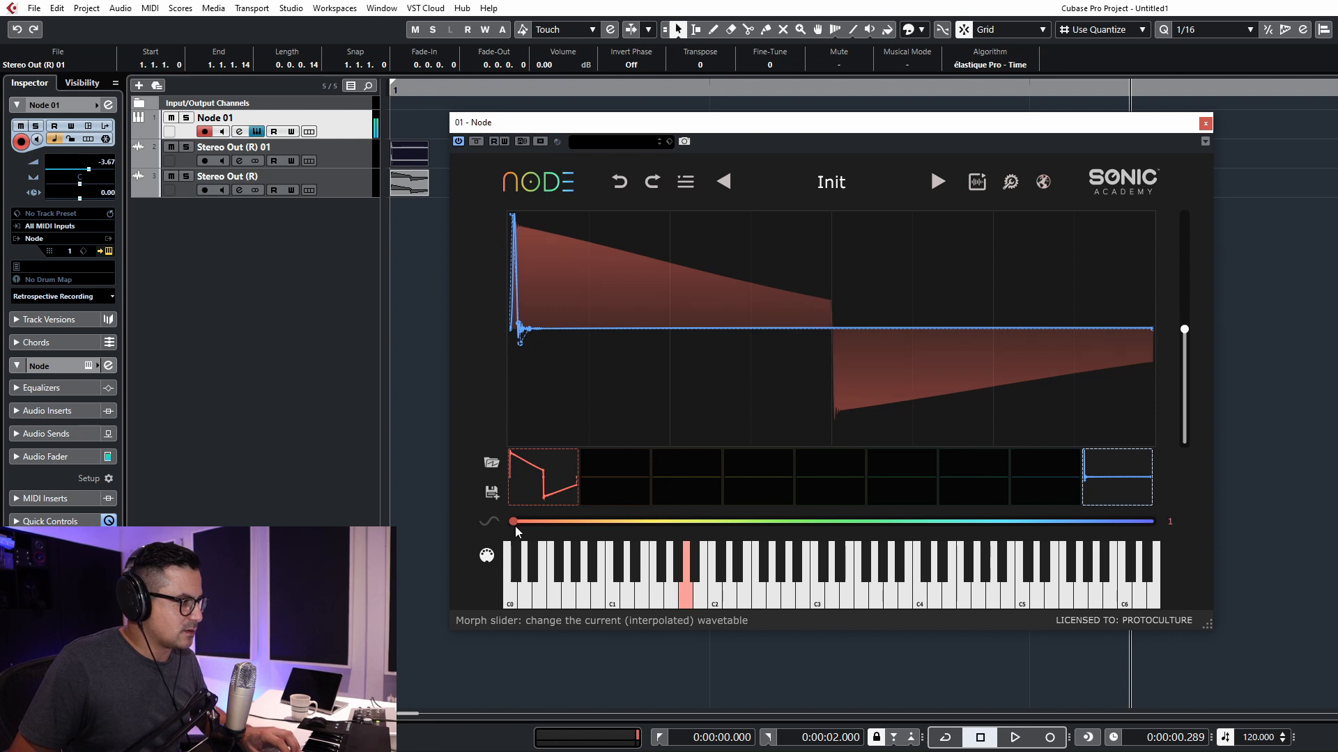
# Nudge the morph position slightly between the ramp frame and the kick frame
pyautogui.moveTo(512, 521); pyautogui.dragTo(546, 521)
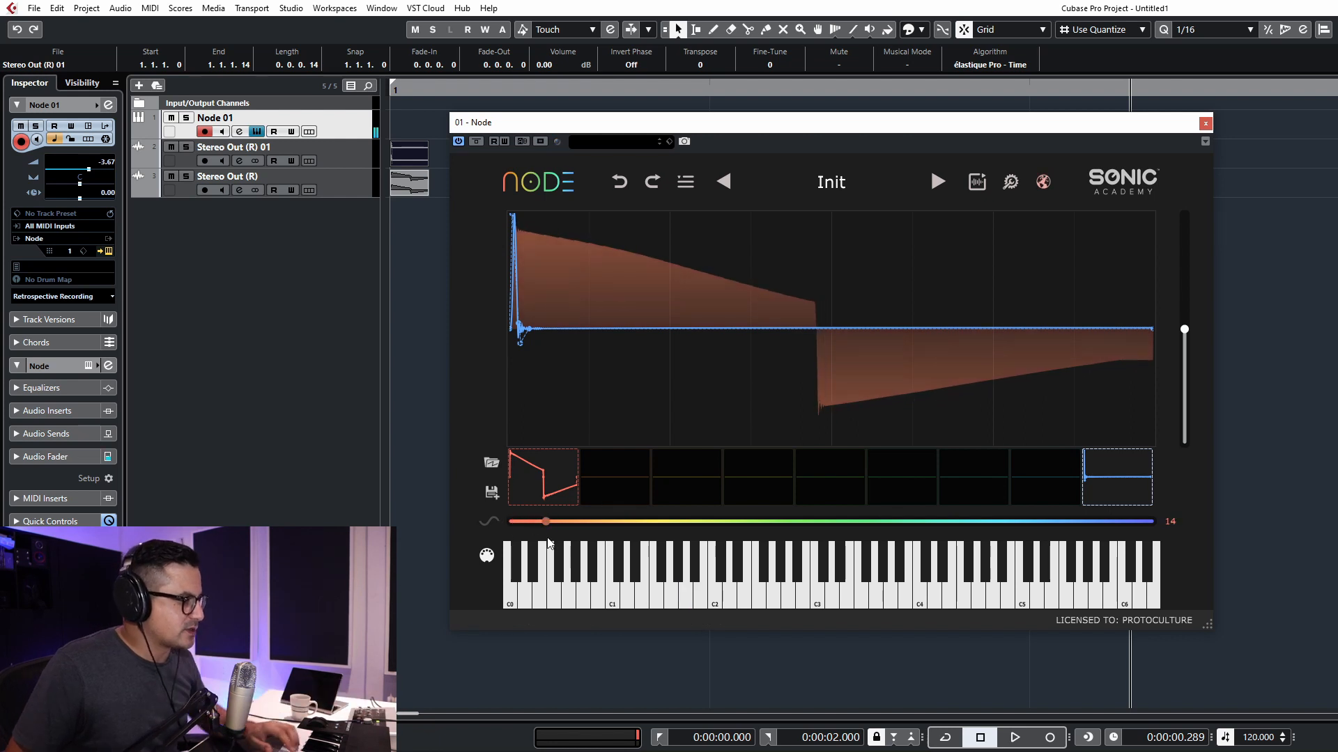
pyautogui.moveTo(546, 521); pyautogui.dragTo(513, 521)
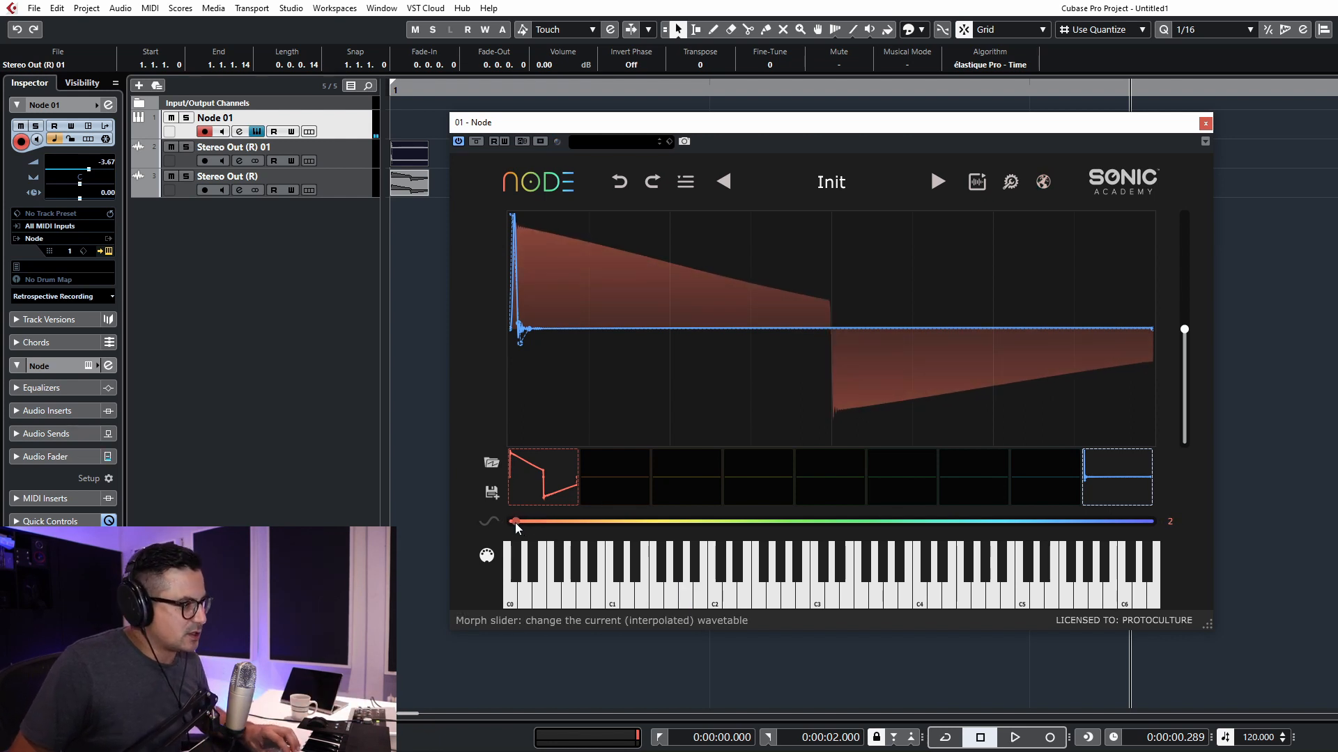
pyautogui.moveTo(515, 521); pyautogui.dragTo(536, 521)
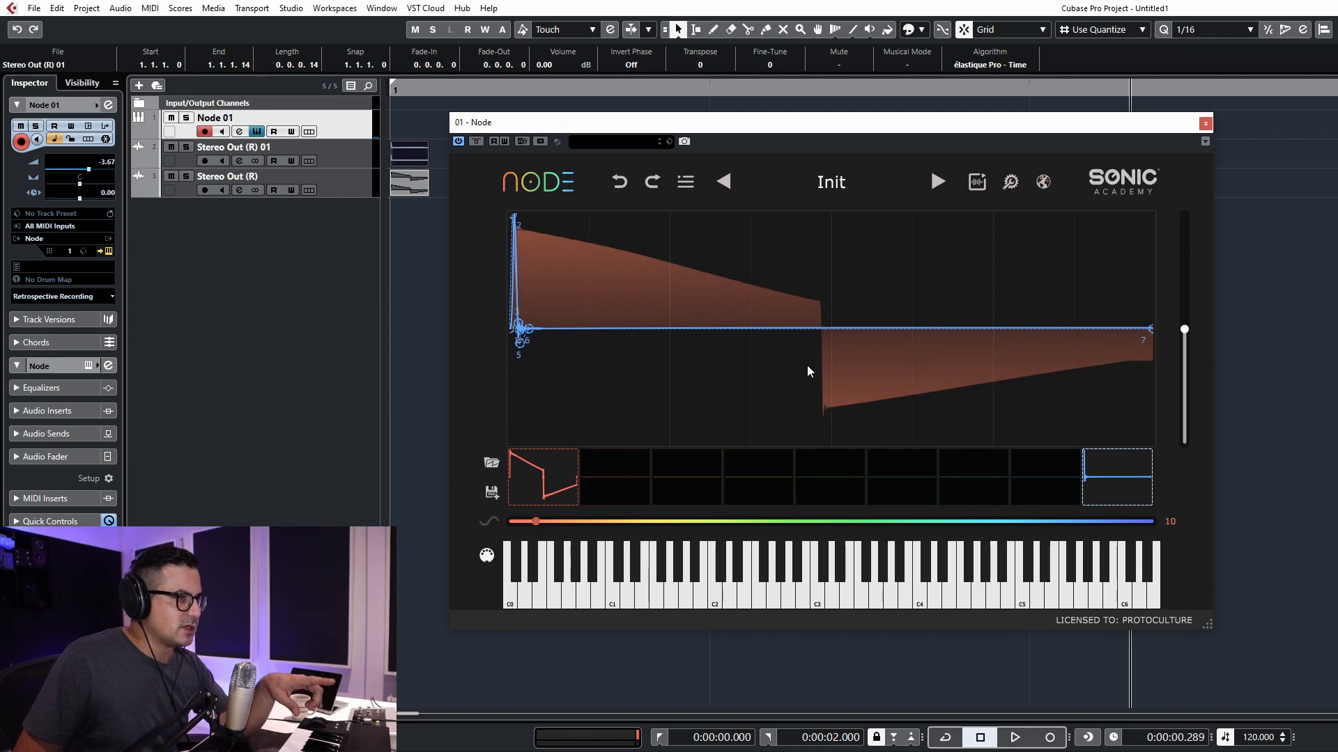
pyautogui.click(536, 521)
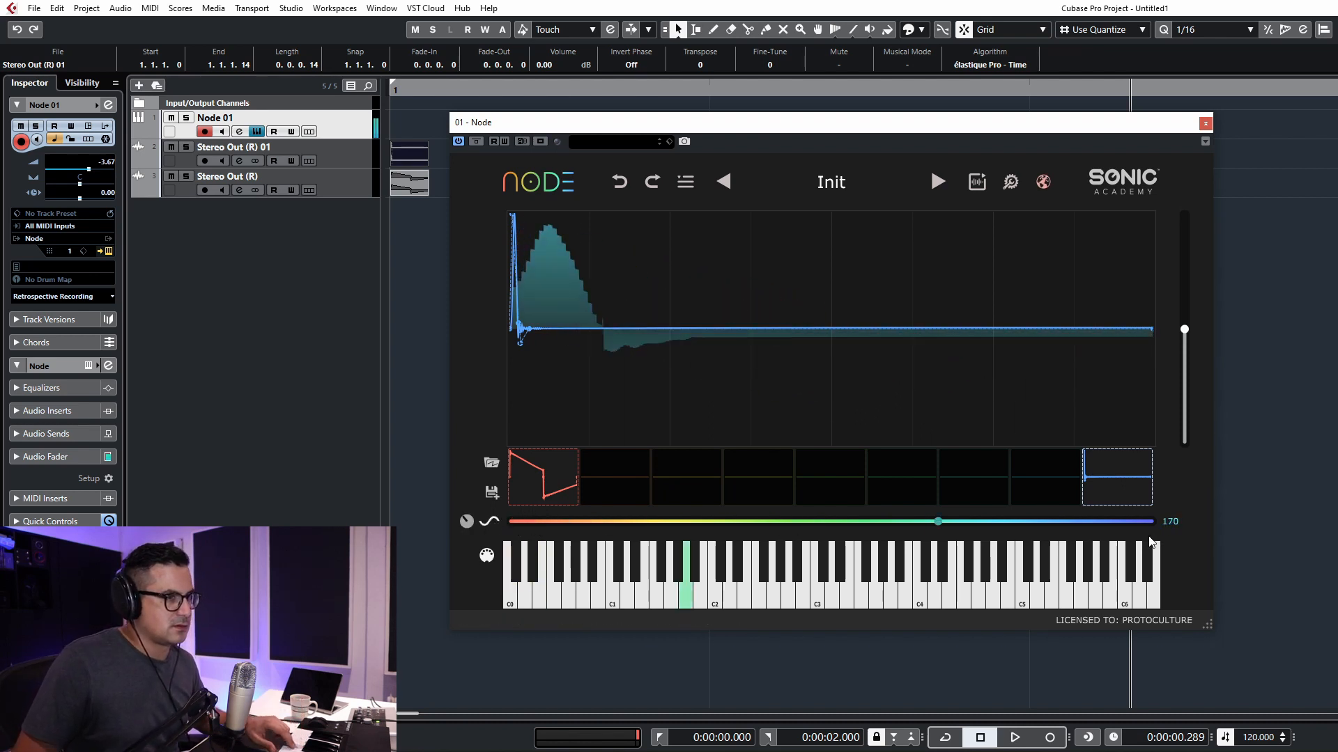
# Adjust the LFO frequency to change how fast it sweeps the morph position
pyautogui.moveTo(939, 521); pyautogui.dragTo(518, 521)
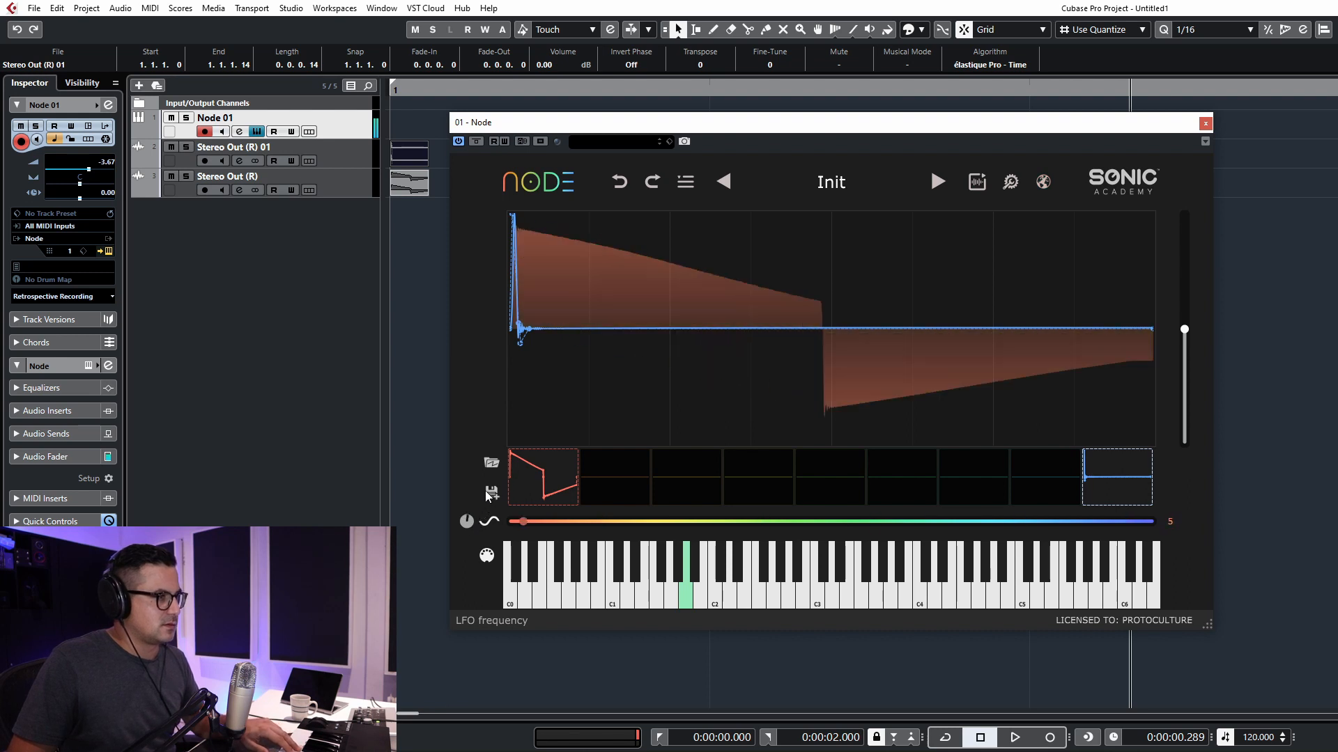
pyautogui.moveTo(520, 521); pyautogui.dragTo(866, 522)
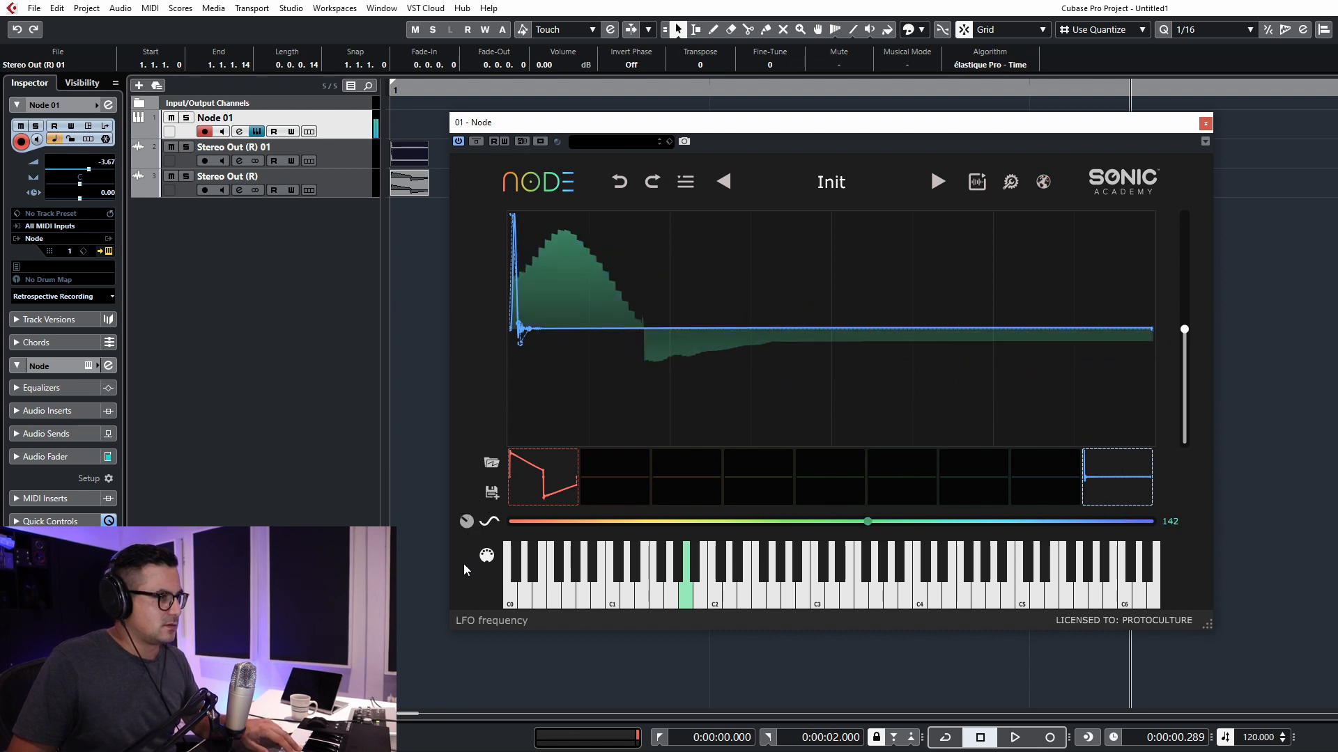
pyautogui.moveTo(867, 522); pyautogui.dragTo(783, 521)
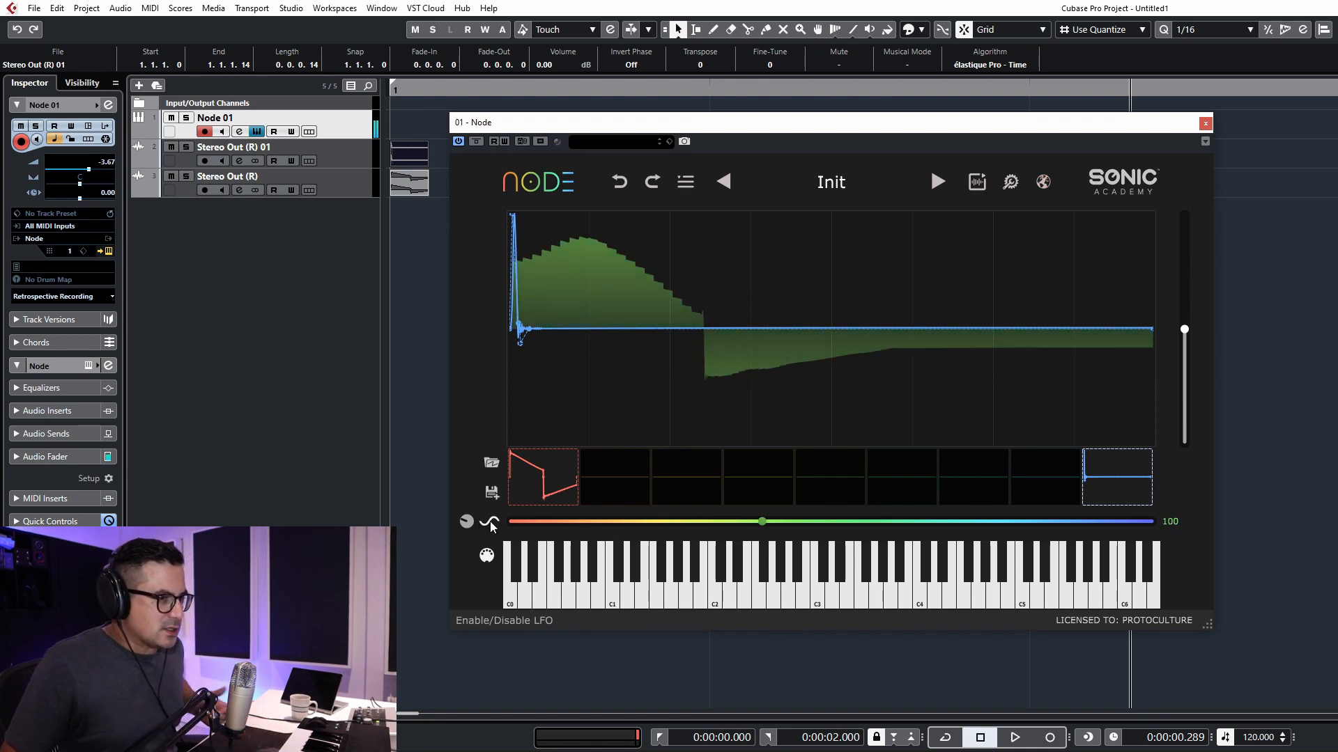
pyautogui.moveTo(761, 521); pyautogui.dragTo(739, 522)
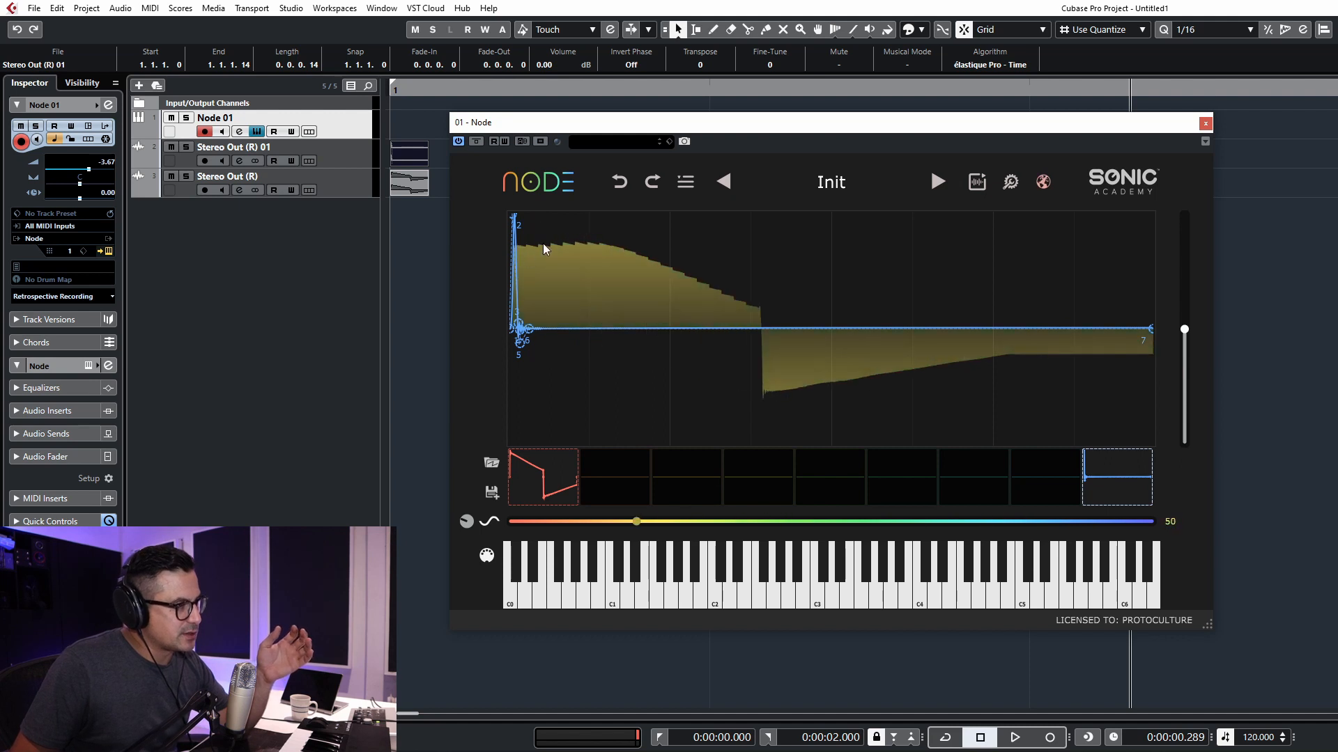
pyautogui.moveTo(635, 521); pyautogui.dragTo(606, 522)
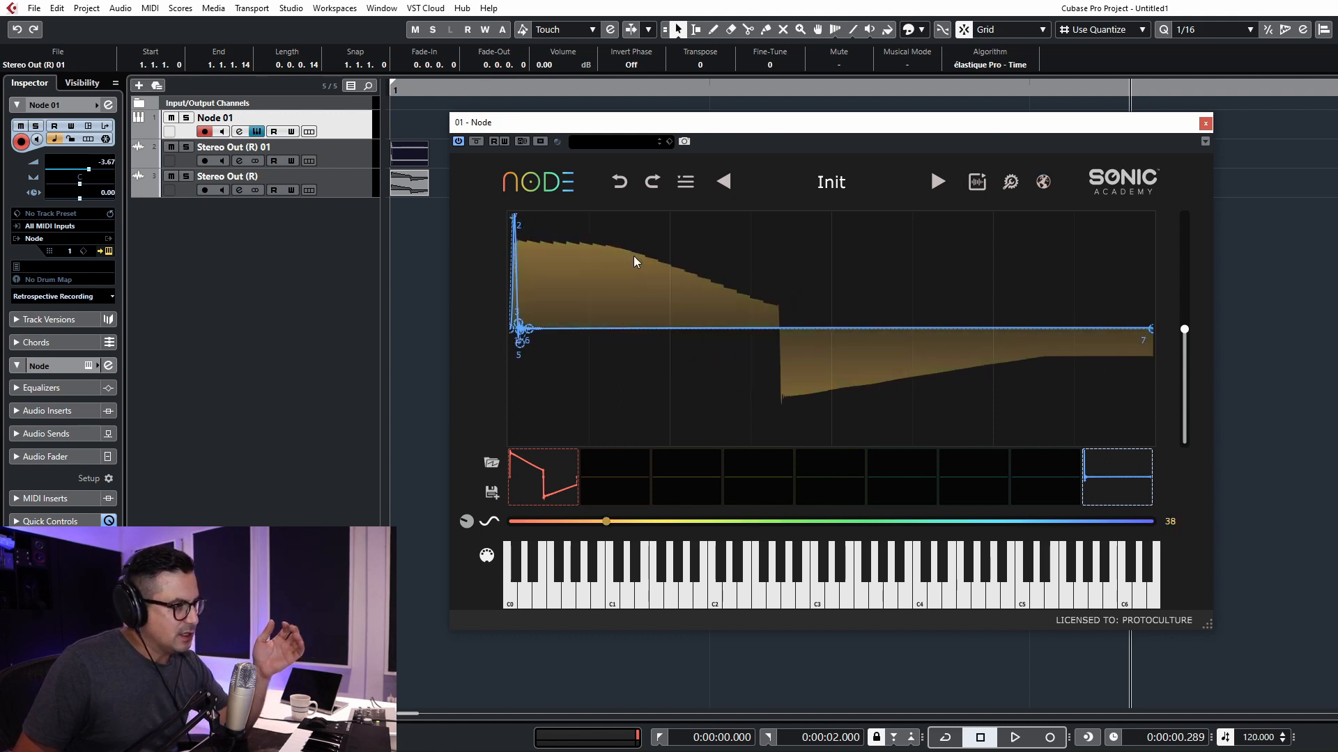
pyautogui.moveTo(605, 521); pyautogui.dragTo(581, 521)
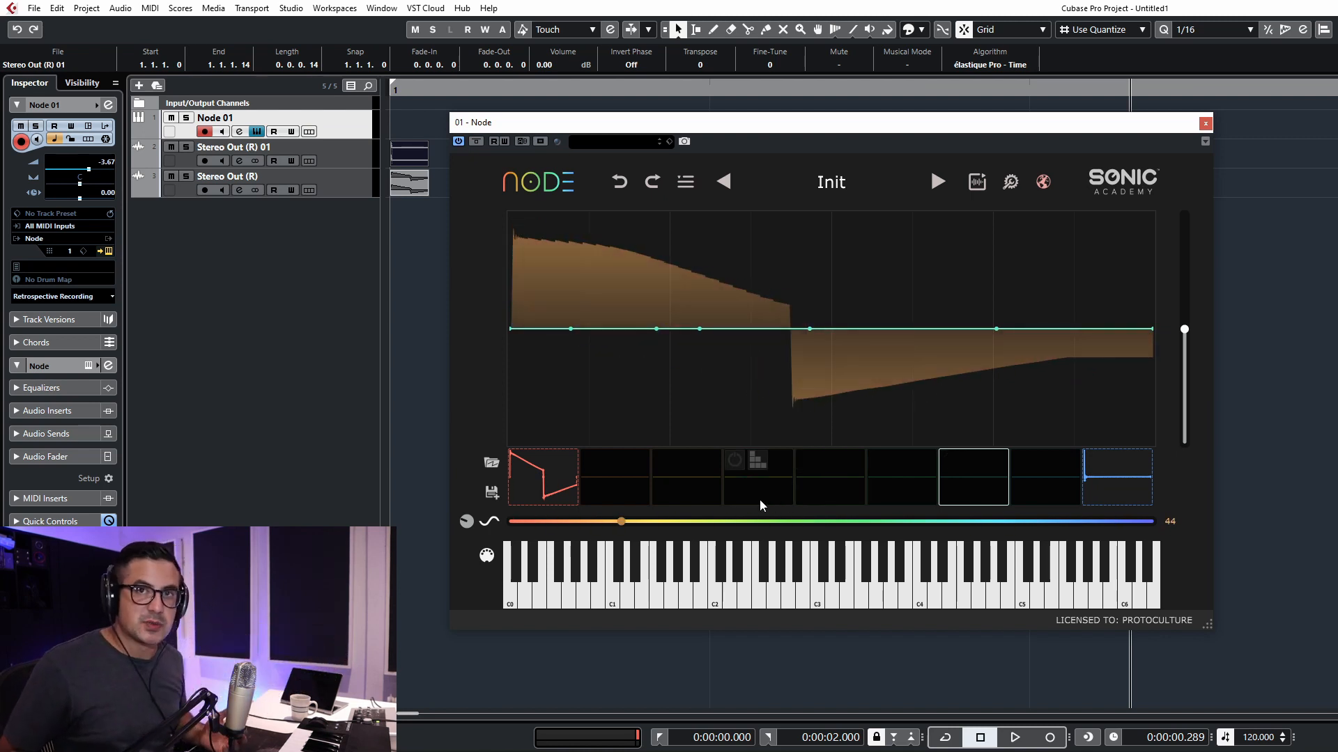
pyautogui.moveTo(620, 521); pyautogui.dragTo(643, 521)
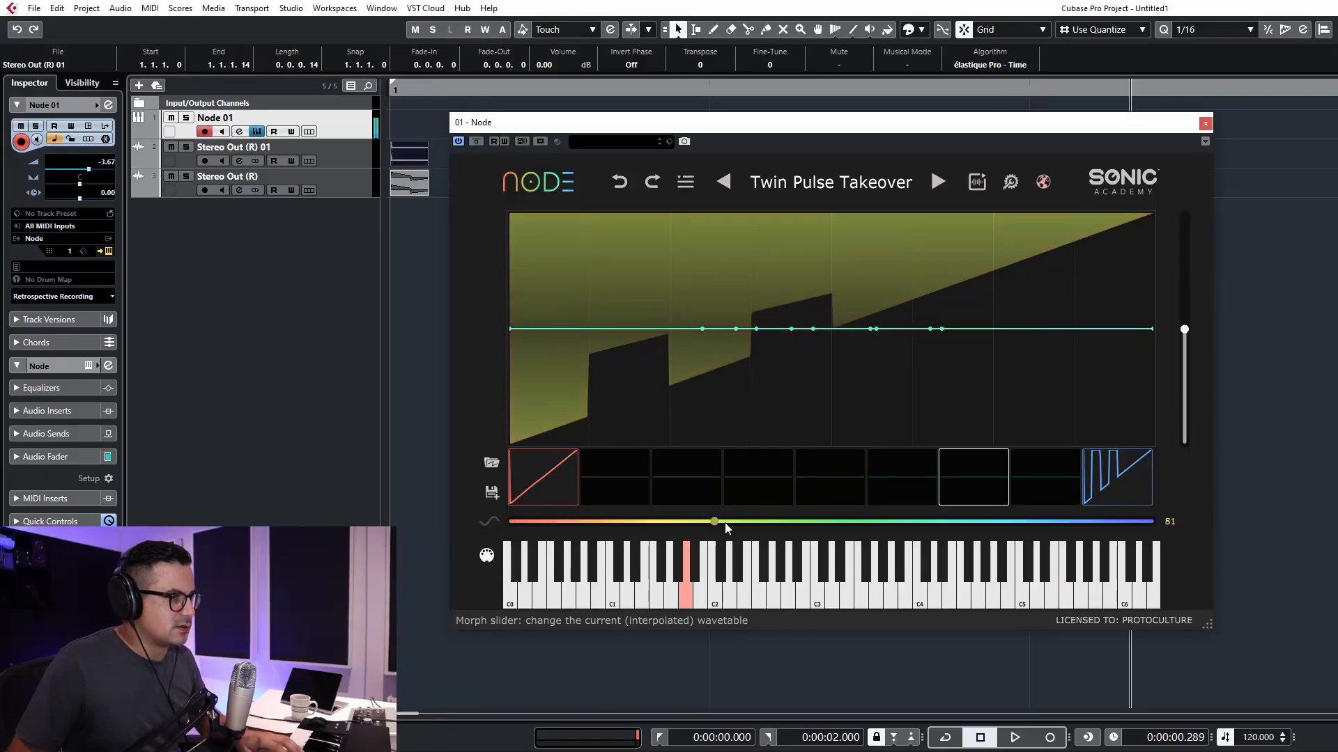
# Morph through the Twin Pulse Takeover frames and adjust the morph LFO speed
pyautogui.moveTo(715, 522); pyautogui.dragTo(1021, 521)
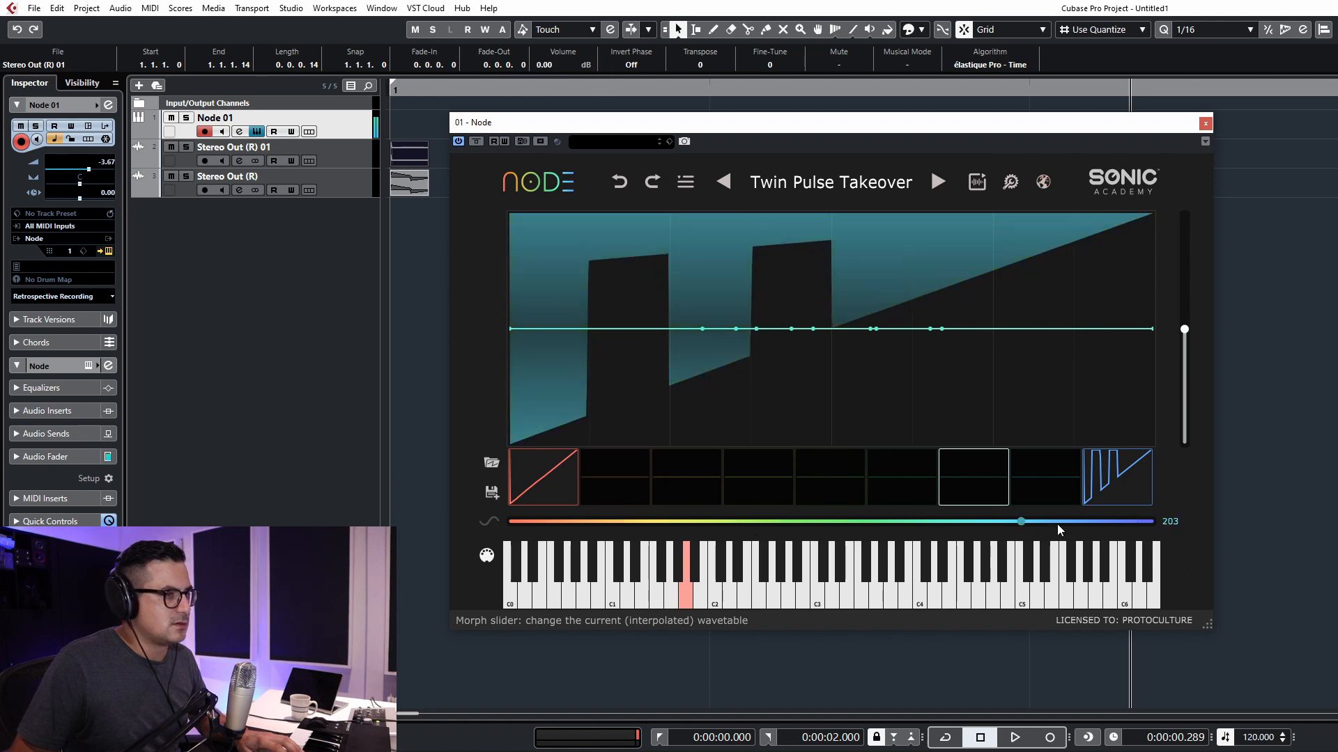
pyautogui.moveTo(1022, 521); pyautogui.dragTo(1152, 521)
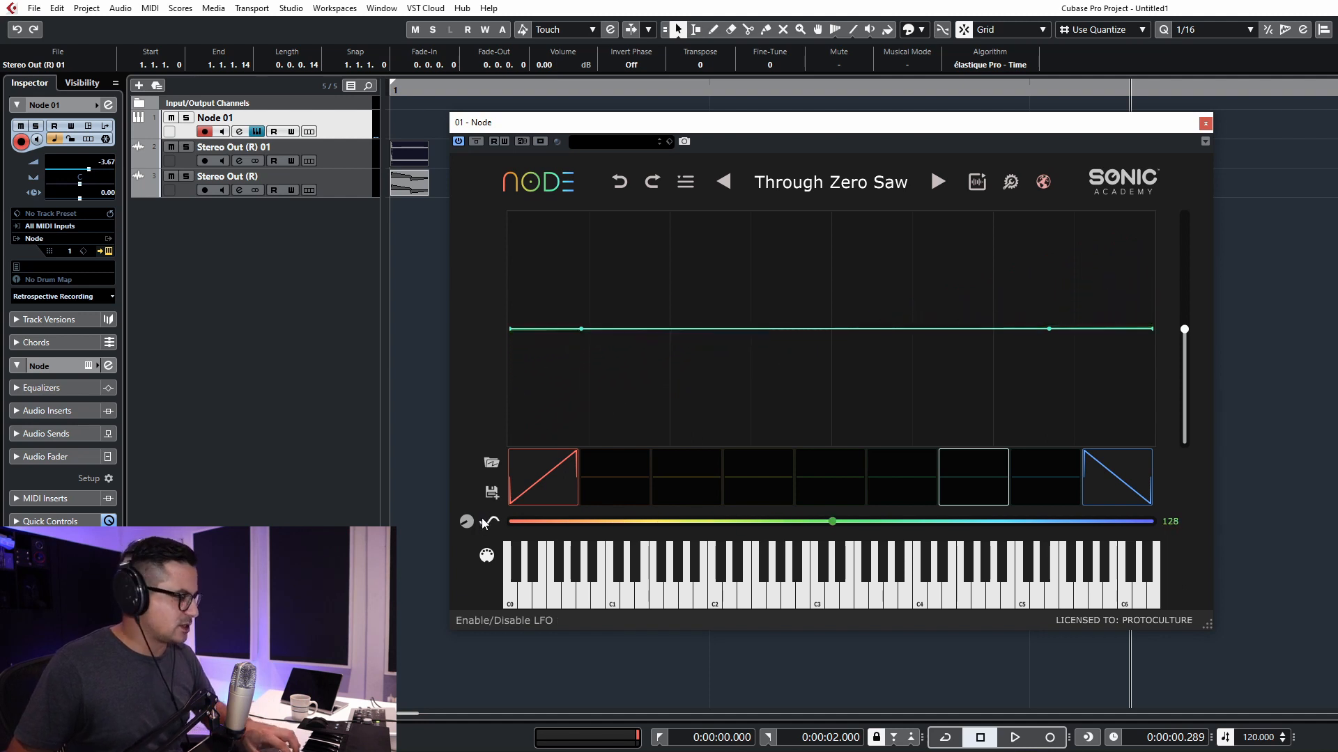
pyautogui.moveTo(832, 521); pyautogui.dragTo(1080, 521)
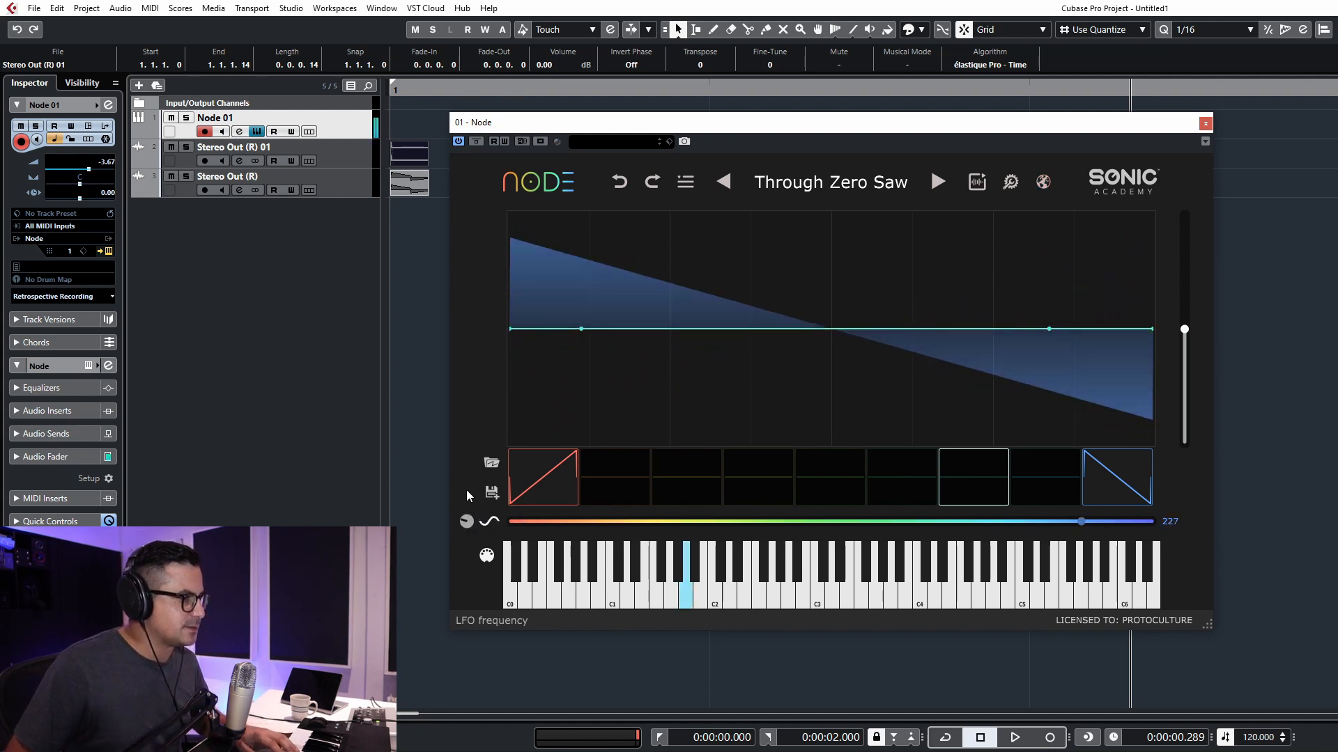
pyautogui.moveTo(1081, 521); pyautogui.dragTo(969, 521)
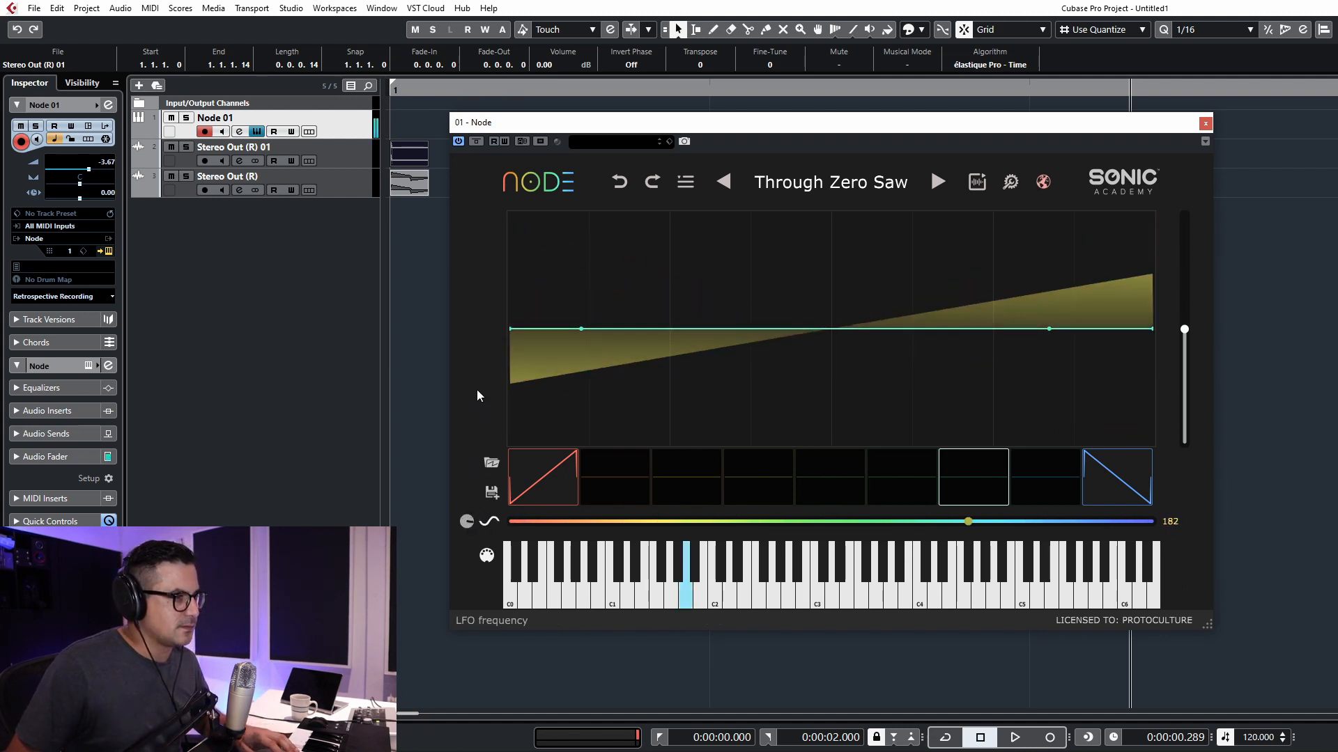
pyautogui.moveTo(968, 521); pyautogui.dragTo(738, 521)
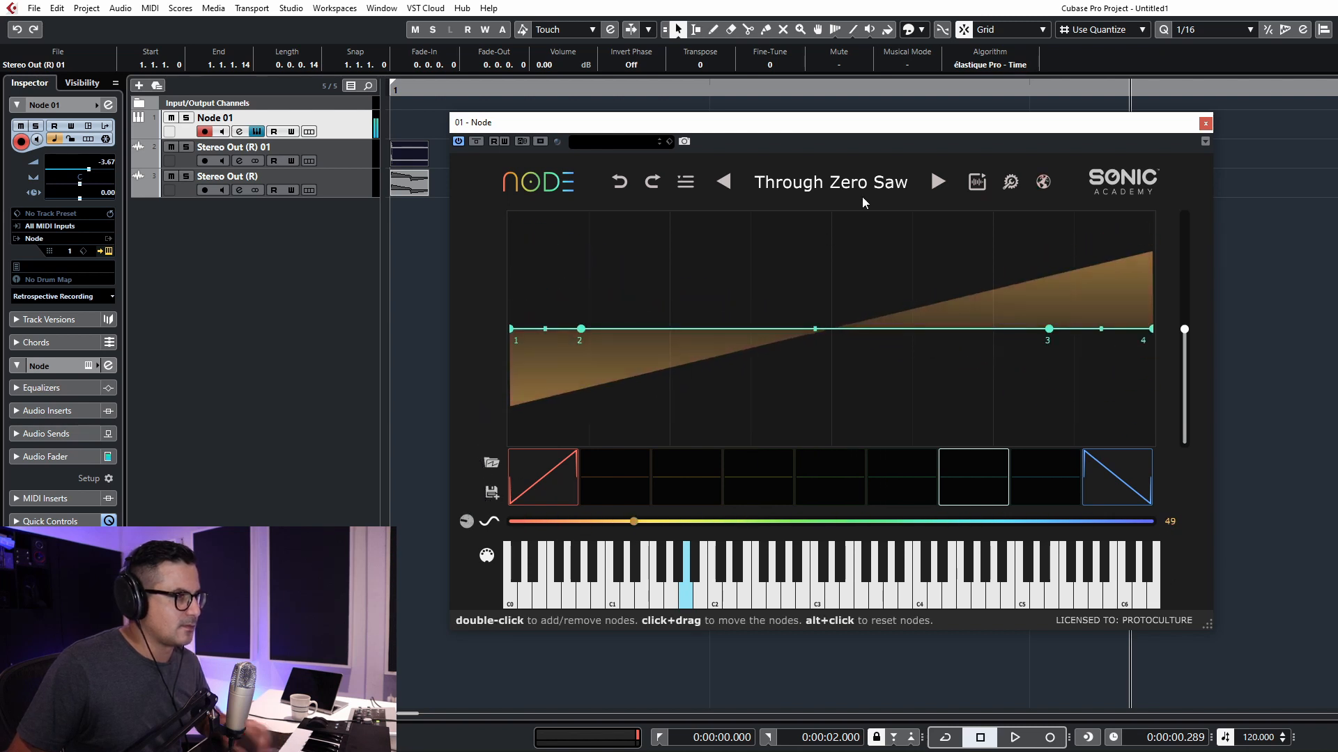
# Step through factory presets until From Hills to City Skylines loads
pyautogui.click(723, 182)
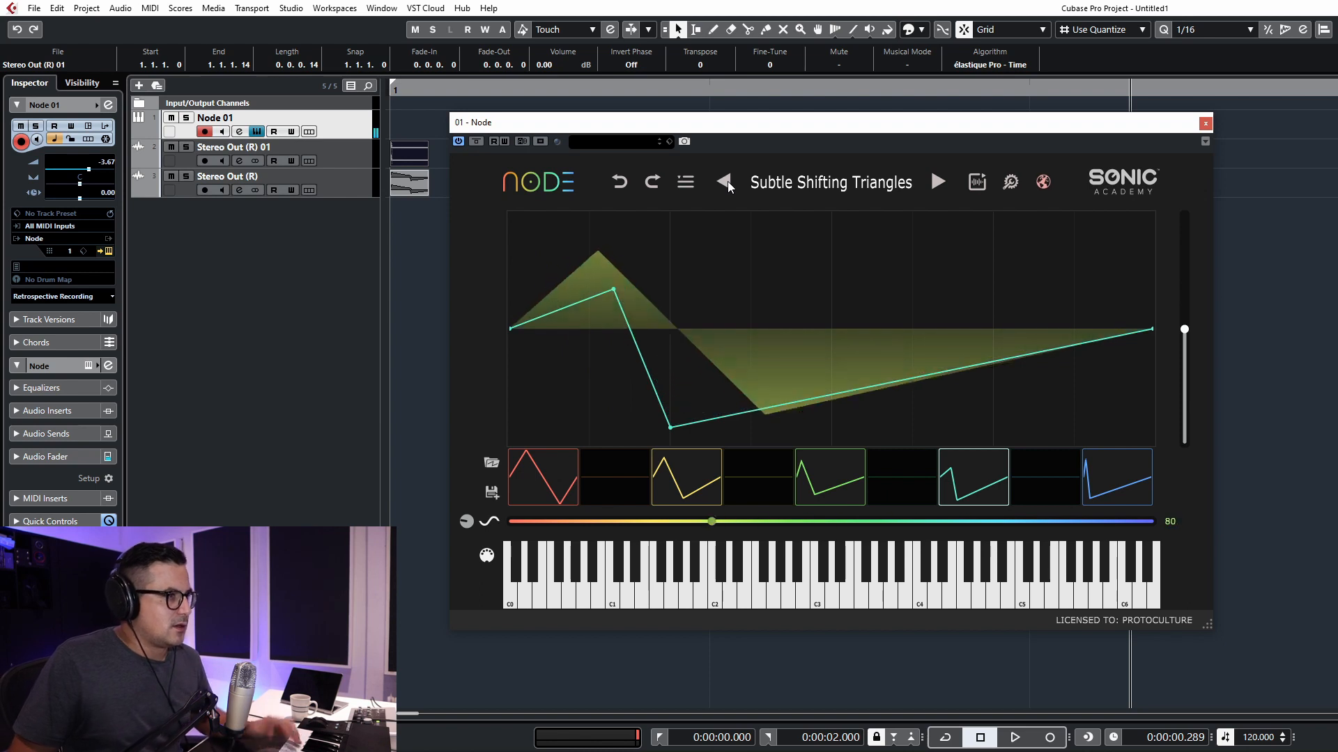
pyautogui.click(723, 182)
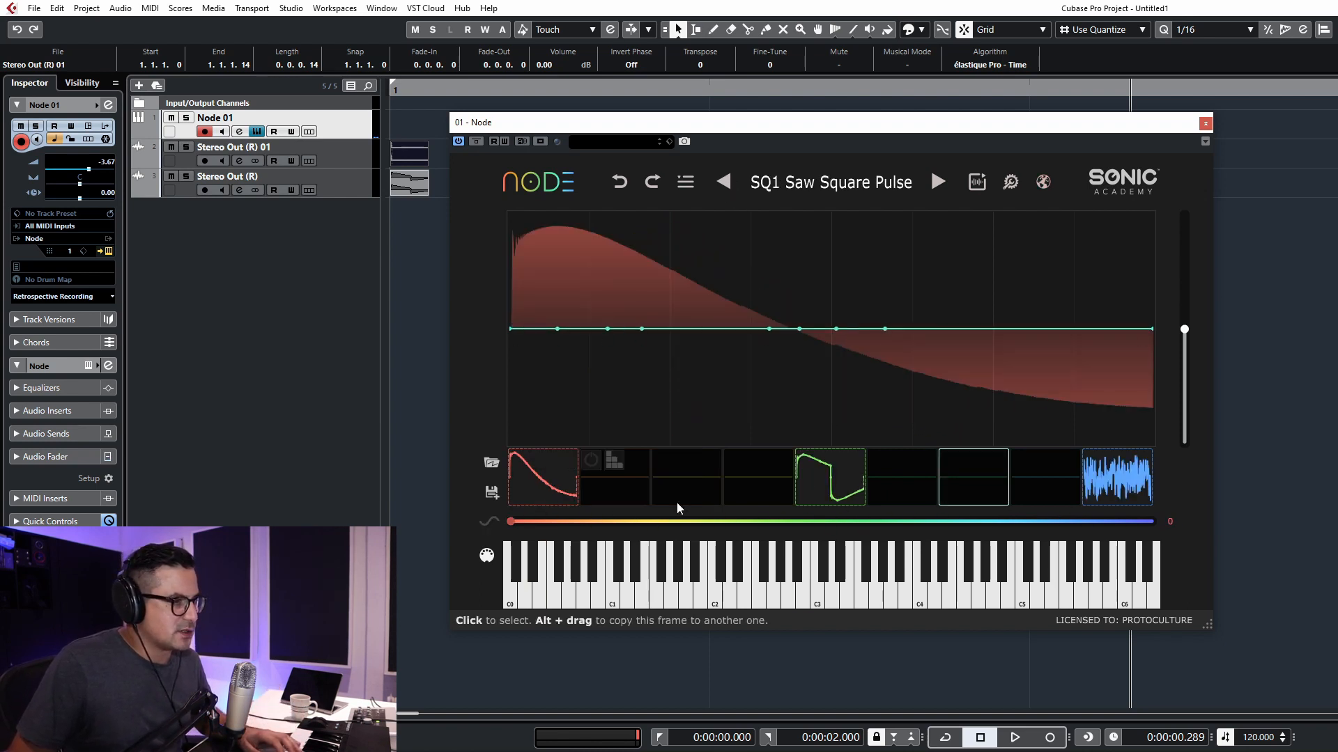
pyautogui.moveTo(818, 288)
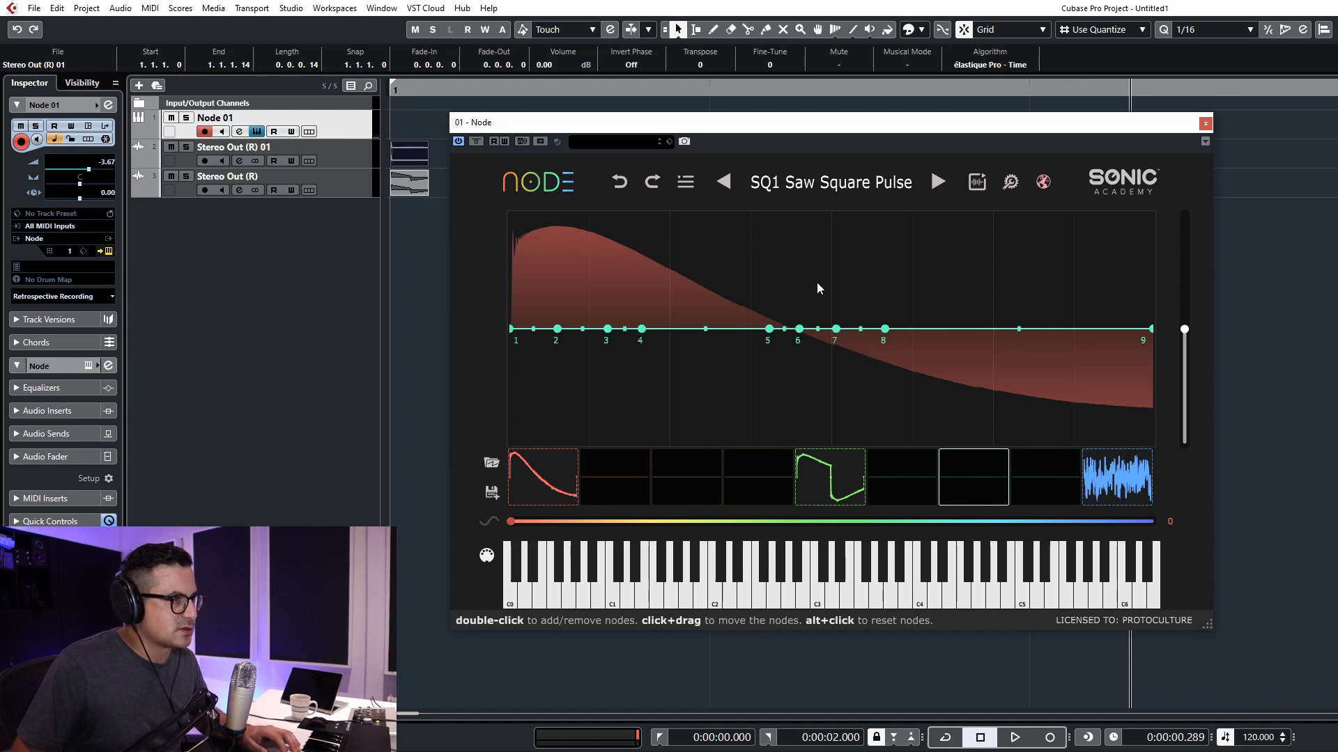
pyautogui.click(723, 182)
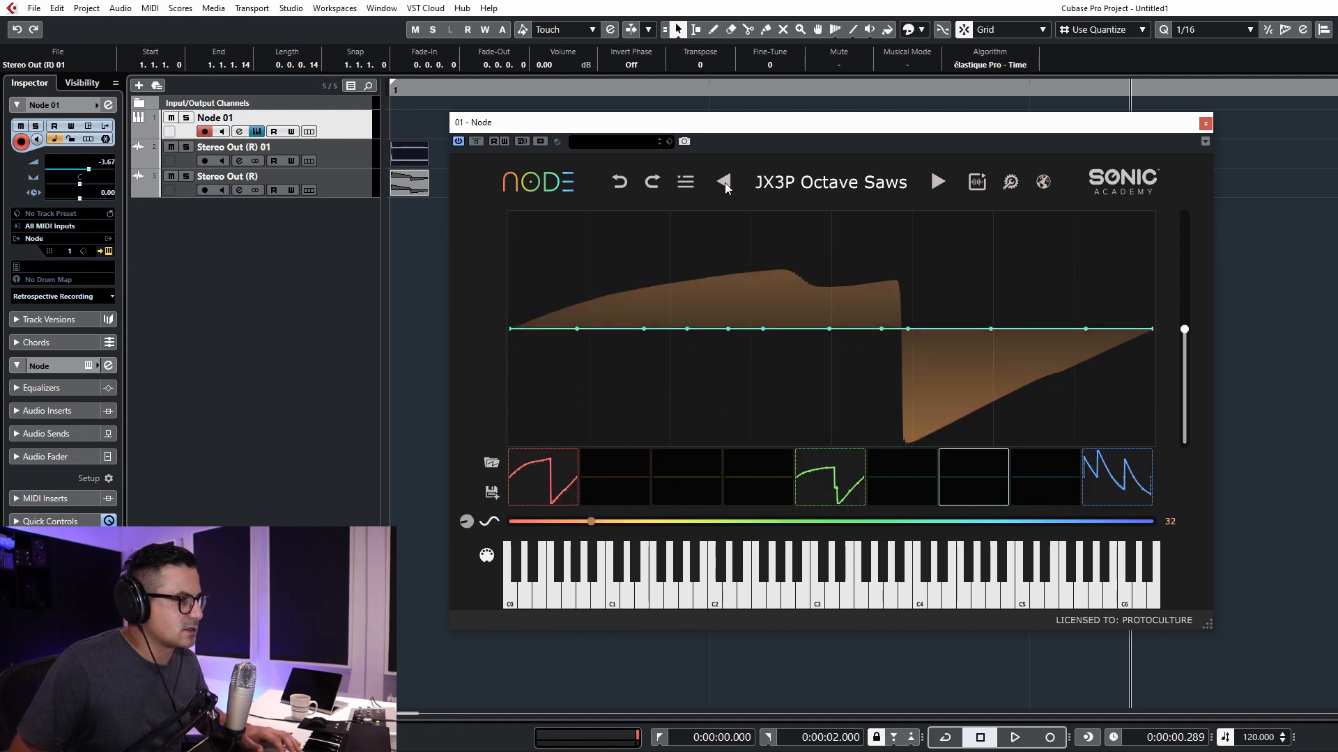
pyautogui.click(723, 181)
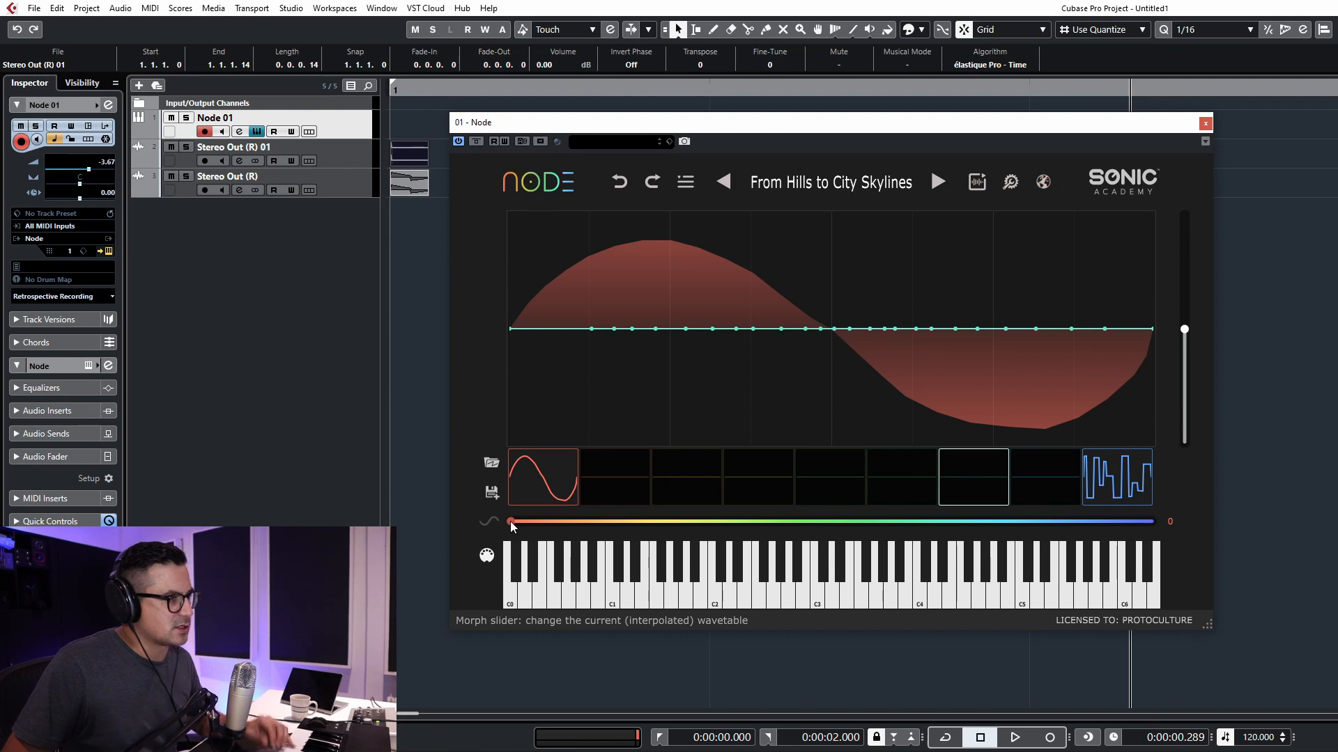
# Morph through the From Hills to City Skylines frames and step to the Frame Divider preset
pyautogui.click(687, 571)
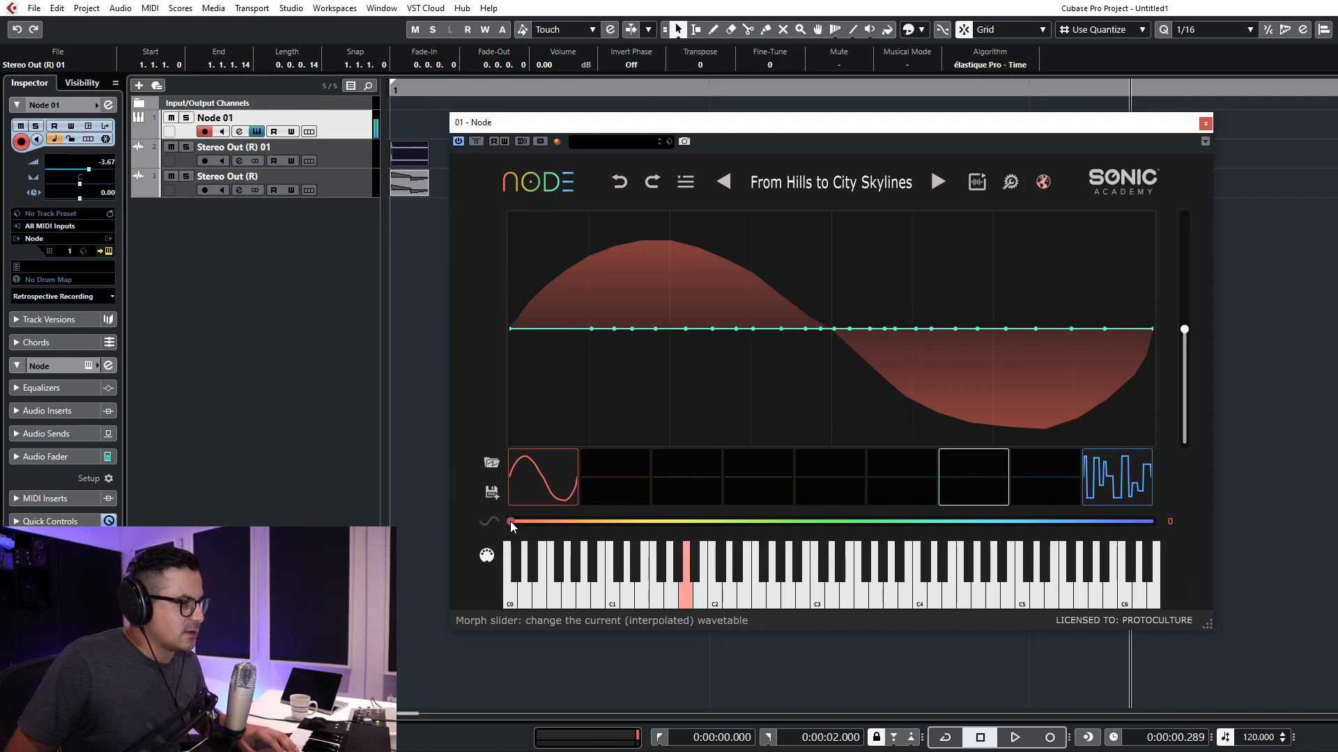
pyautogui.moveTo(512, 521); pyautogui.dragTo(813, 522)
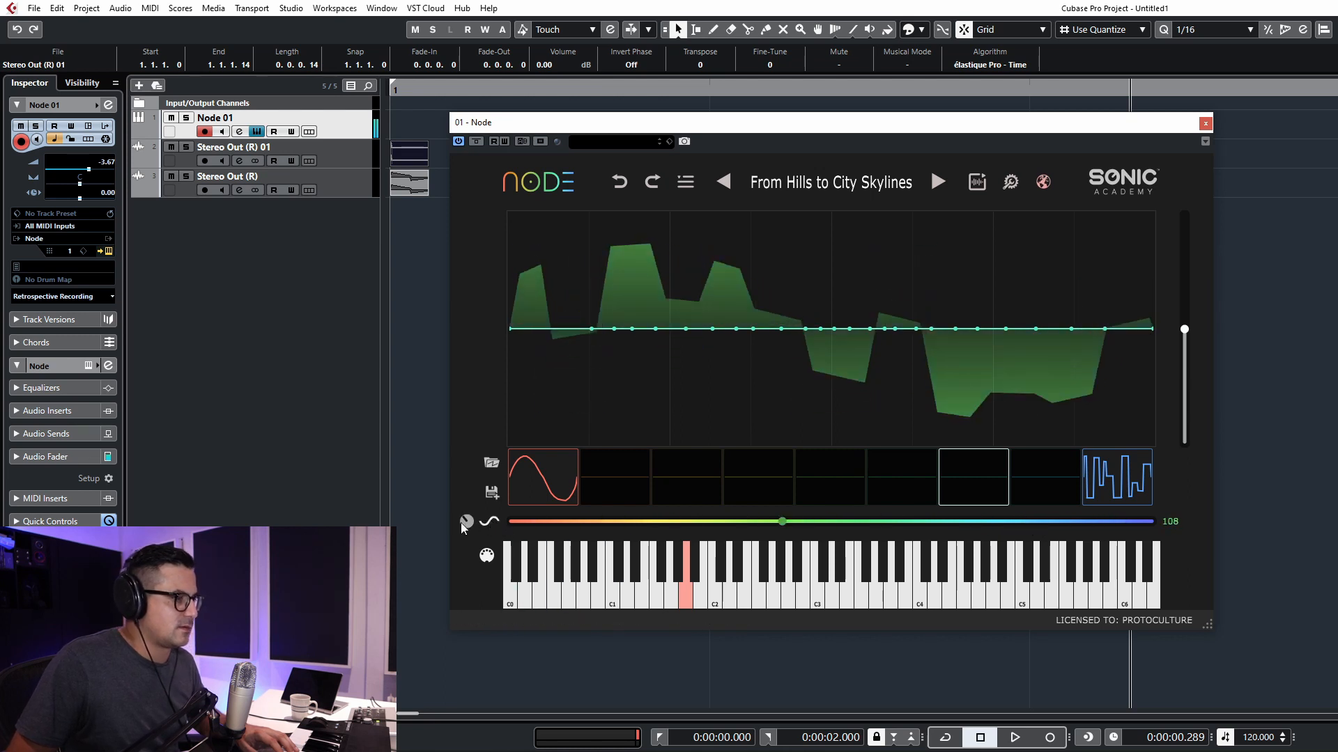
pyautogui.moveTo(780, 521); pyautogui.dragTo(962, 521)
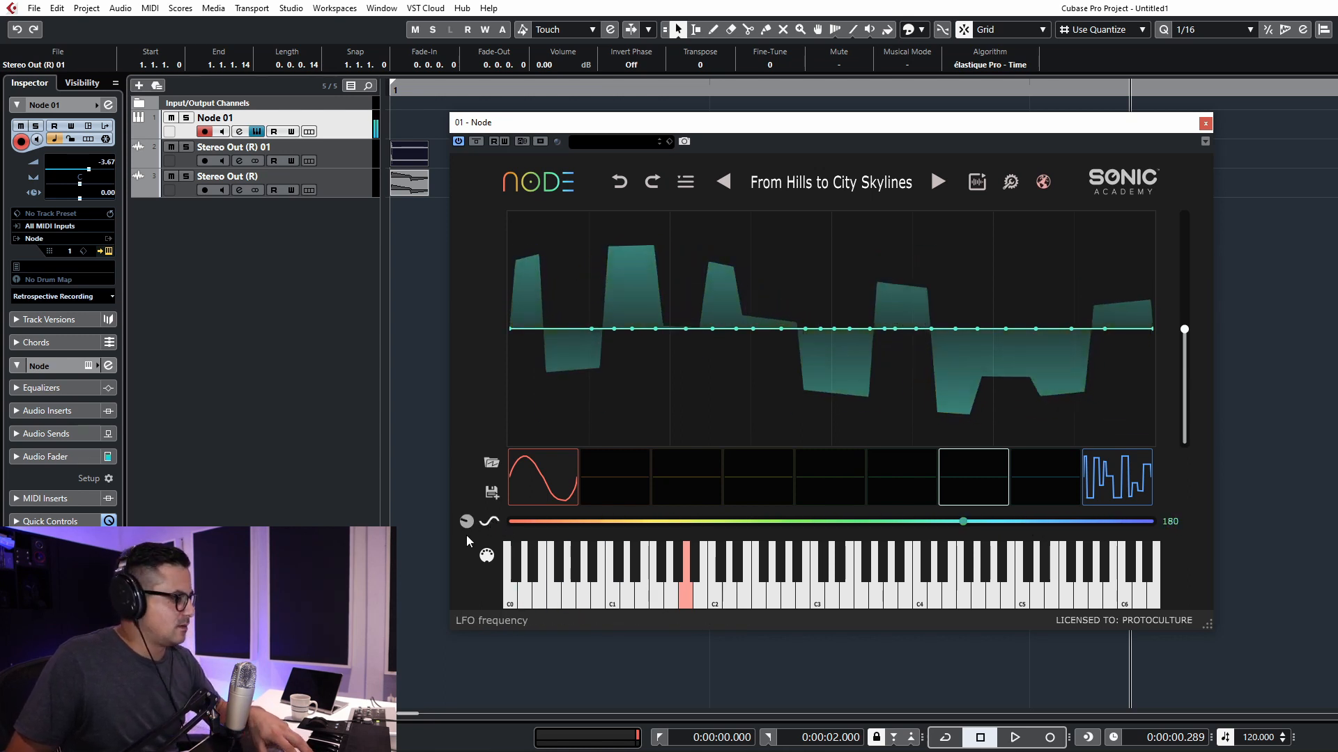
pyautogui.moveTo(962, 521); pyautogui.dragTo(835, 521)
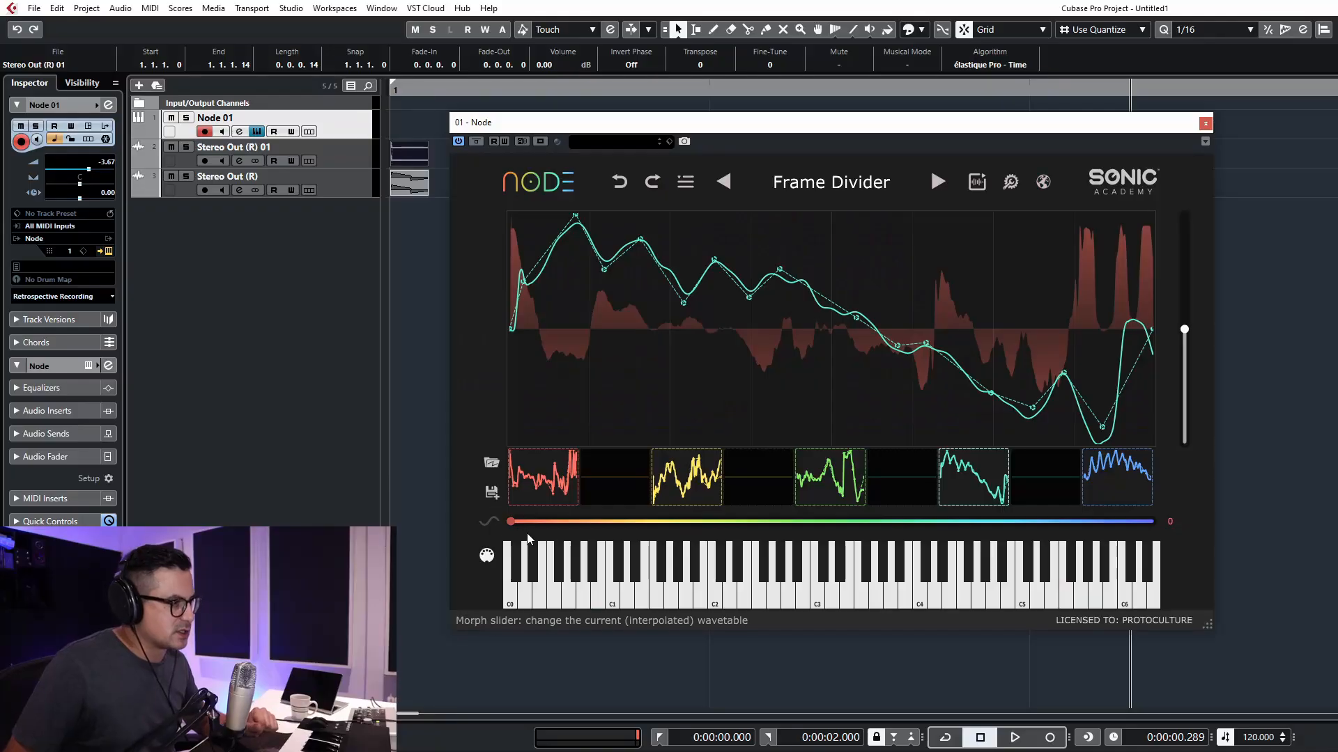
# Morph through Frame Divider toward its last frame and inspect an individual frame slot
pyautogui.moveTo(510, 521); pyautogui.dragTo(661, 521)
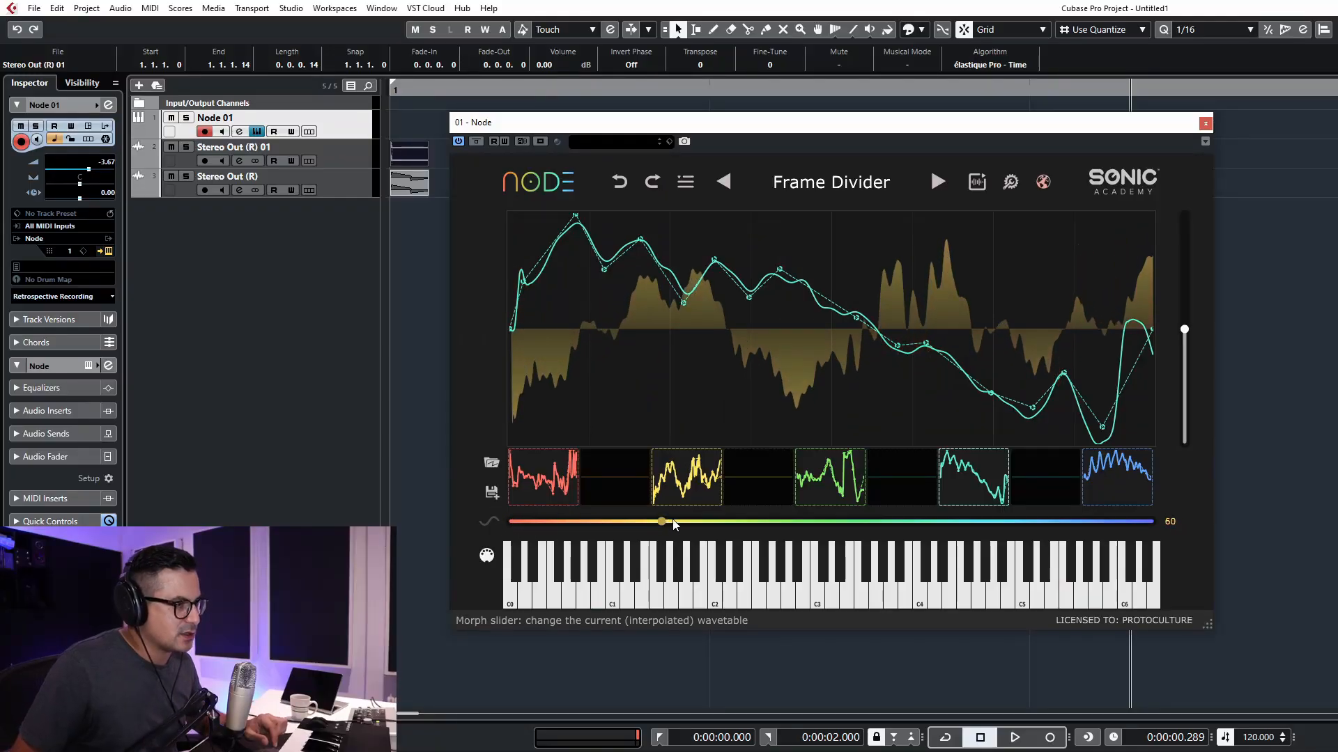
pyautogui.moveTo(661, 521); pyautogui.dragTo(1015, 521)
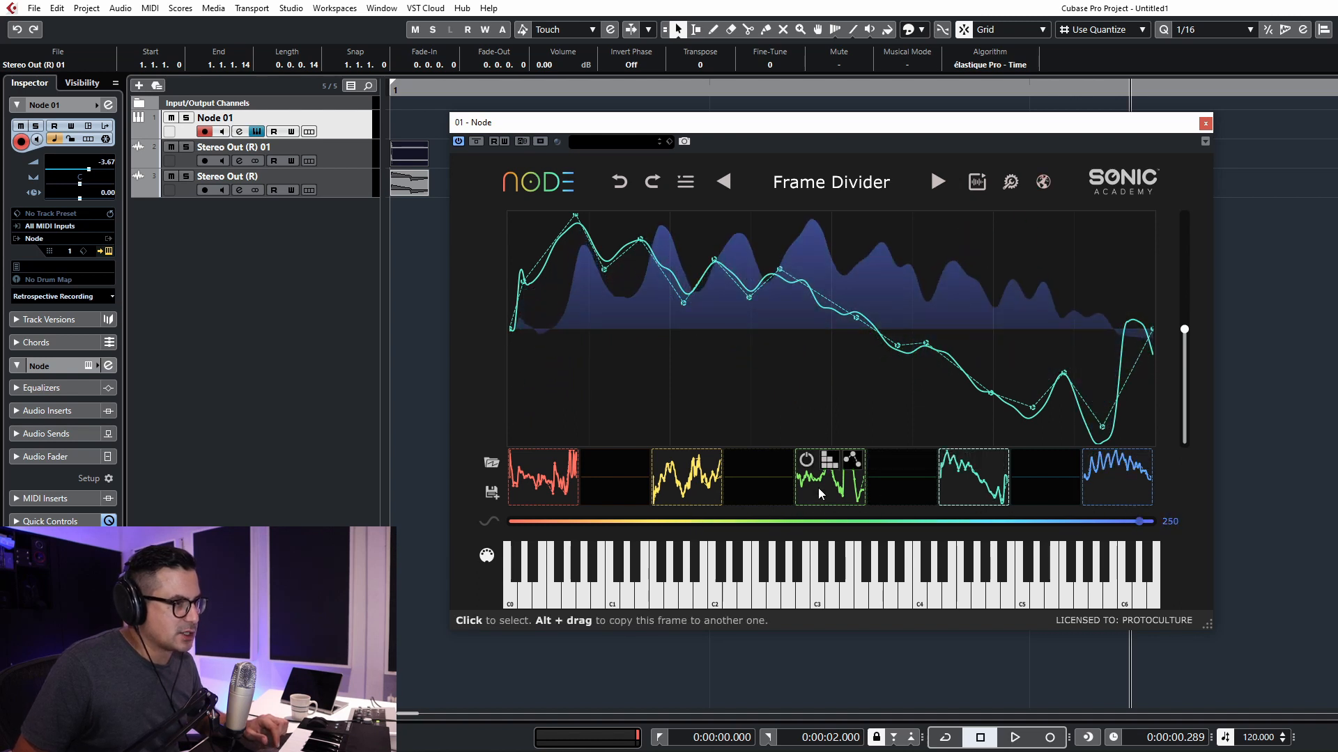
pyautogui.click(687, 477)
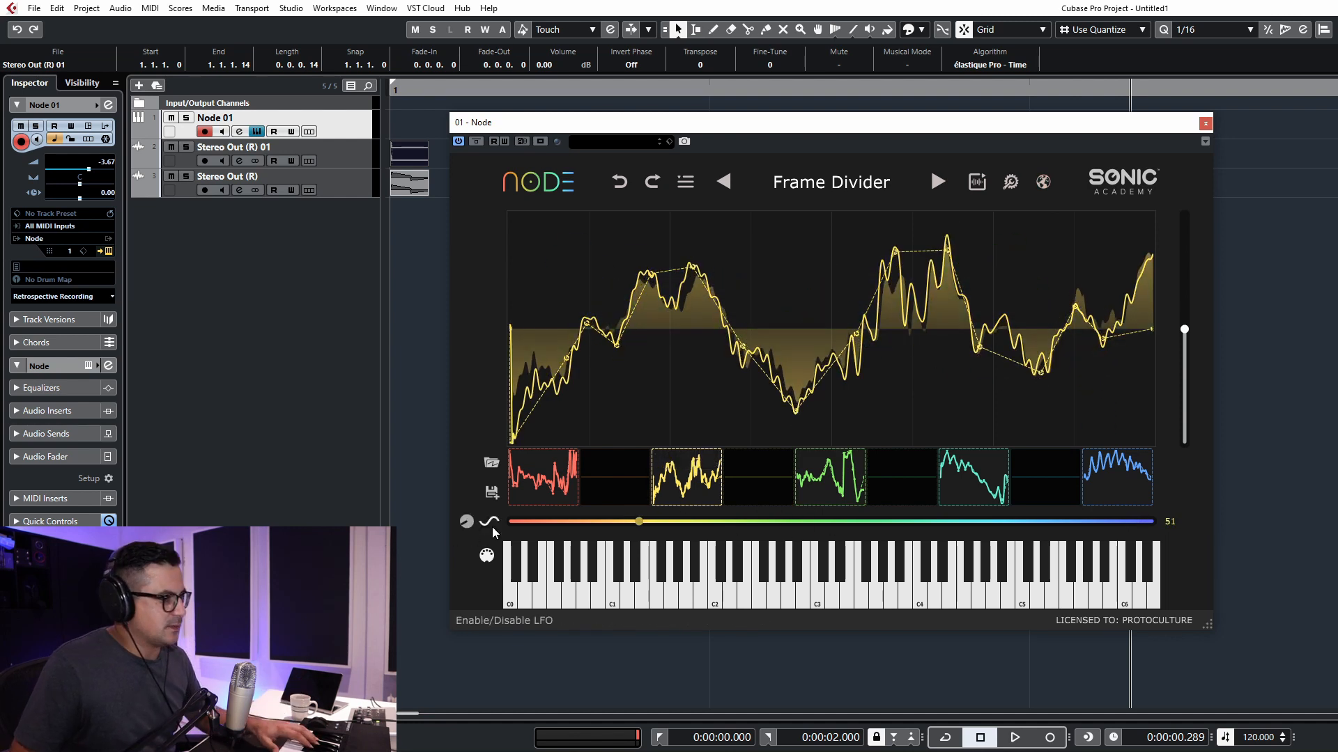
# Adjust the morph LFO speed, then drag the house kick sample into the project
pyautogui.moveTo(639, 521); pyautogui.dragTo(566, 521)
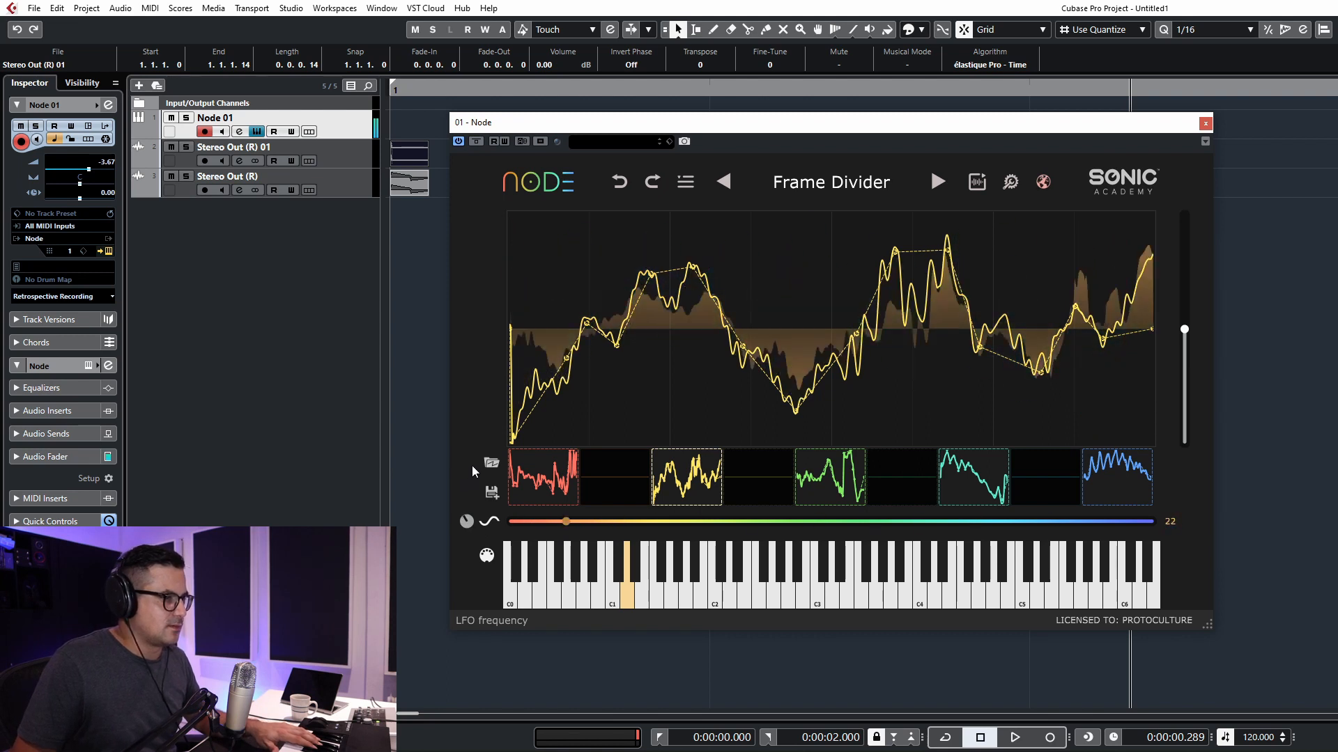
pyautogui.moveTo(566, 521); pyautogui.dragTo(864, 521)
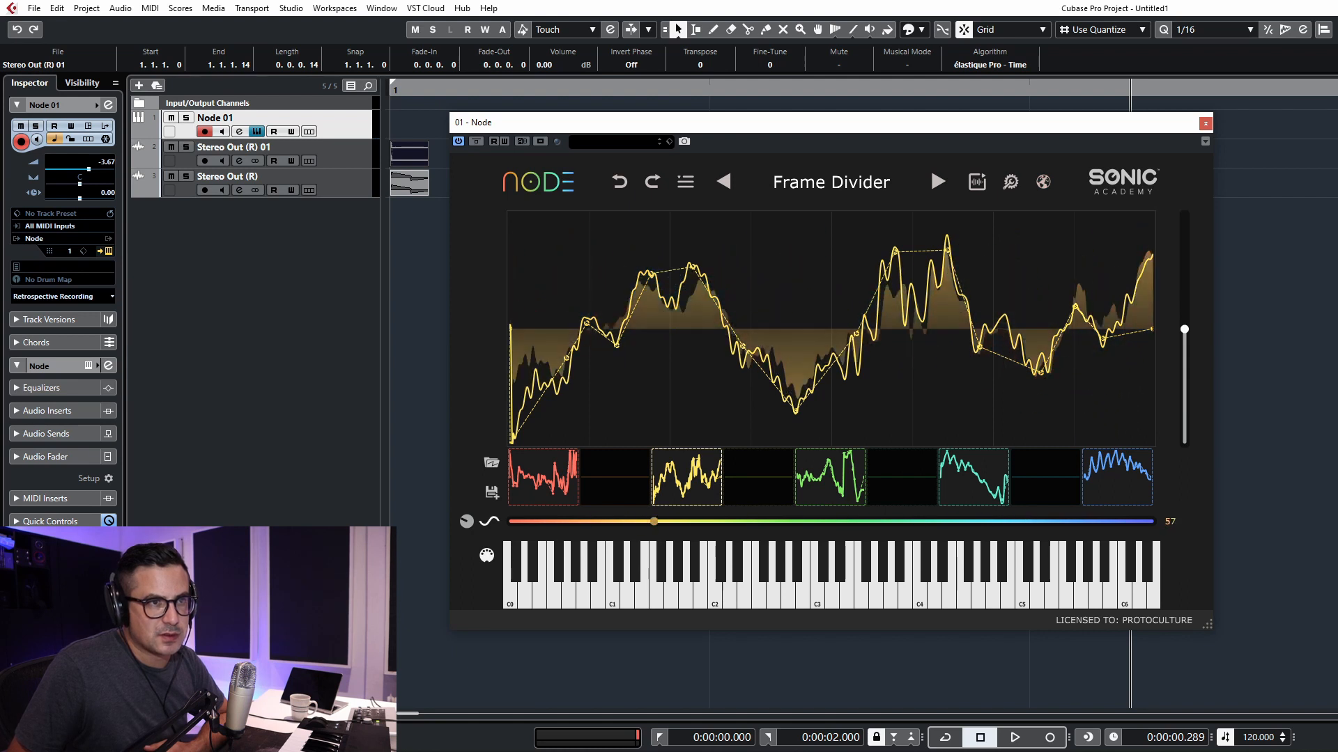
pyautogui.moveTo(653, 521); pyautogui.dragTo(815, 521)
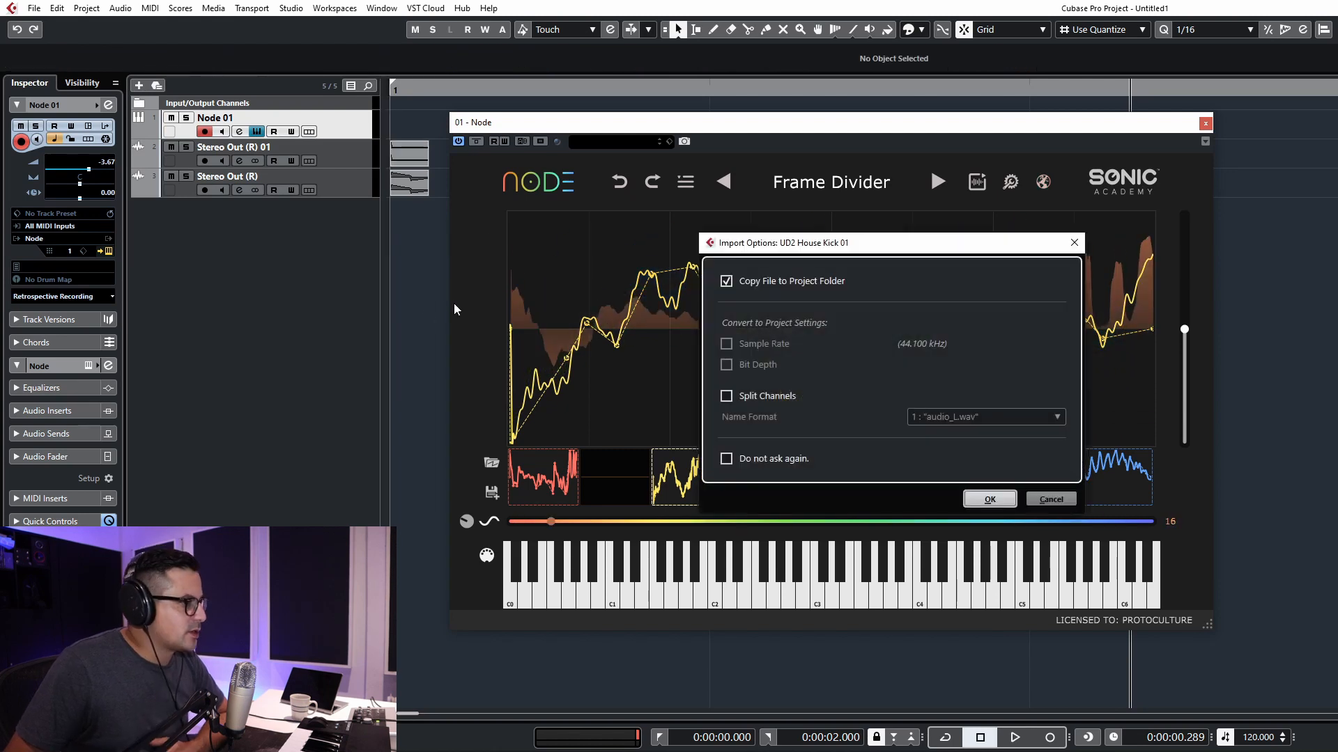
# Confirm importing UD2 House Kick 01 and drag its event into Node's wavetable importer
pyautogui.click(989, 499)
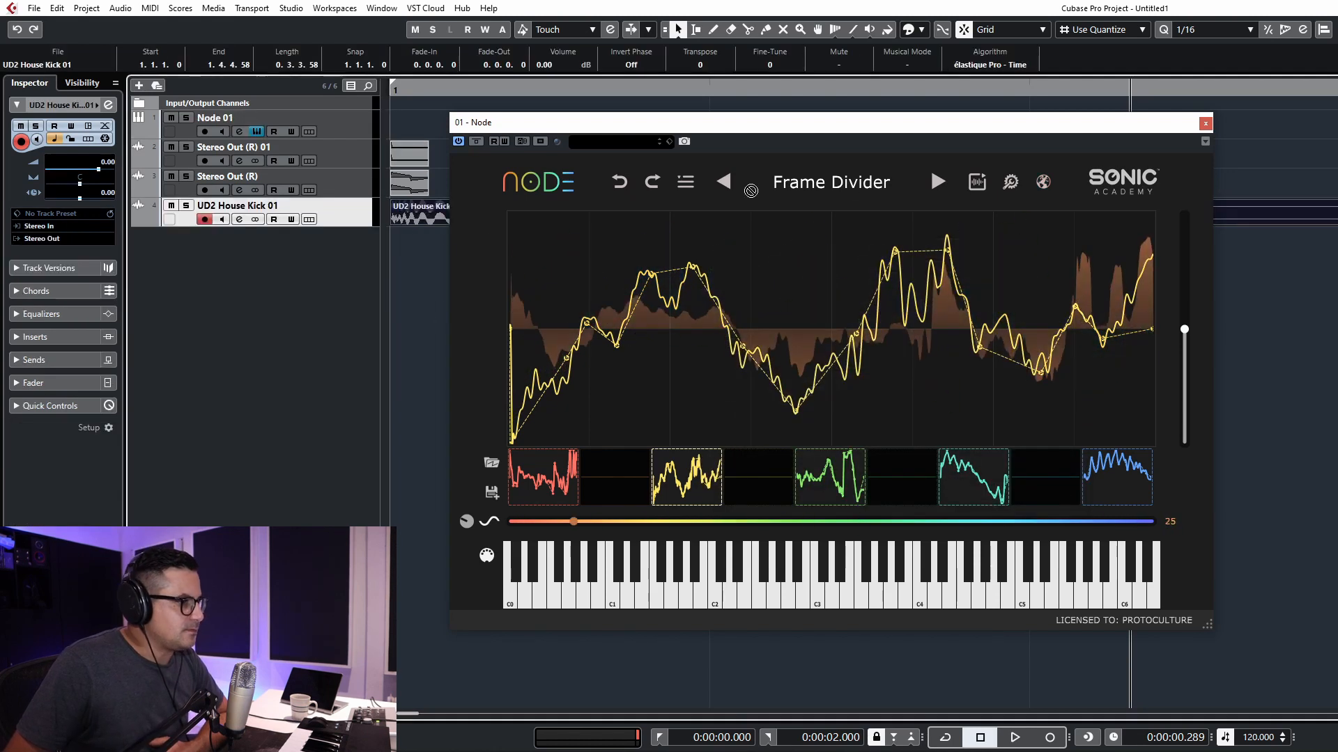
pyautogui.moveTo(572, 521); pyautogui.dragTo(722, 522)
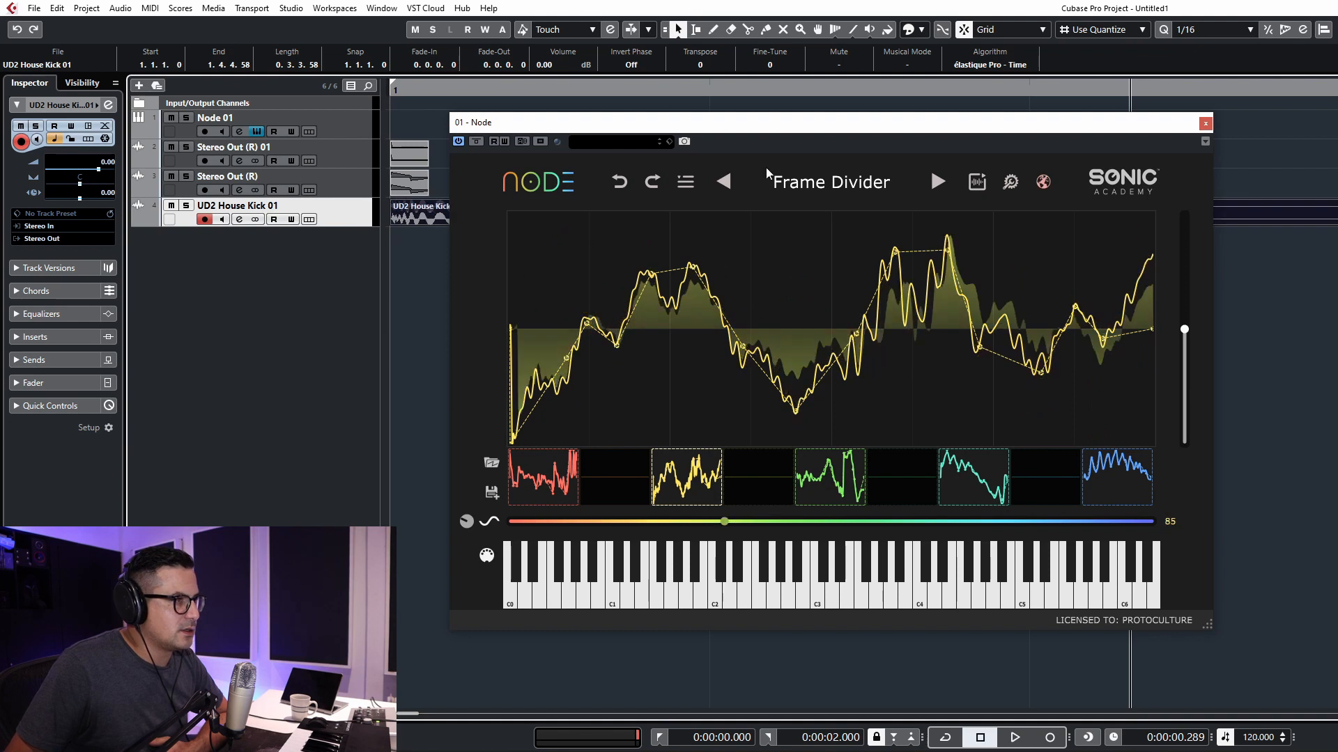
pyautogui.click(722, 182)
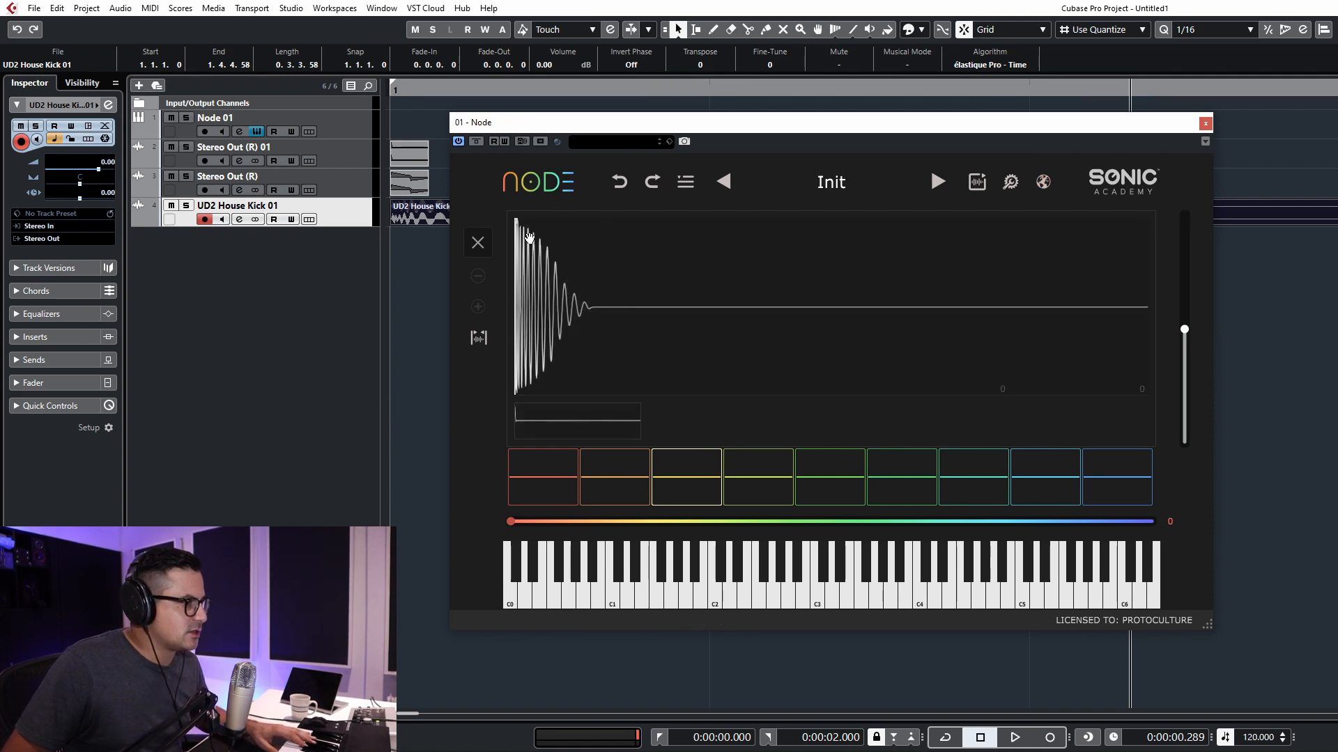
# Mark a 256-sample slice at the kick's start and place slices into frames 1, 4 and 7
pyautogui.moveTo(528, 234); pyautogui.dragTo(536, 224)
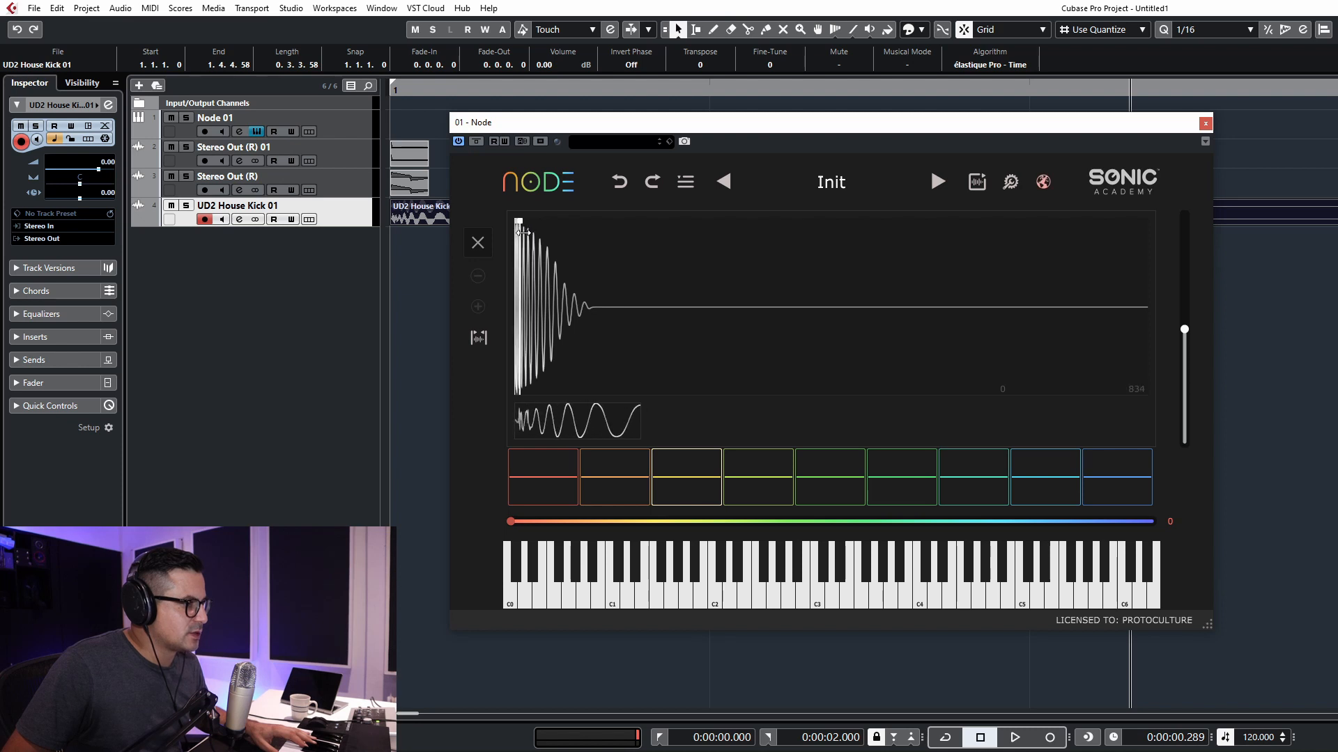
pyautogui.moveTo(478, 306)
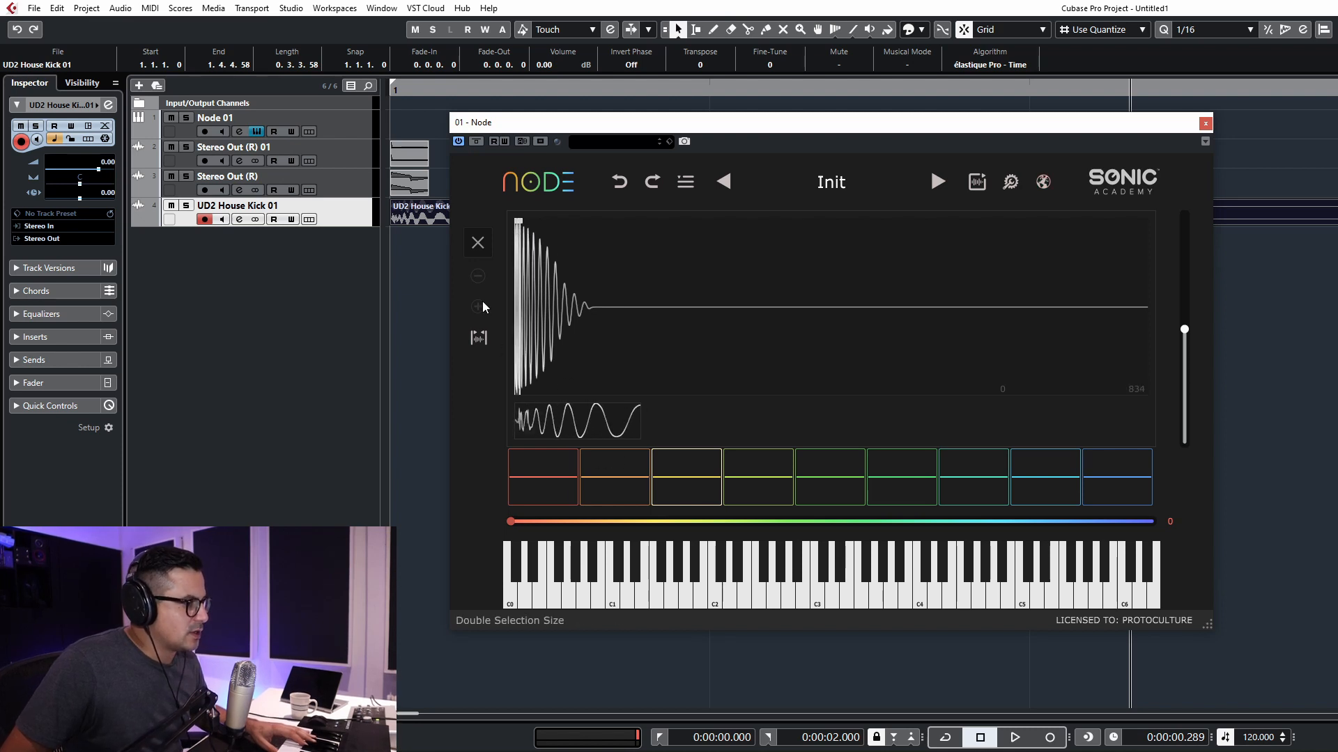
pyautogui.click(478, 277)
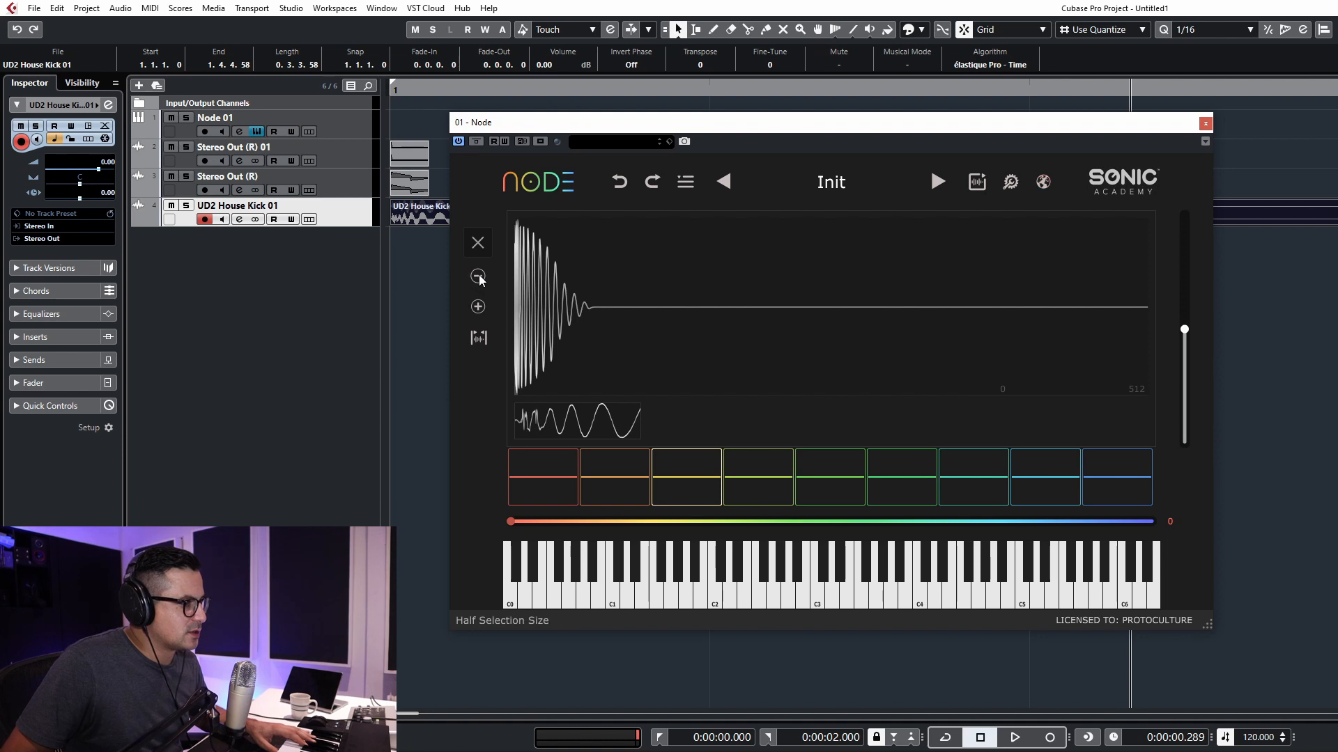
pyautogui.click(478, 307)
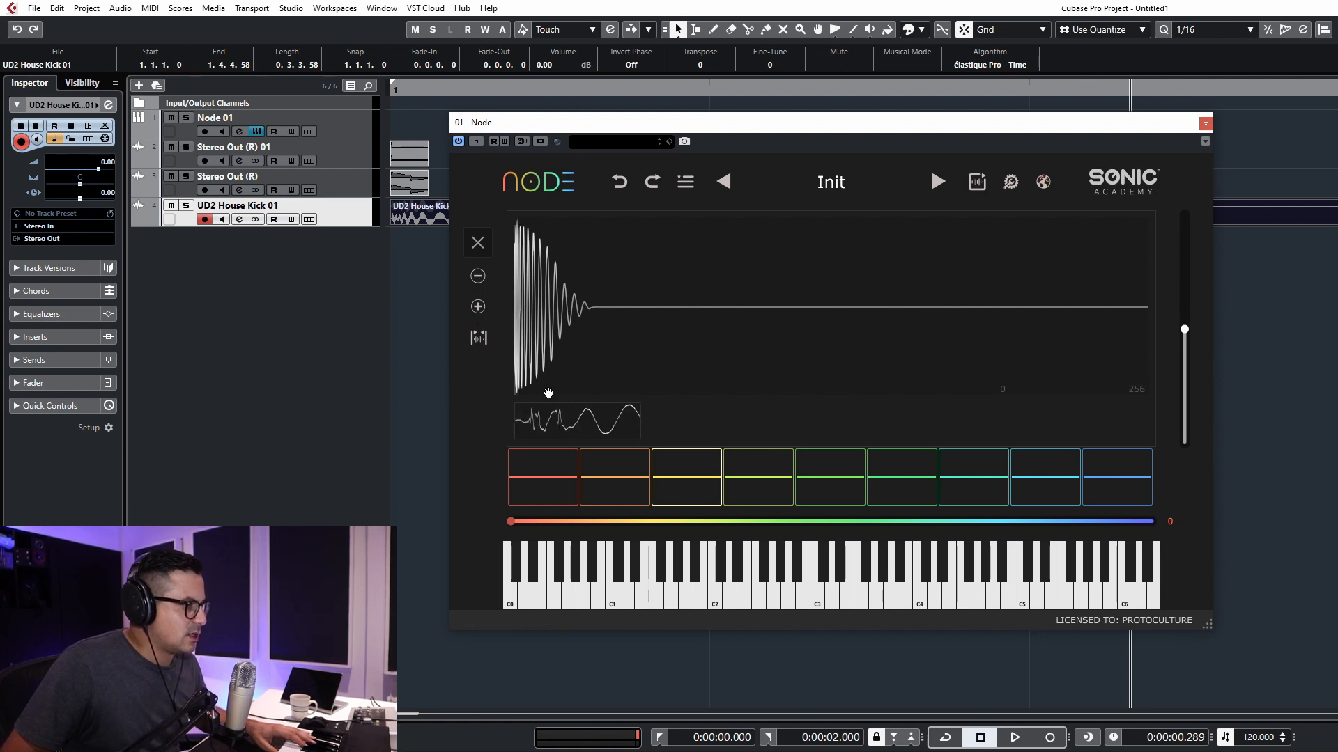
pyautogui.click(543, 476)
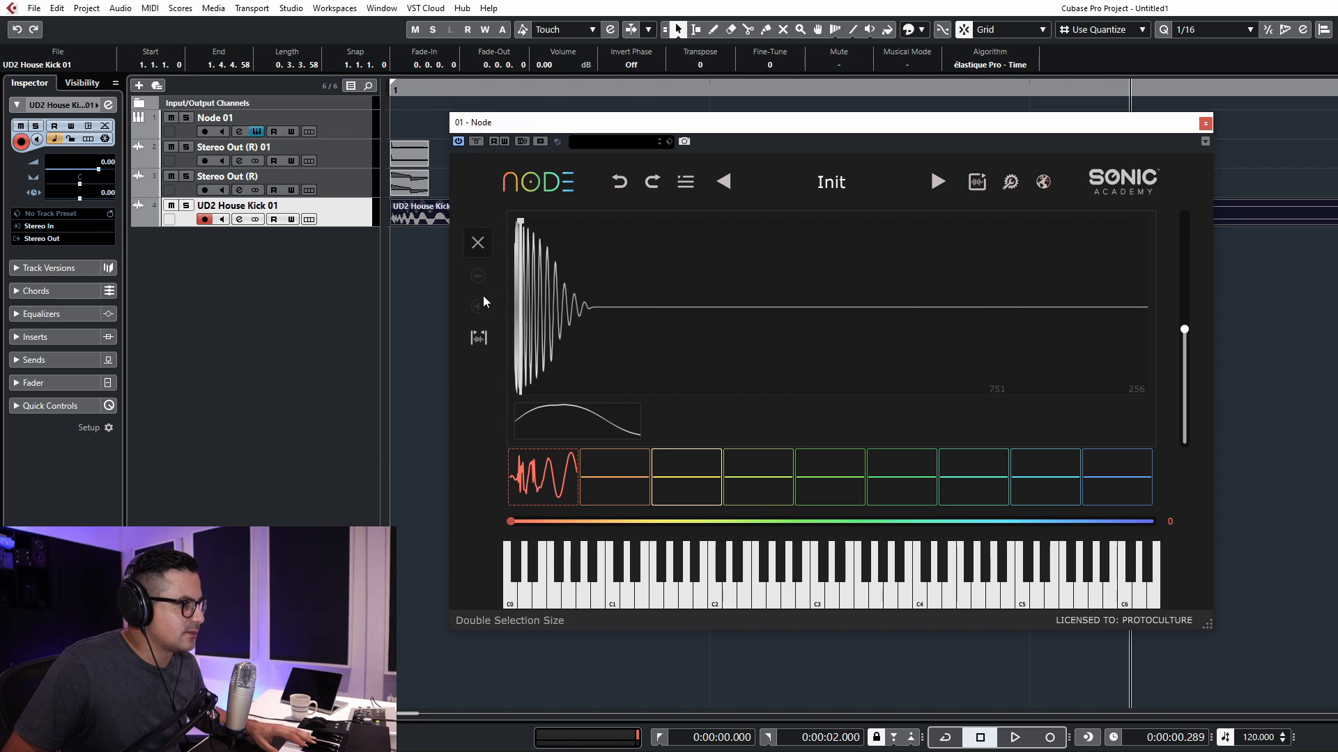
pyautogui.click(478, 308)
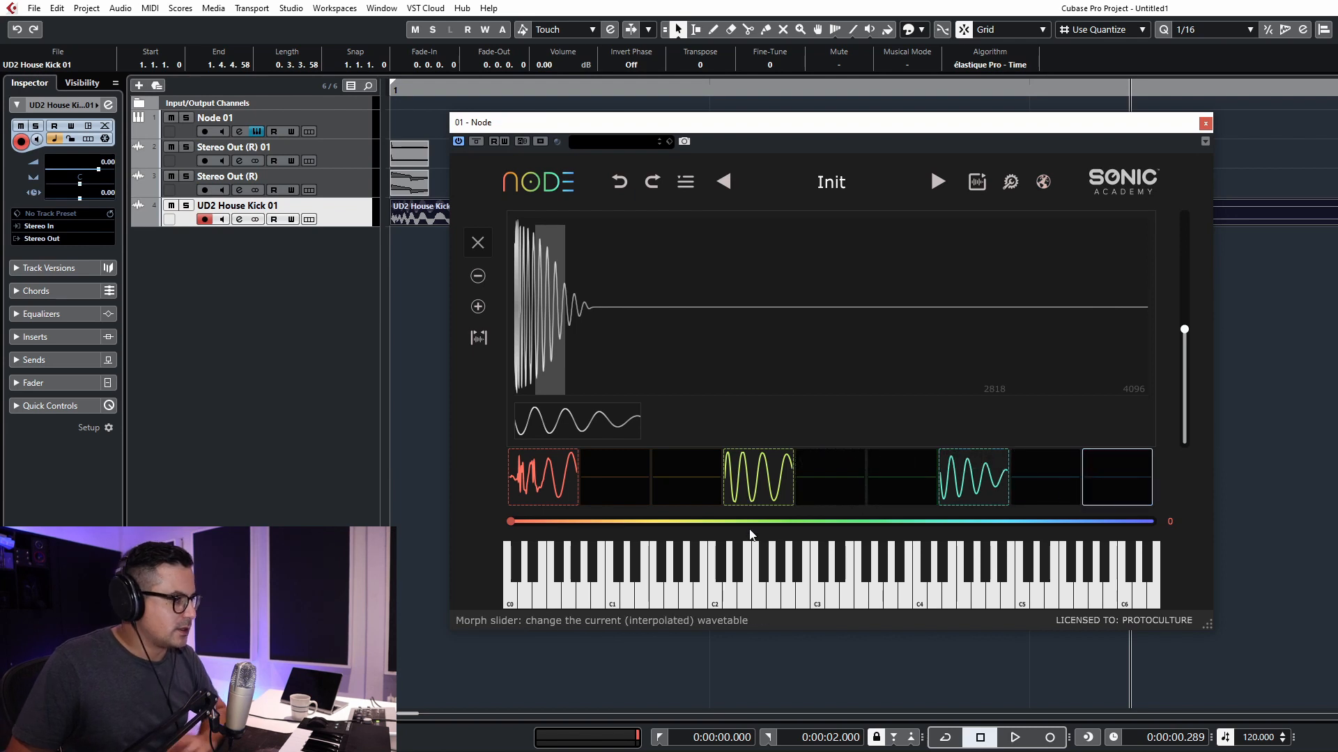
# Select the Node 01 track and sweep the Morph slider through the kick frames while playing
pyautogui.moveTo(751, 521); pyautogui.dragTo(508, 521)
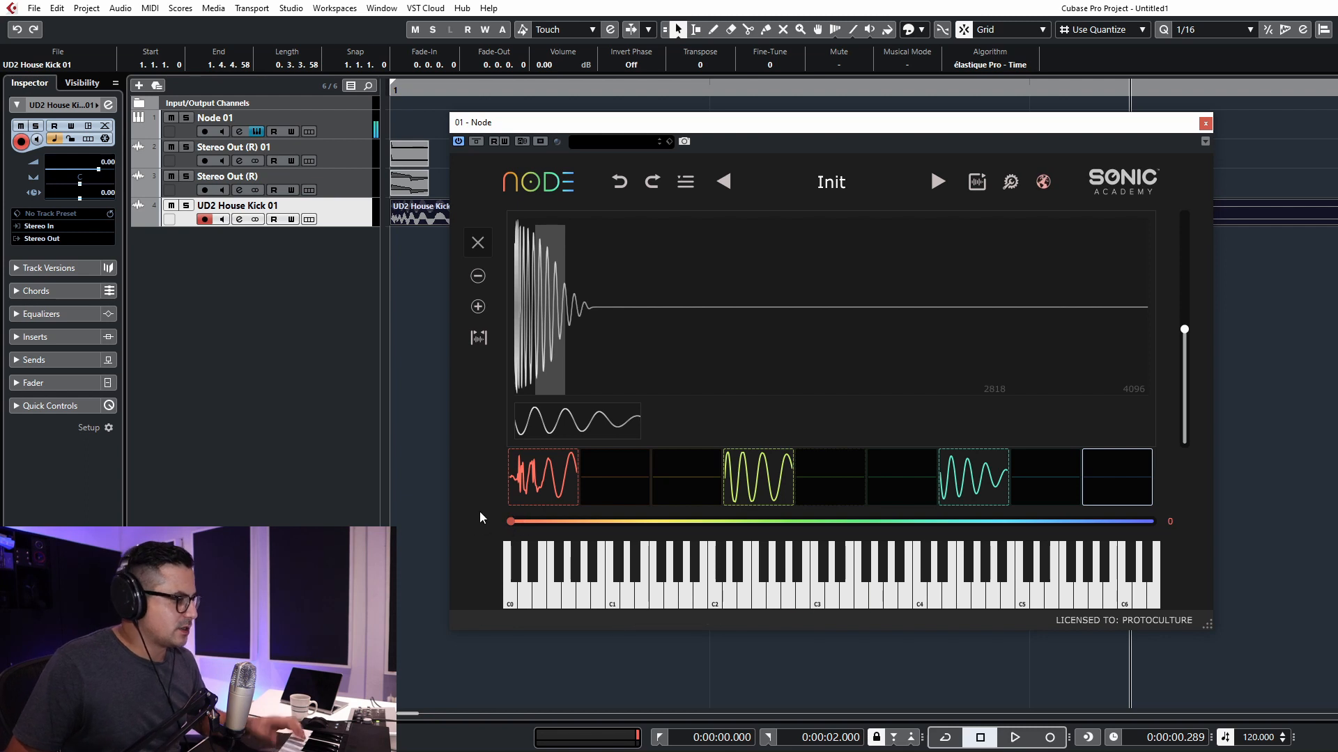
pyautogui.click(216, 117)
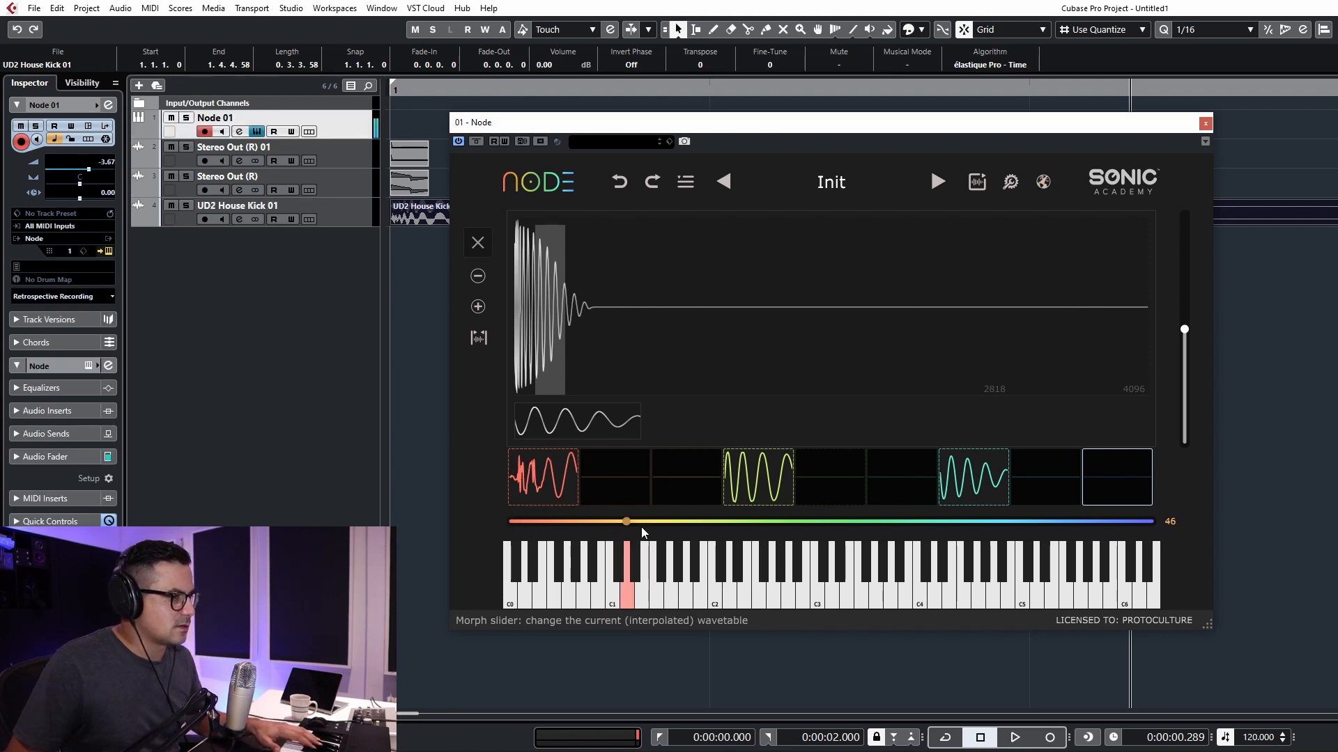
pyautogui.moveTo(625, 521); pyautogui.dragTo(710, 521)
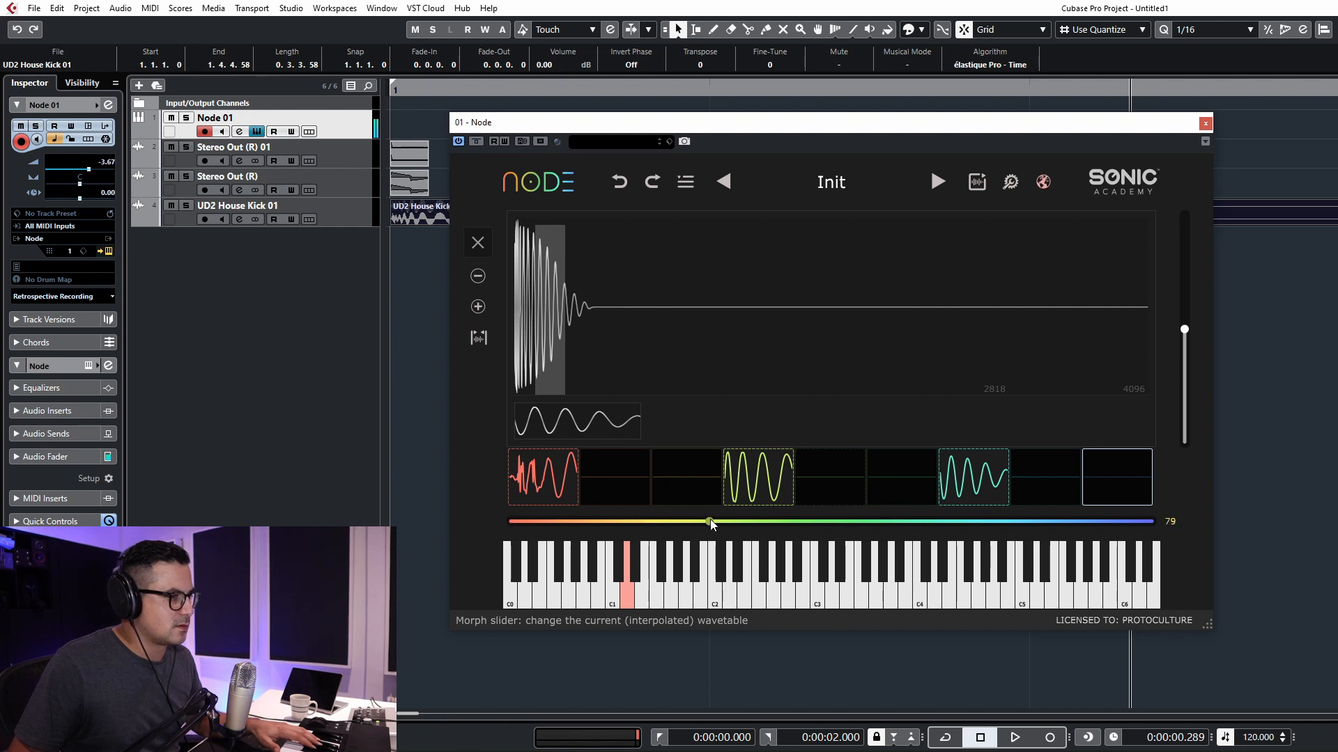
pyautogui.moveTo(712, 521); pyautogui.dragTo(965, 521)
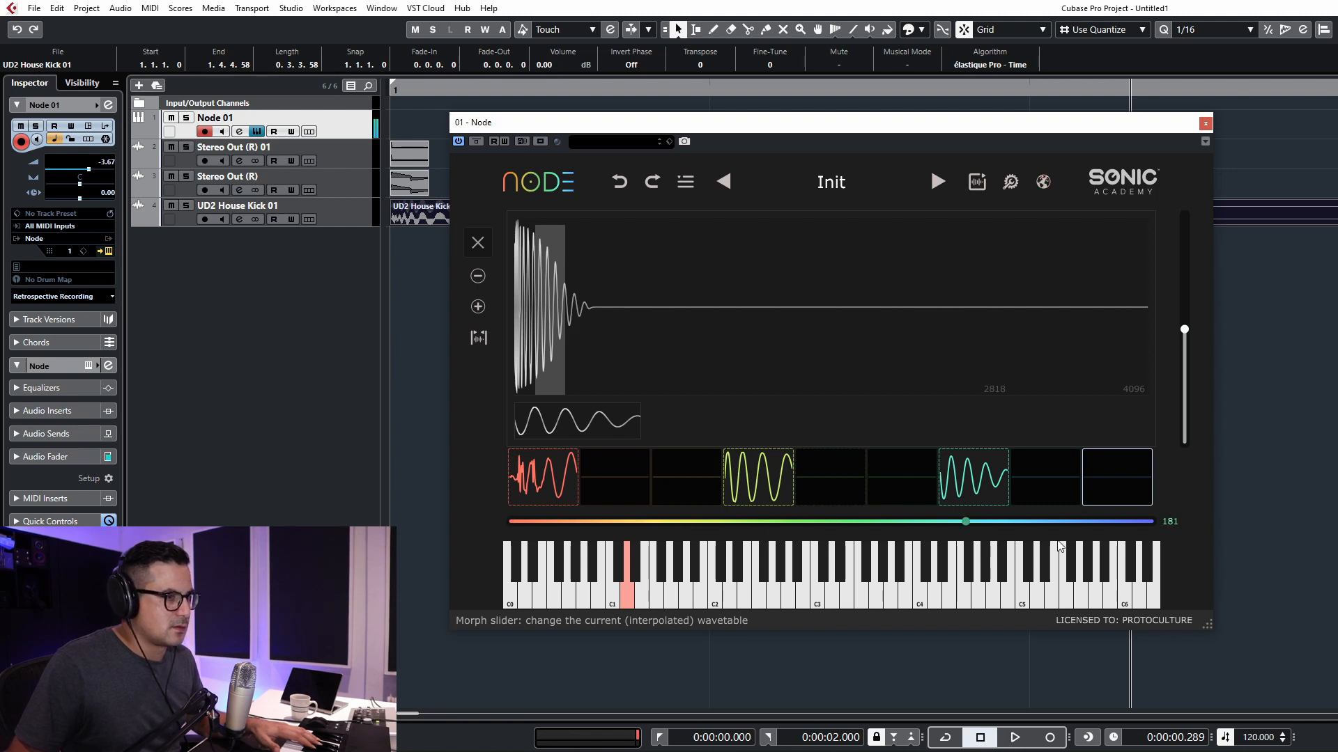
pyautogui.moveTo(965, 521); pyautogui.dragTo(893, 521)
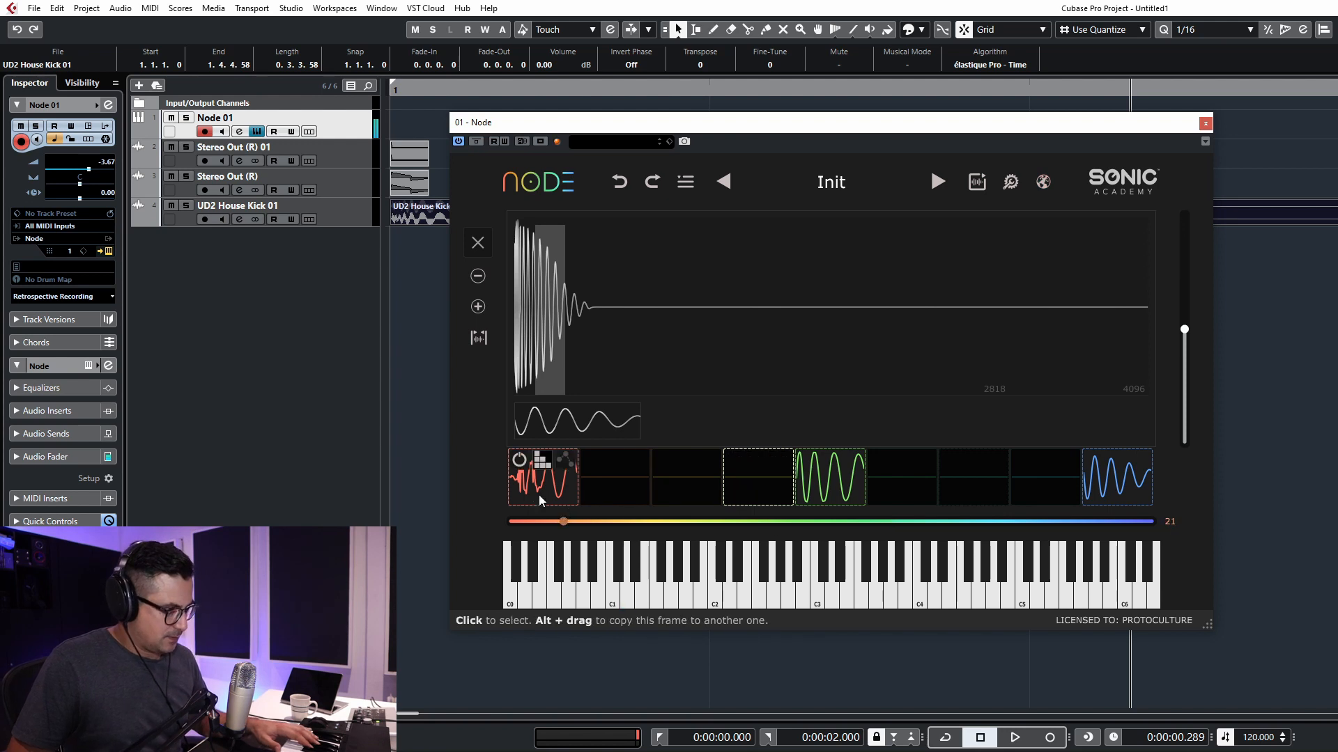
# Select the first kick frame and double-click to add nodes up to twelve
pyautogui.click(543, 477)
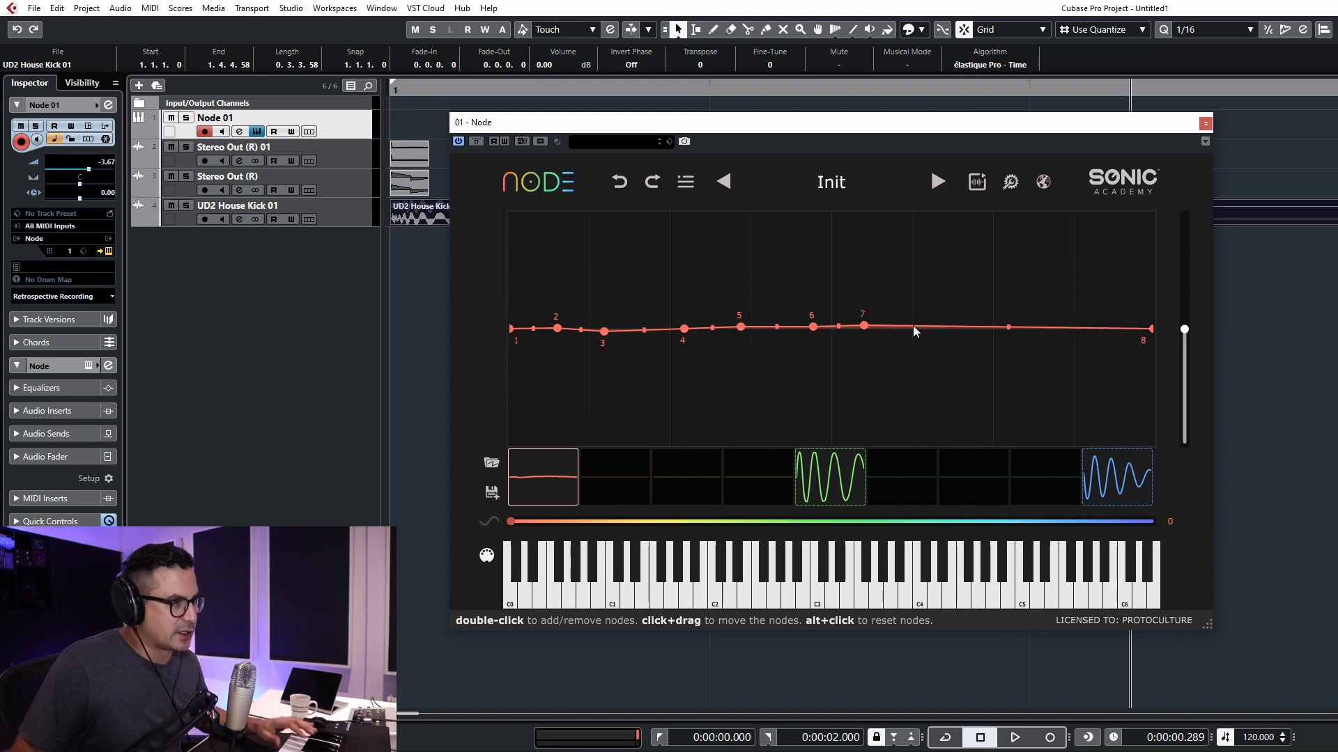
pyautogui.doubleClick(913, 331)
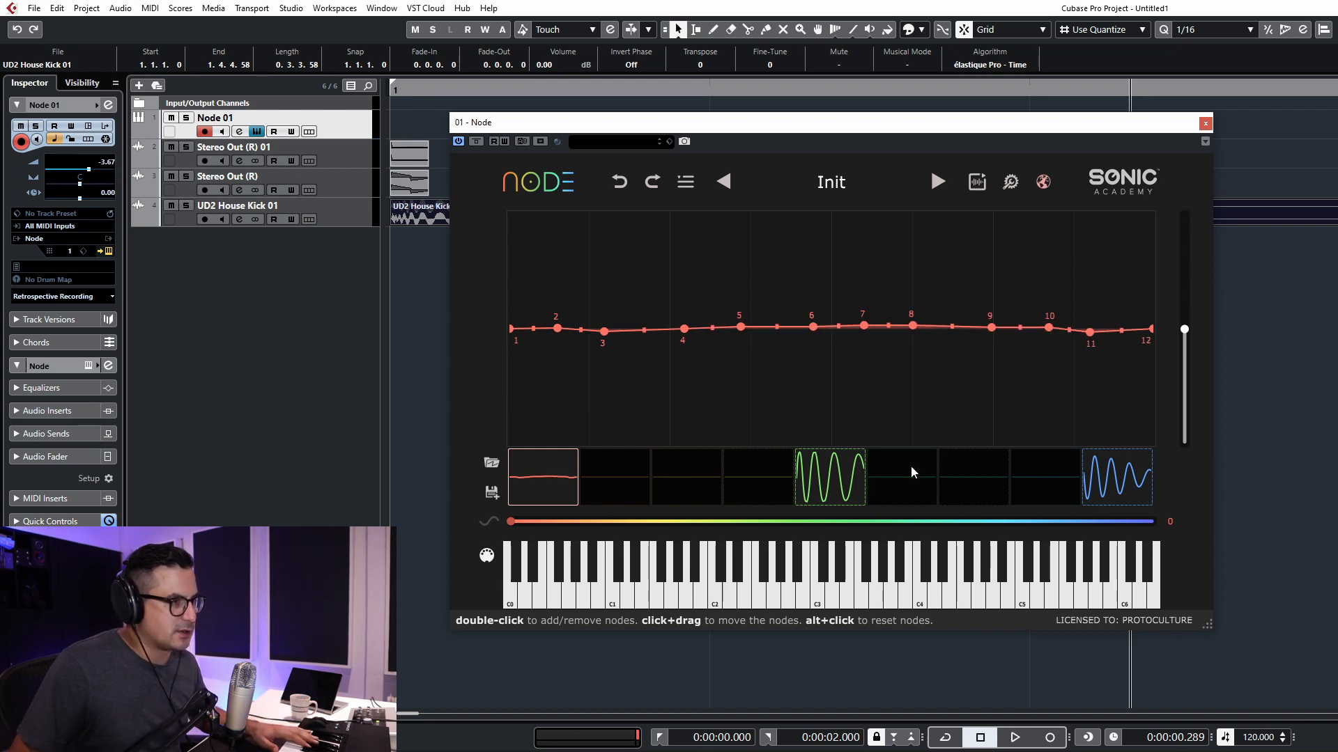
pyautogui.click(542, 477)
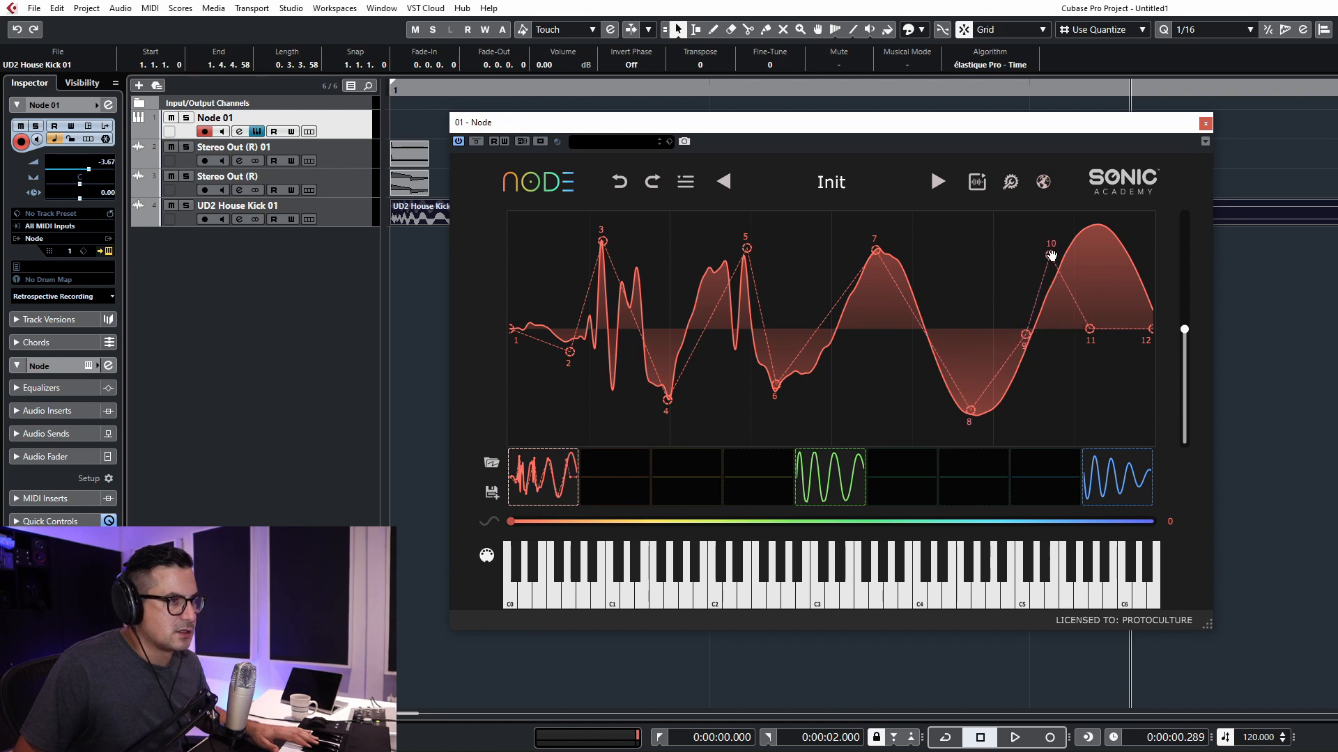
# Drag the middle frame's nodes onto the first peak, first trough and second peak, checking with Morph
pyautogui.moveTo(1052, 254); pyautogui.dragTo(1101, 225)
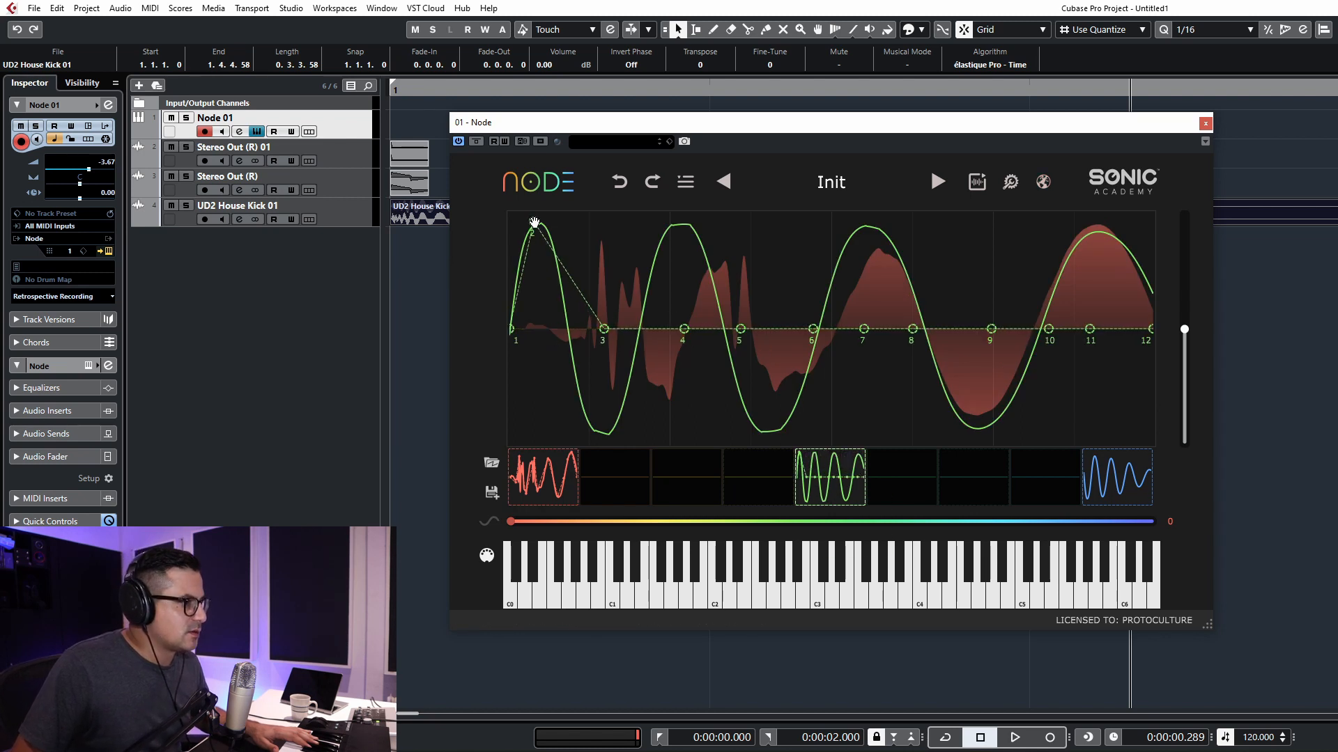
pyautogui.moveTo(508, 521); pyautogui.dragTo(644, 521)
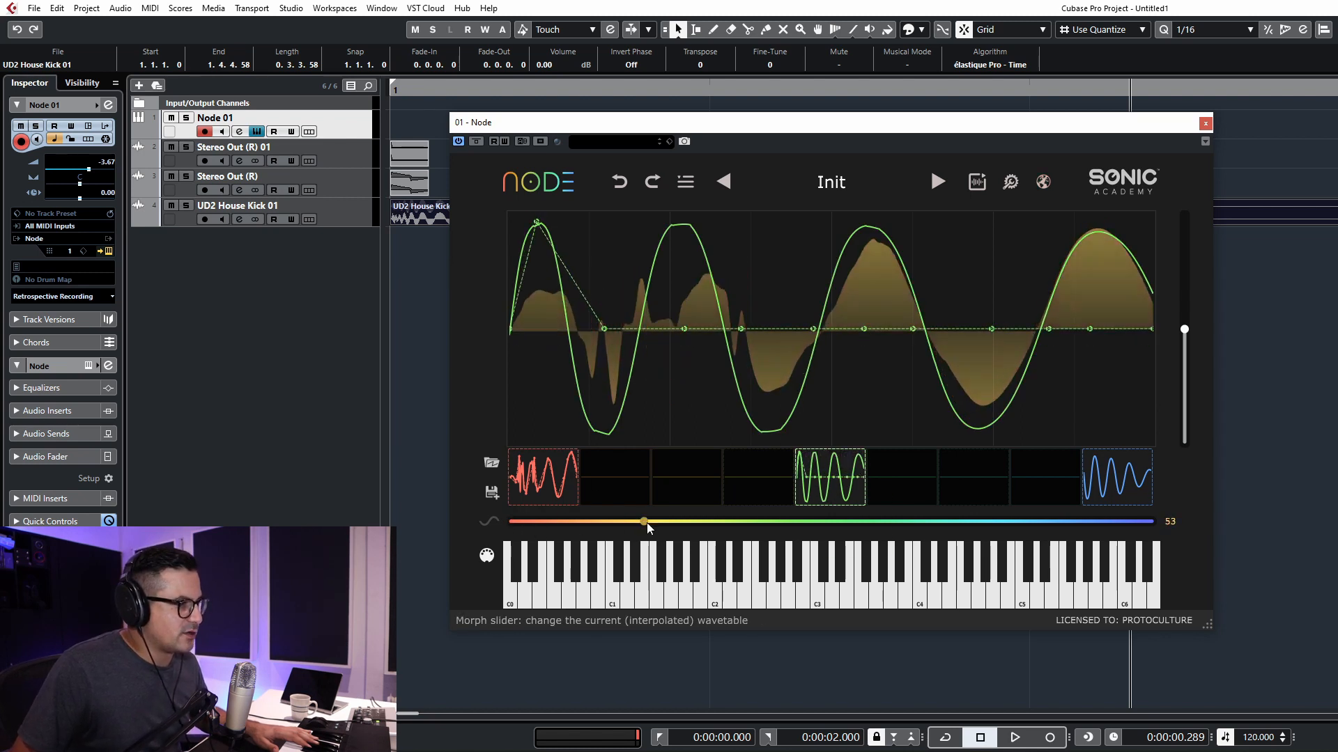
pyautogui.moveTo(644, 521); pyautogui.dragTo(651, 522)
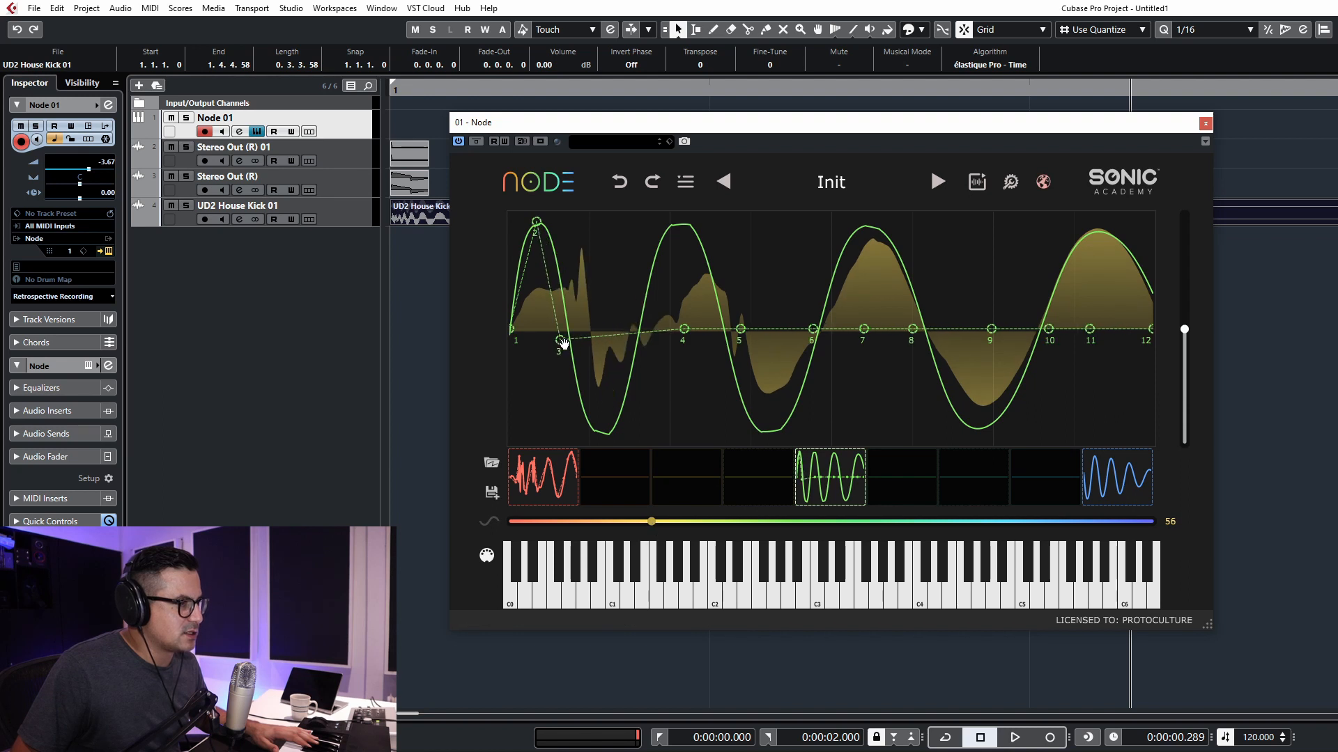
pyautogui.moveTo(559, 341); pyautogui.dragTo(582, 418)
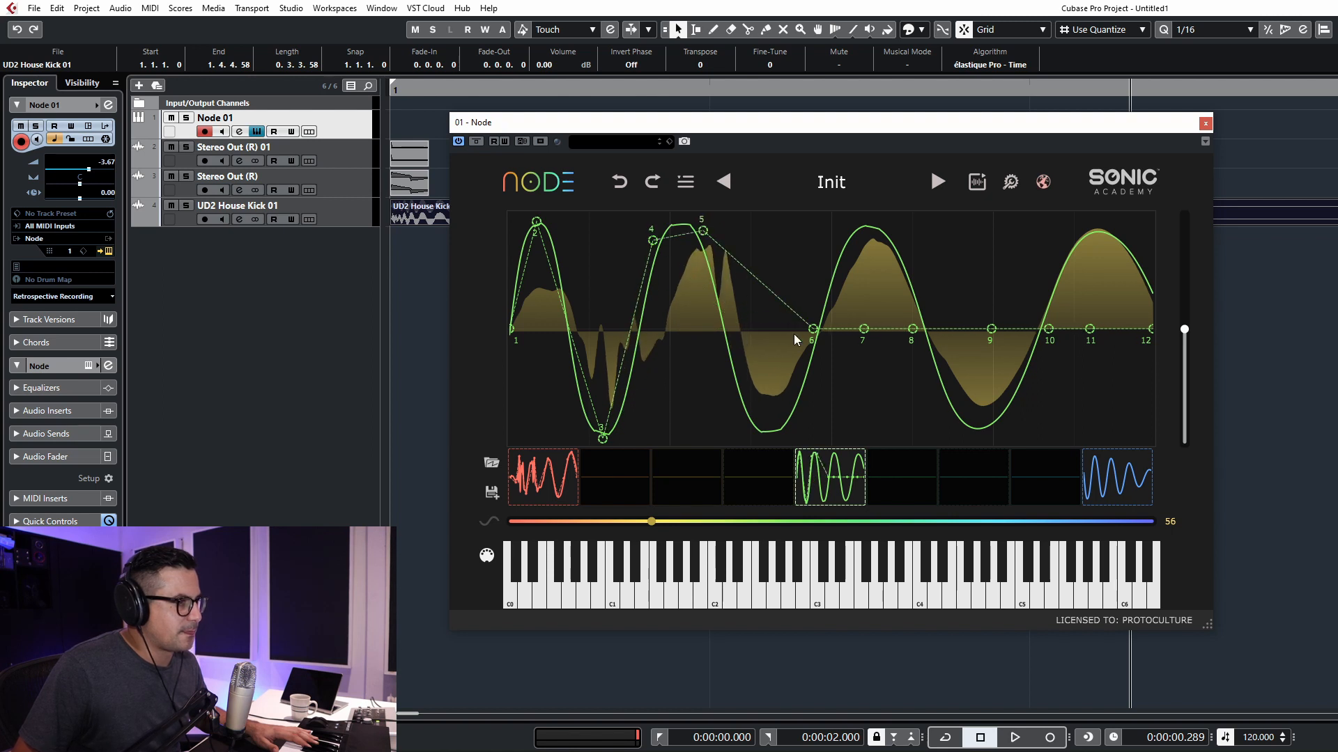
pyautogui.moveTo(812, 328); pyautogui.dragTo(751, 435)
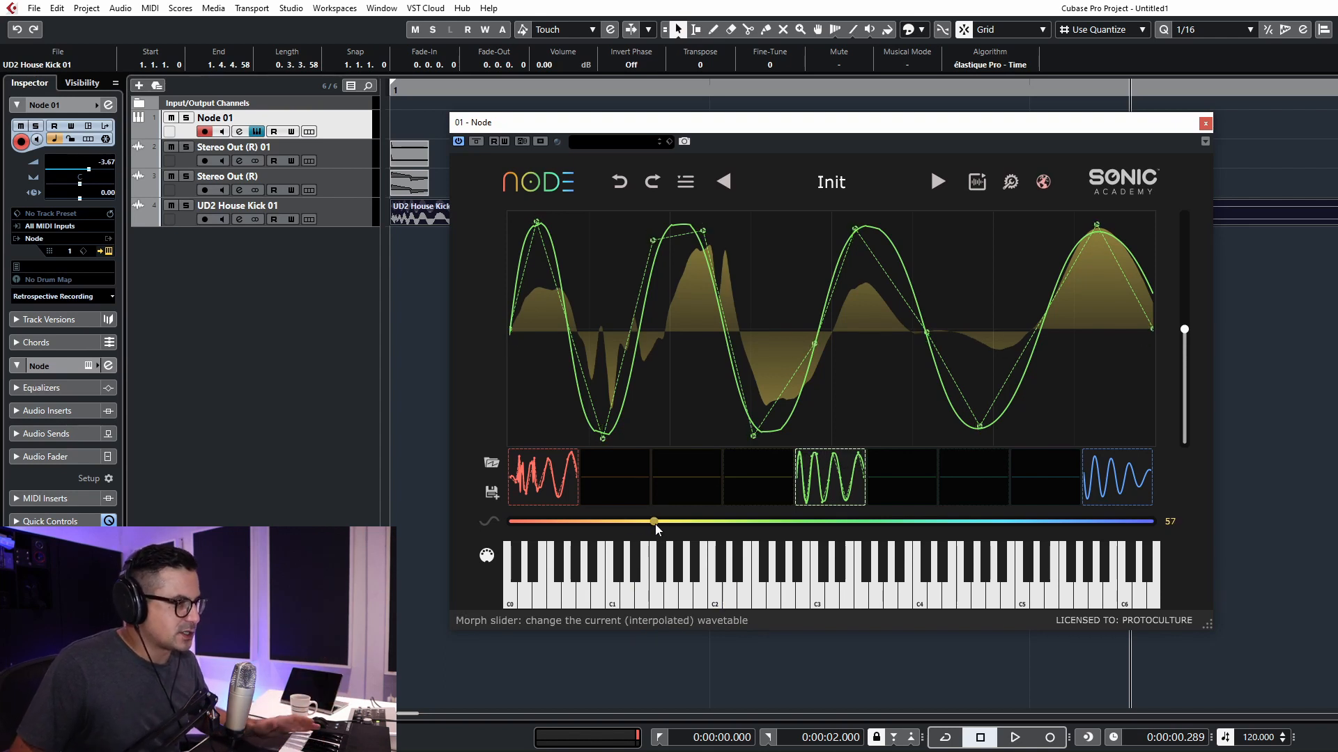
pyautogui.moveTo(654, 521); pyautogui.dragTo(508, 521)
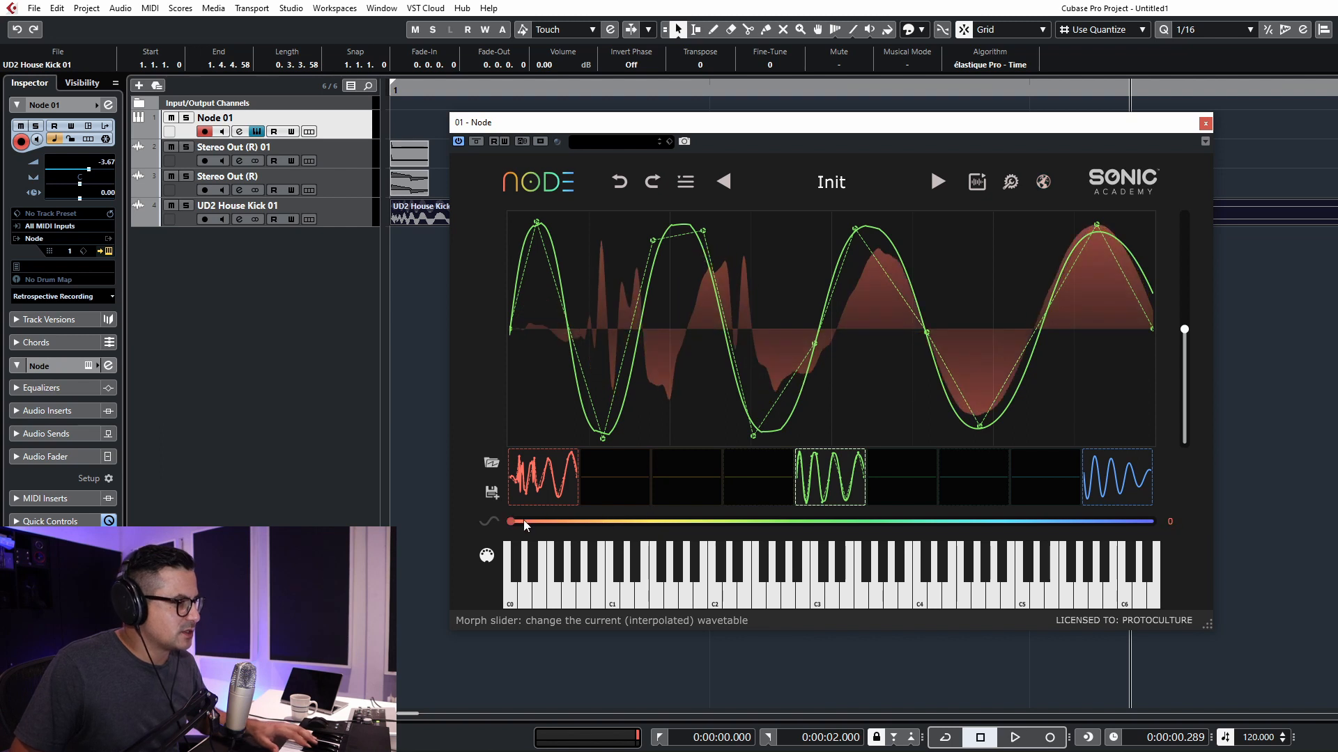
pyautogui.moveTo(510, 521); pyautogui.dragTo(809, 521)
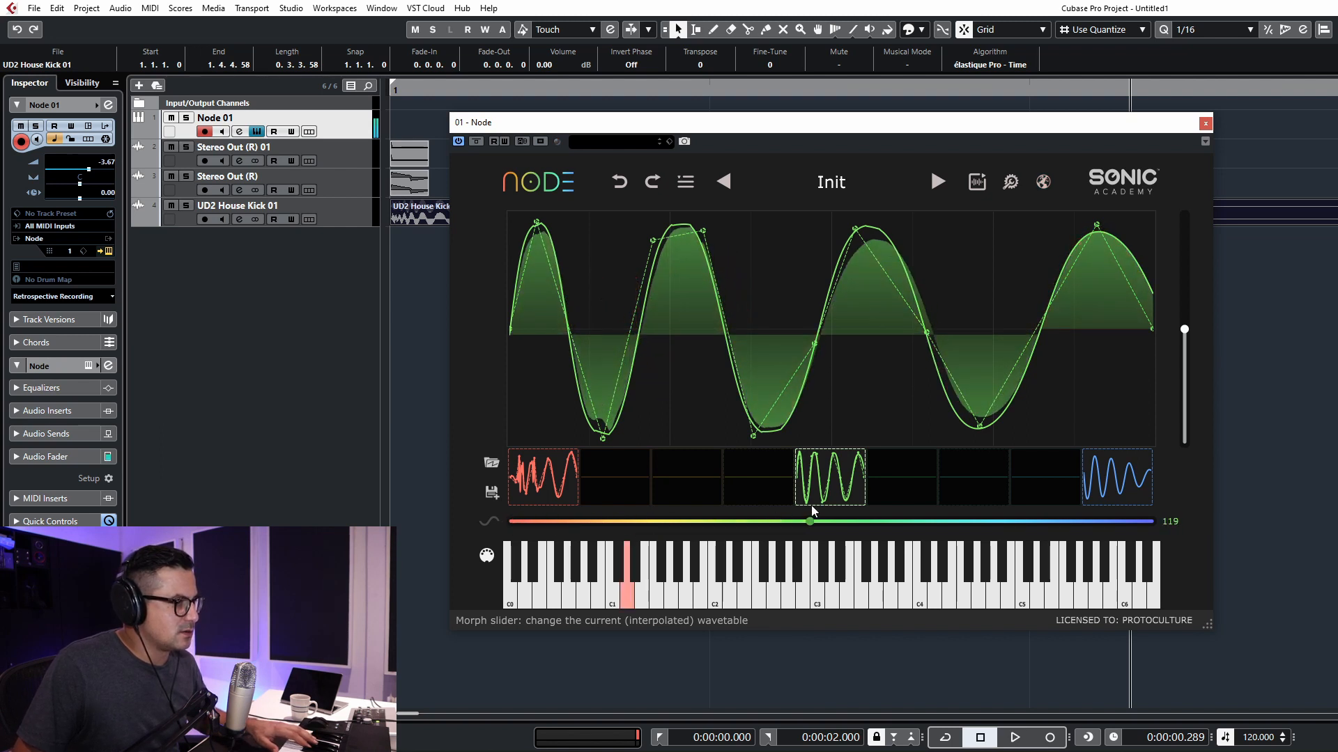
pyautogui.moveTo(809, 521); pyautogui.dragTo(563, 521)
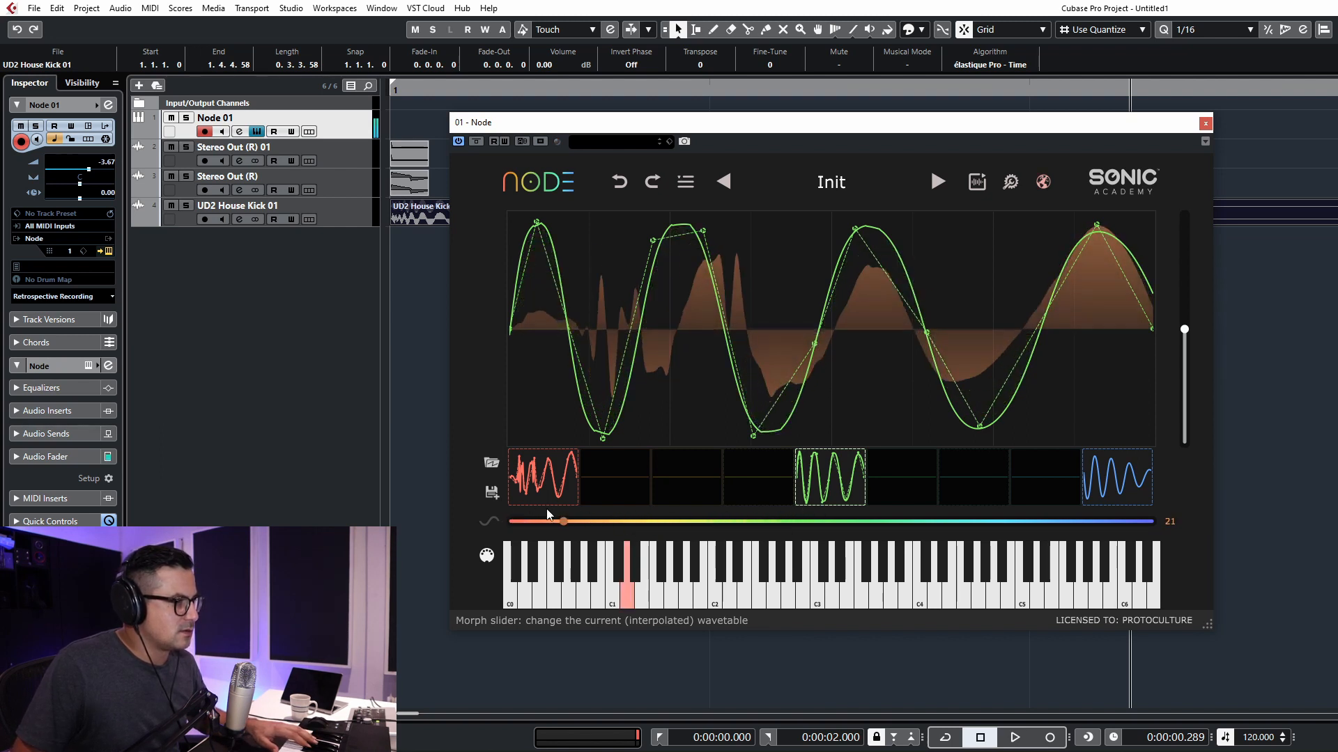
pyautogui.moveTo(563, 521); pyautogui.dragTo(809, 521)
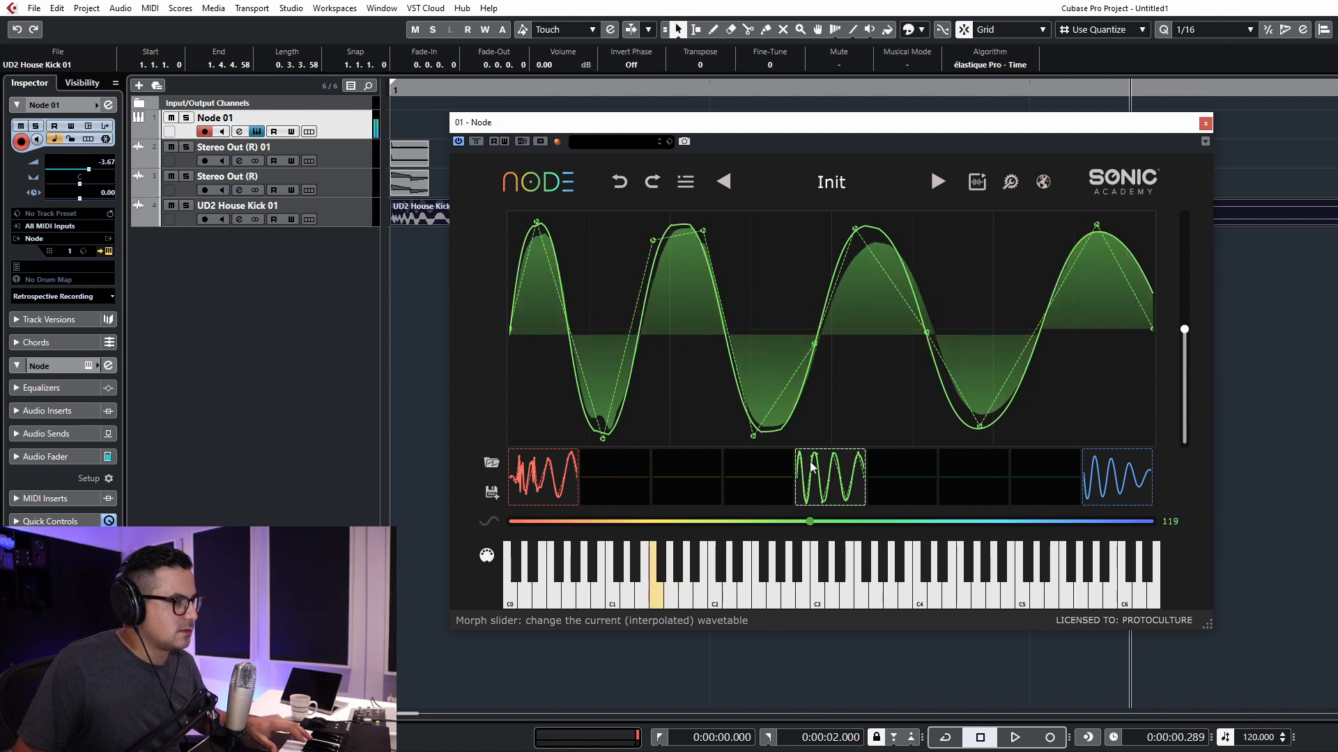
pyautogui.moveTo(808, 521); pyautogui.dragTo(712, 521)
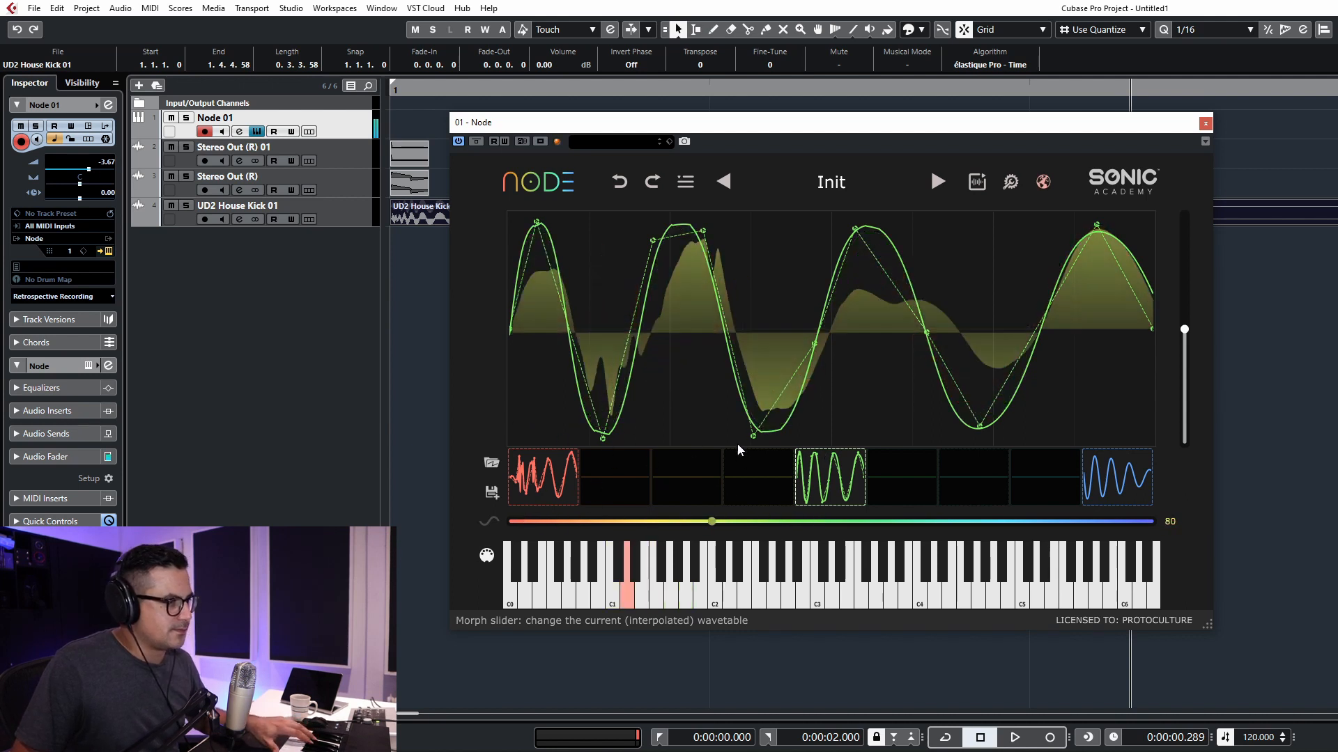
pyautogui.moveTo(711, 521); pyautogui.dragTo(766, 521)
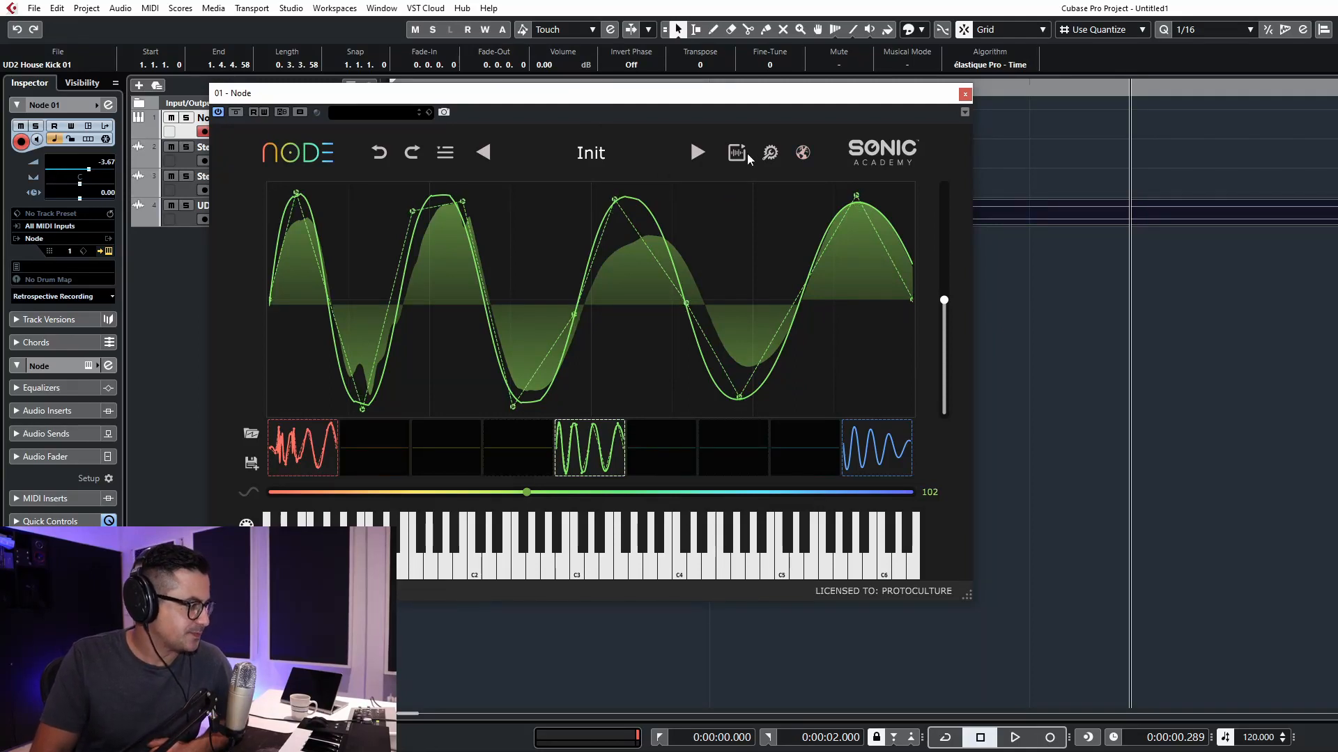
# Choose Export... from the menu, set row sizes 512 through 8192, and select the Filename field
pyautogui.click(444, 153)
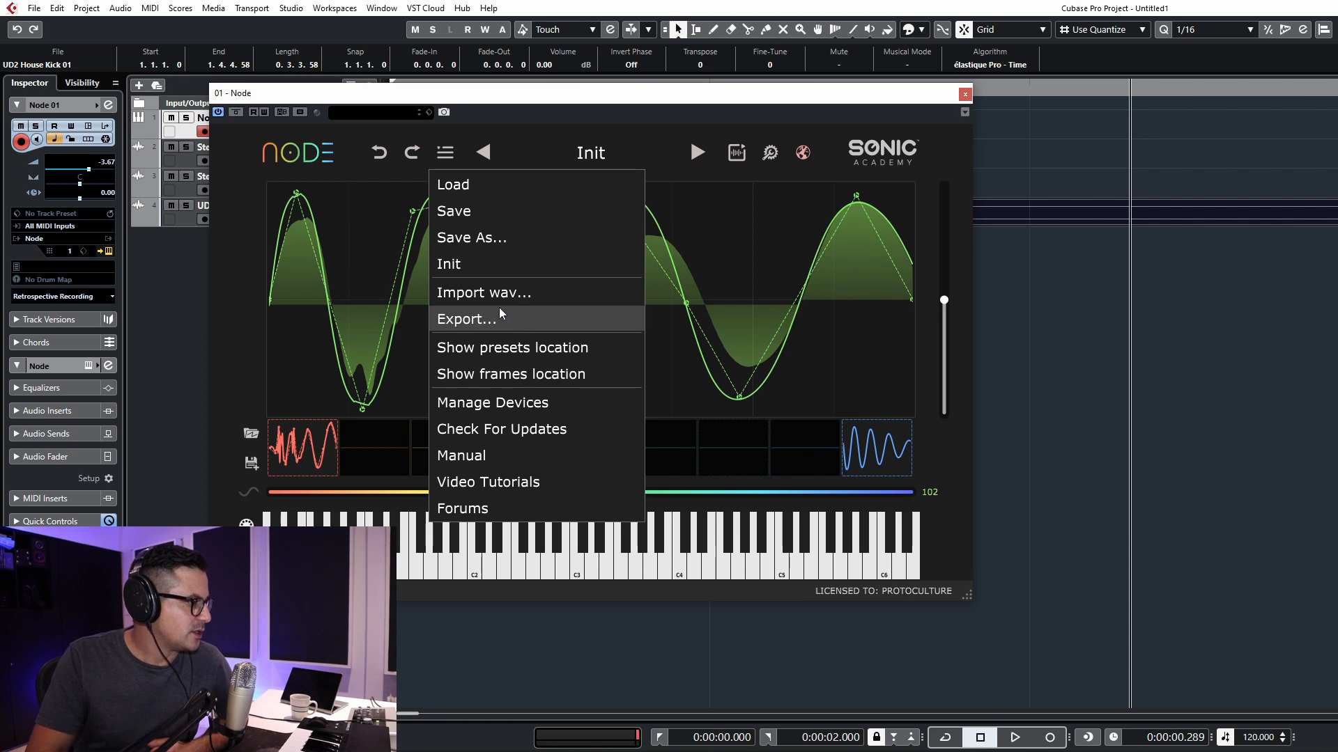
pyautogui.click(466, 319)
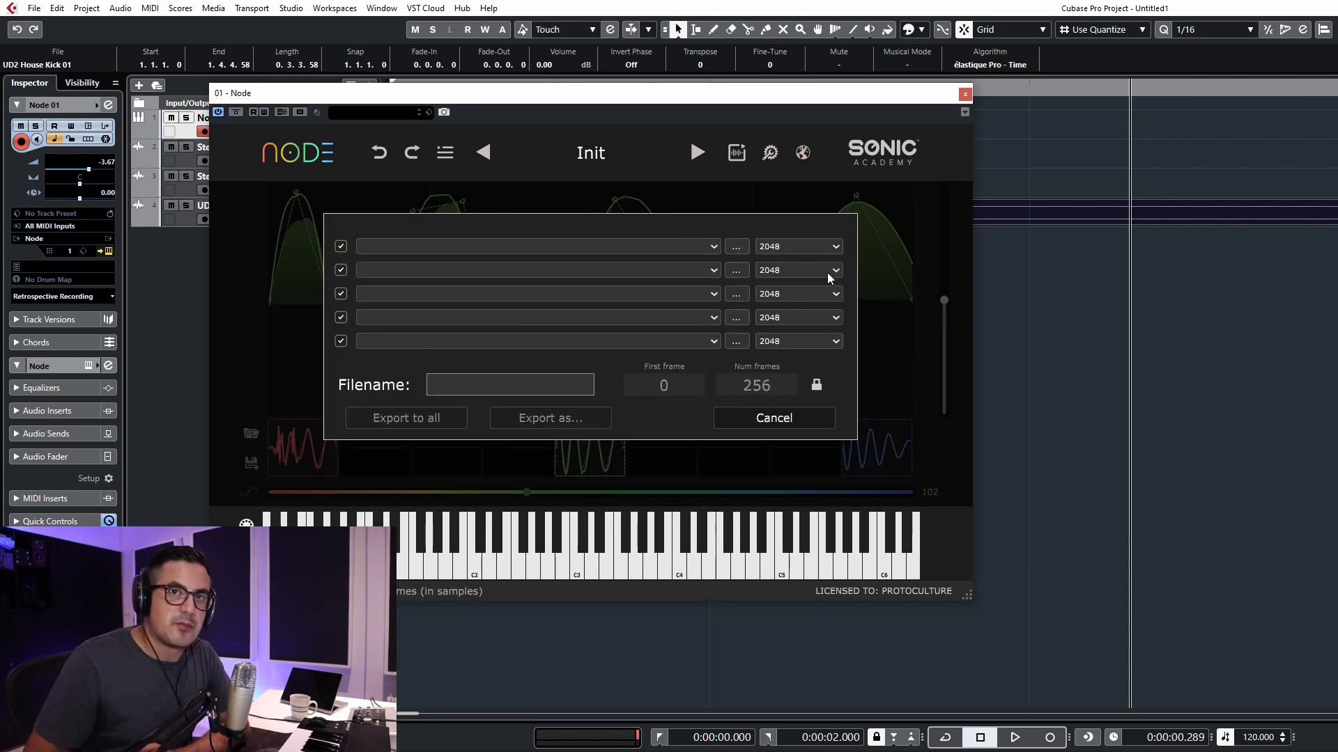
pyautogui.moveTo(802, 292)
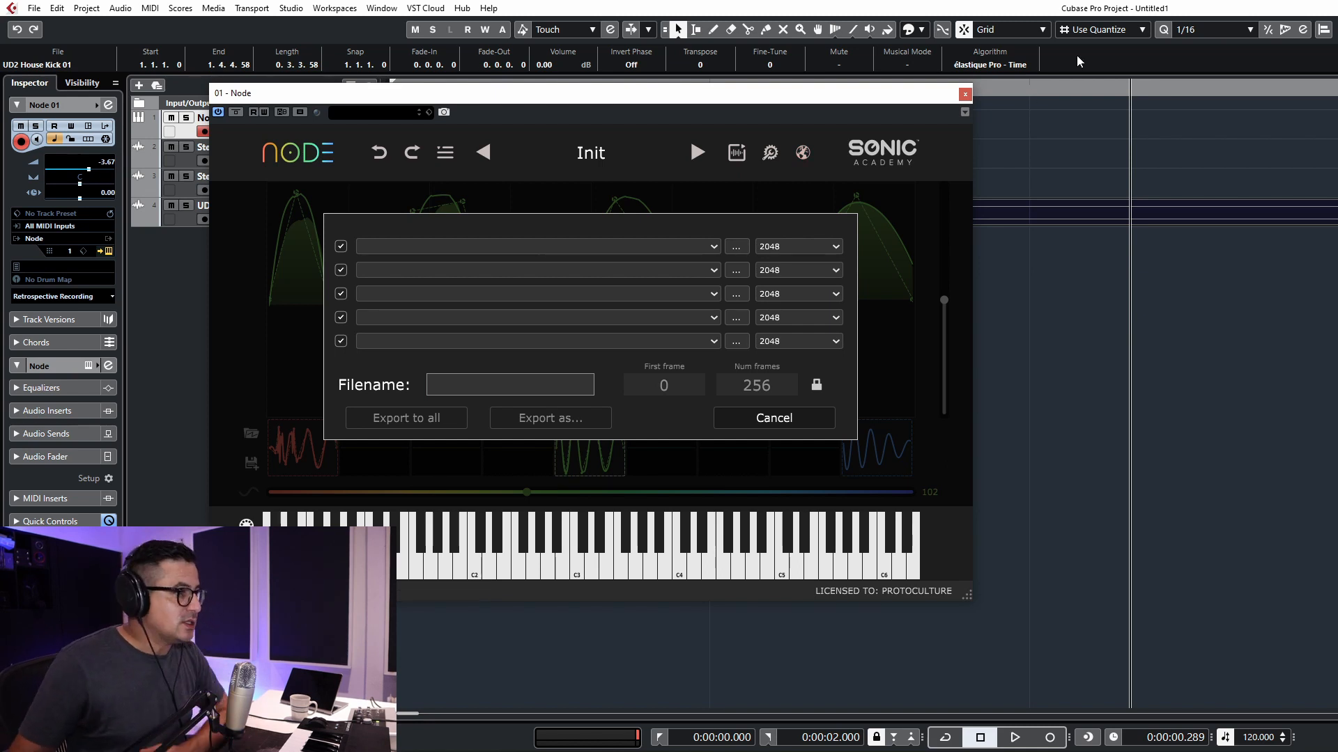
pyautogui.click(795, 246)
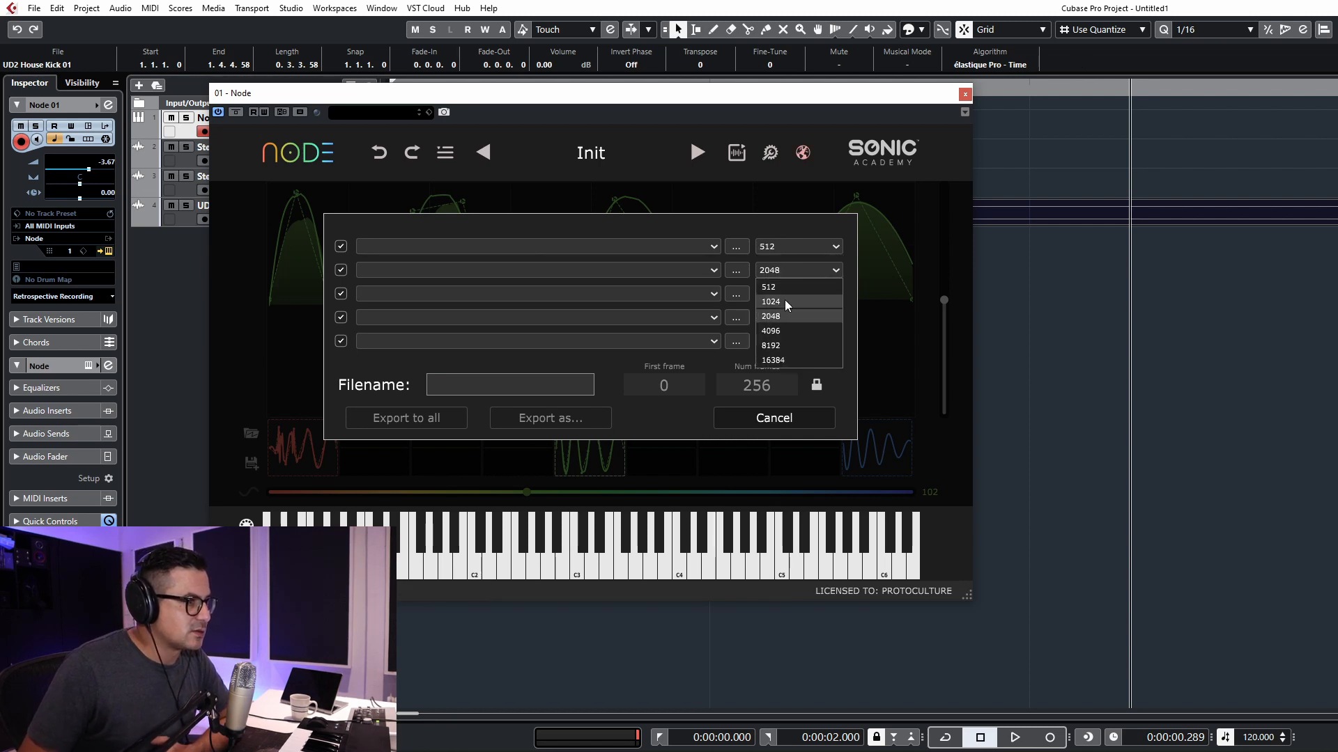
pyautogui.click(771, 301)
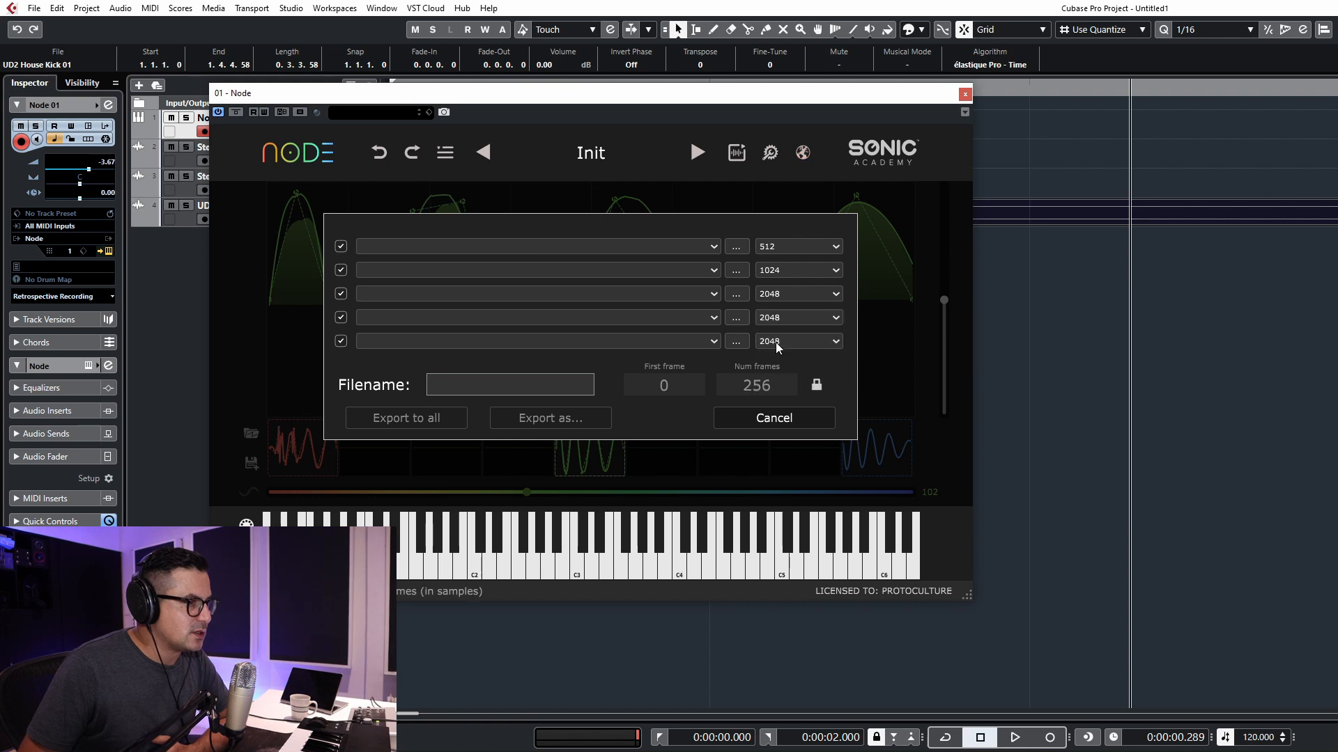
pyautogui.click(796, 317)
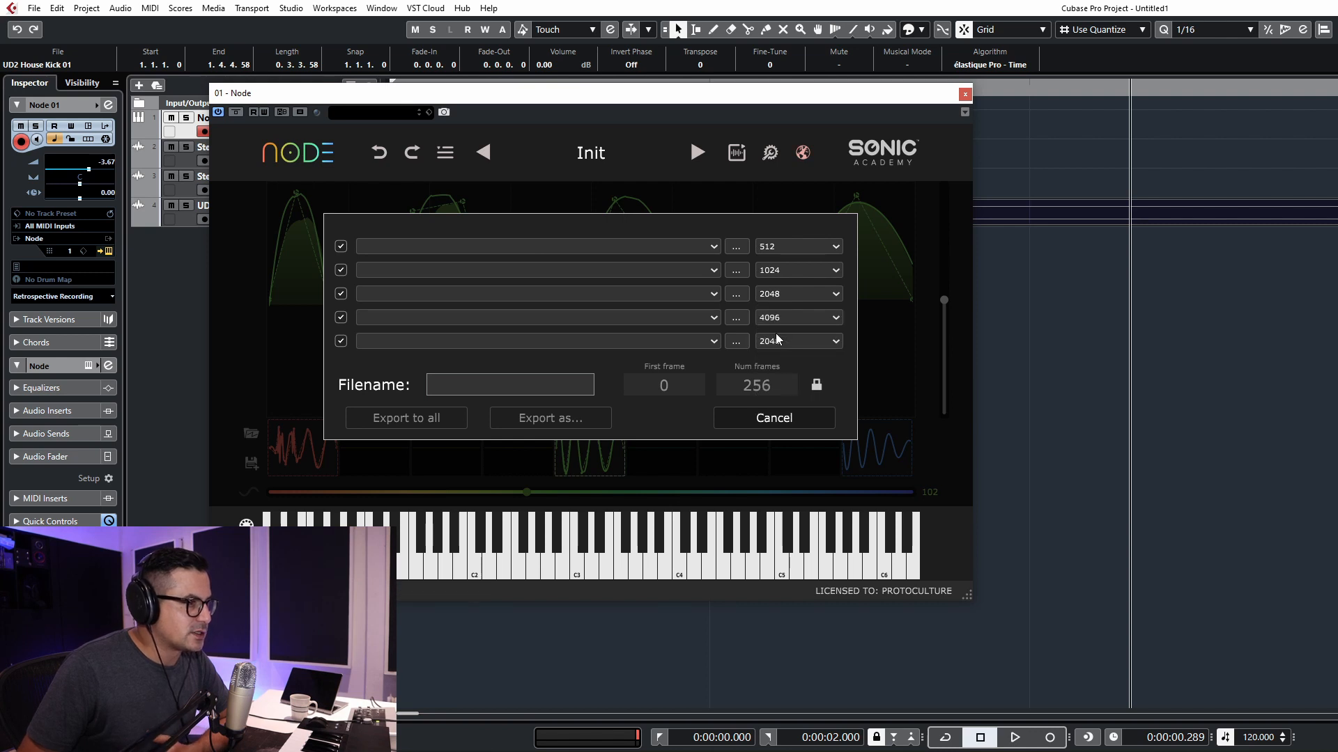
pyautogui.click(795, 340)
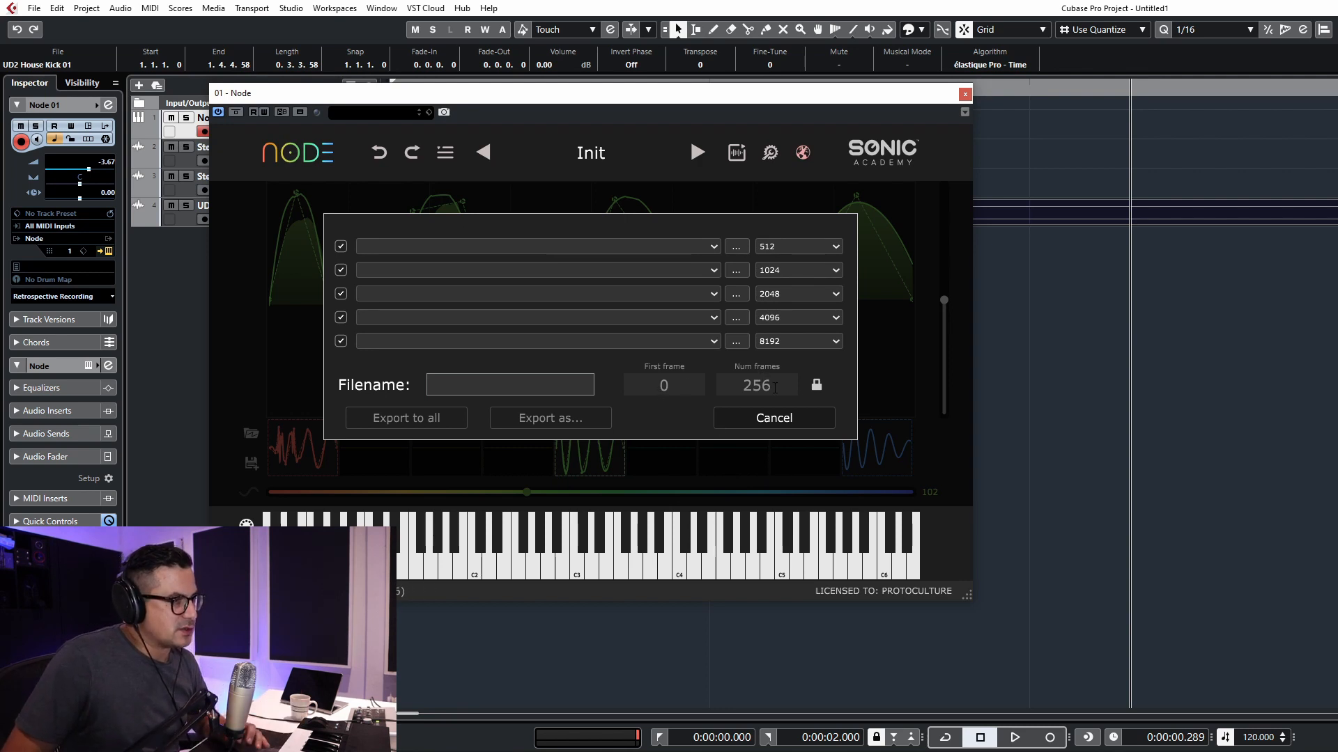
pyautogui.click(509, 384)
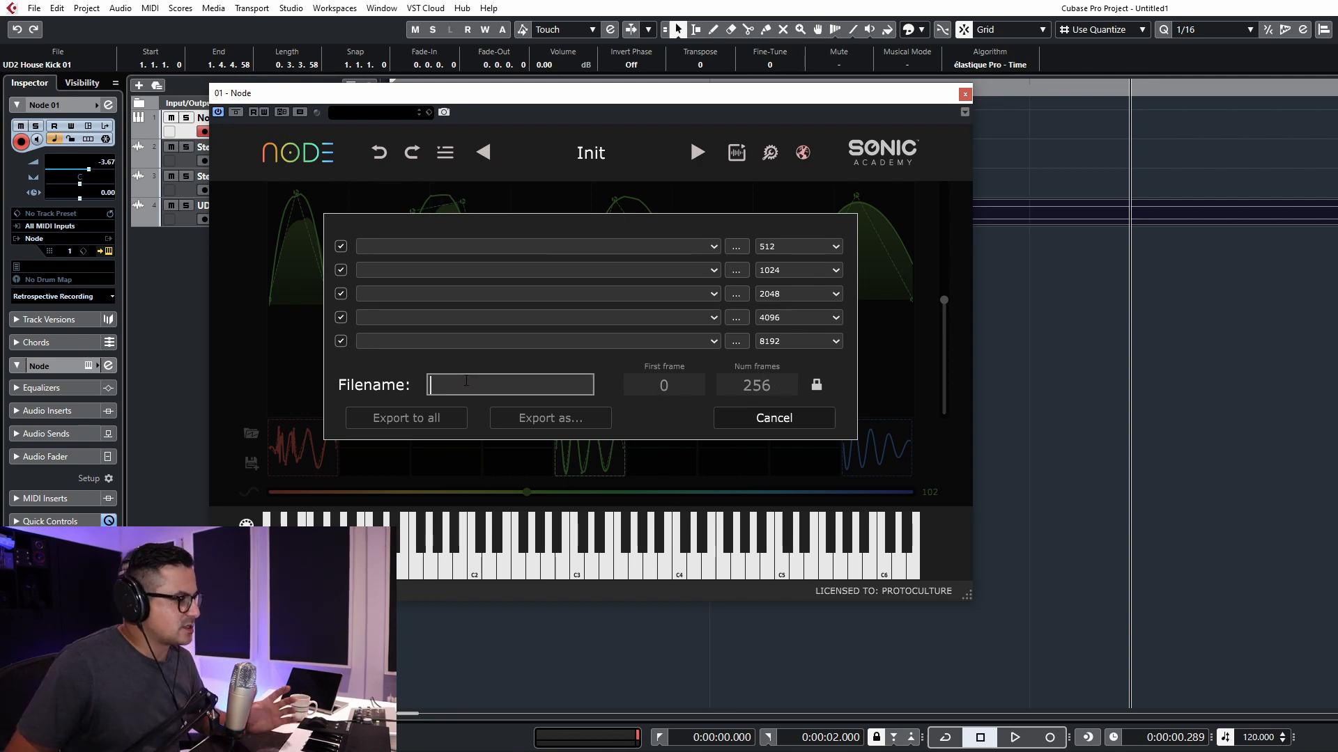